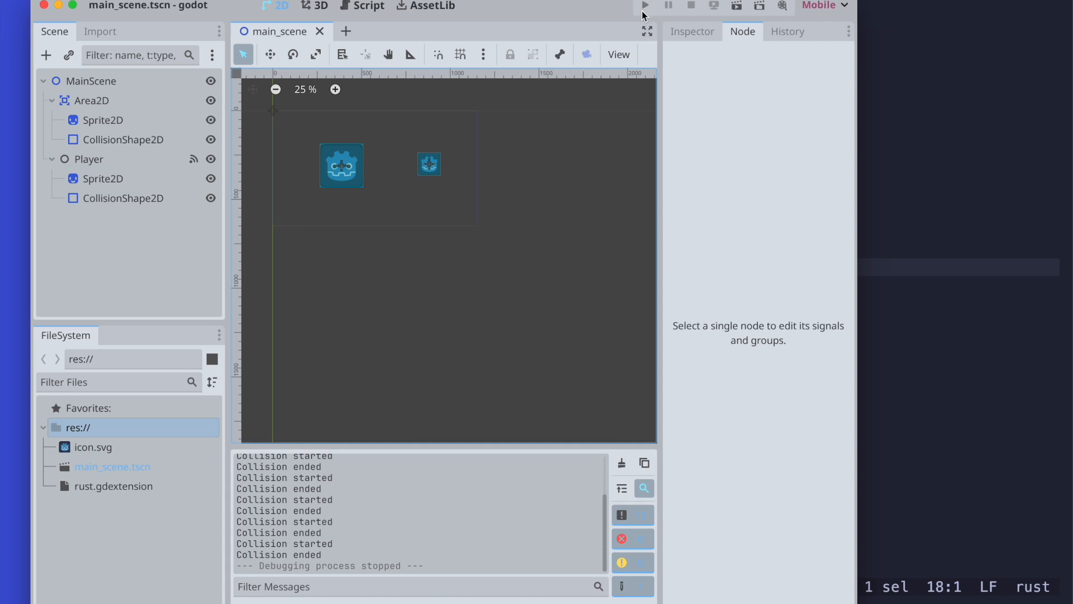
pyautogui.moveTo(393, 158)
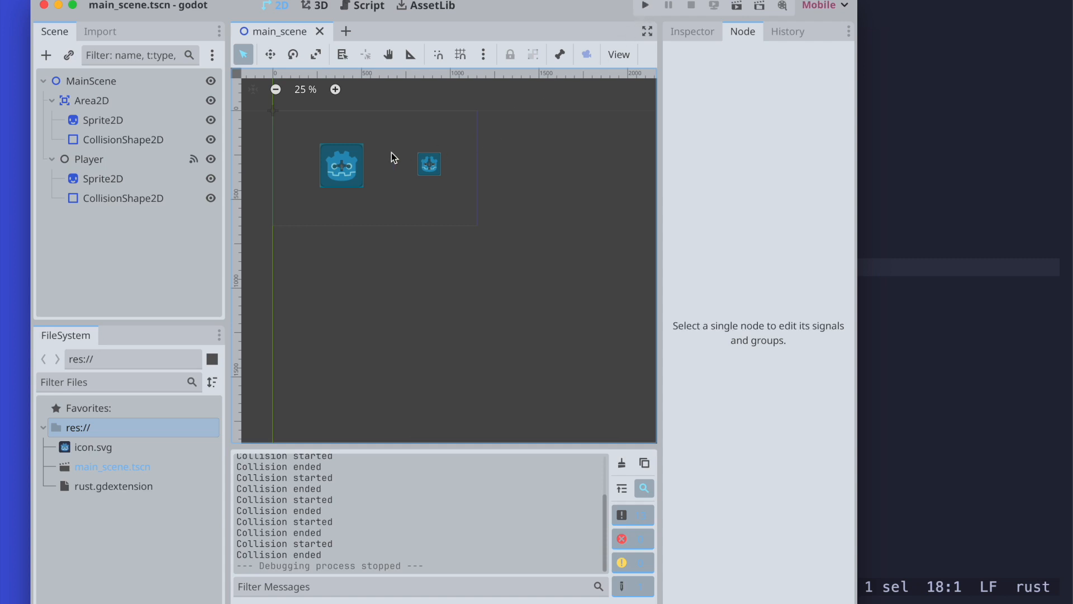
pyautogui.moveTo(858, 167)
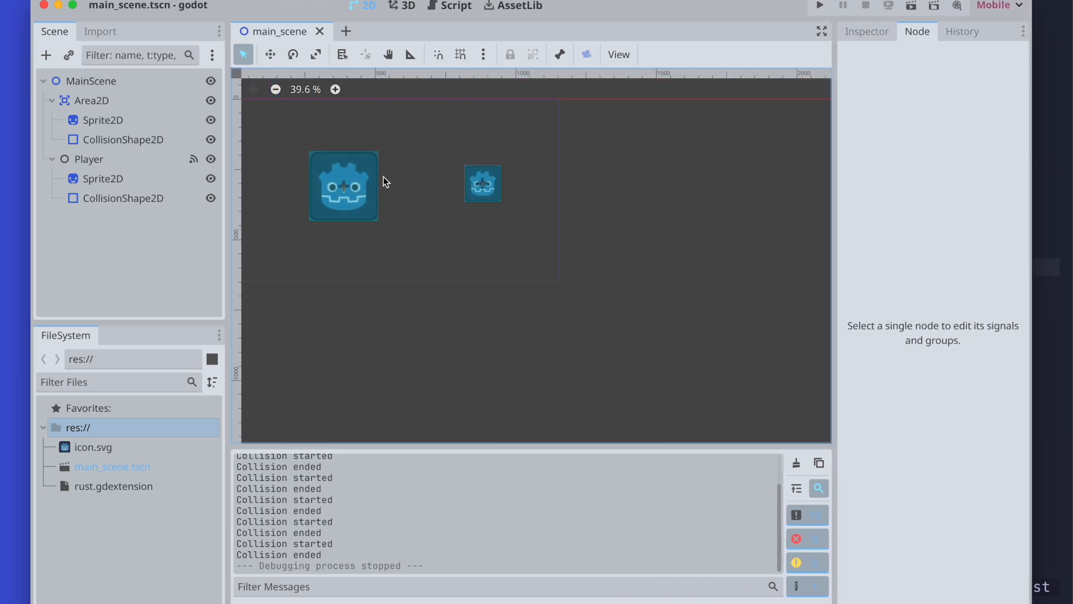
# Add a StaticBody2D node and place it directly under MainScene.
pyautogui.click(89, 101)
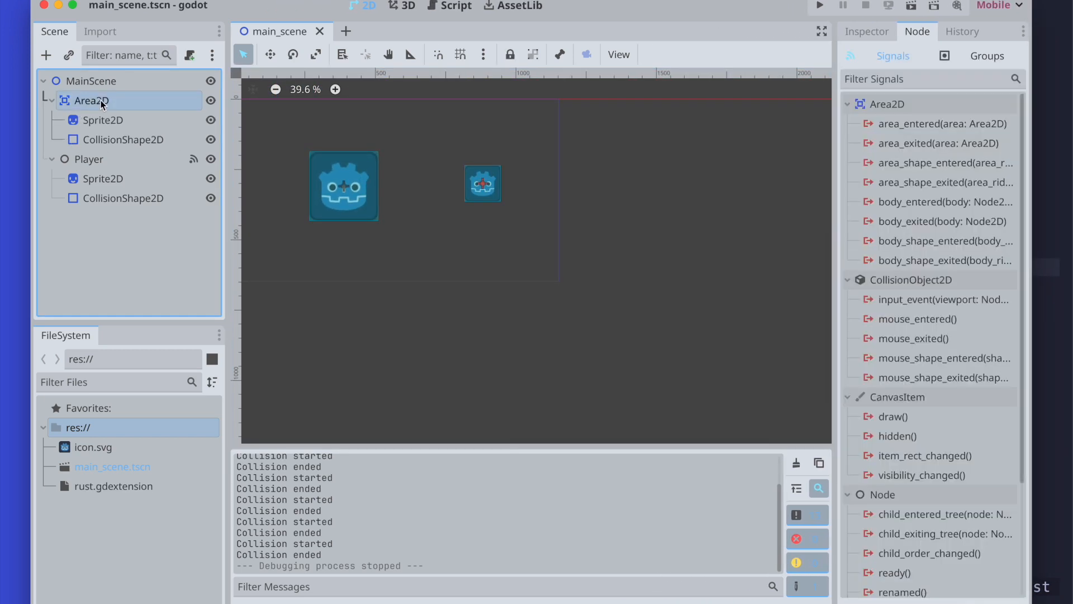
pyautogui.moveTo(89, 100)
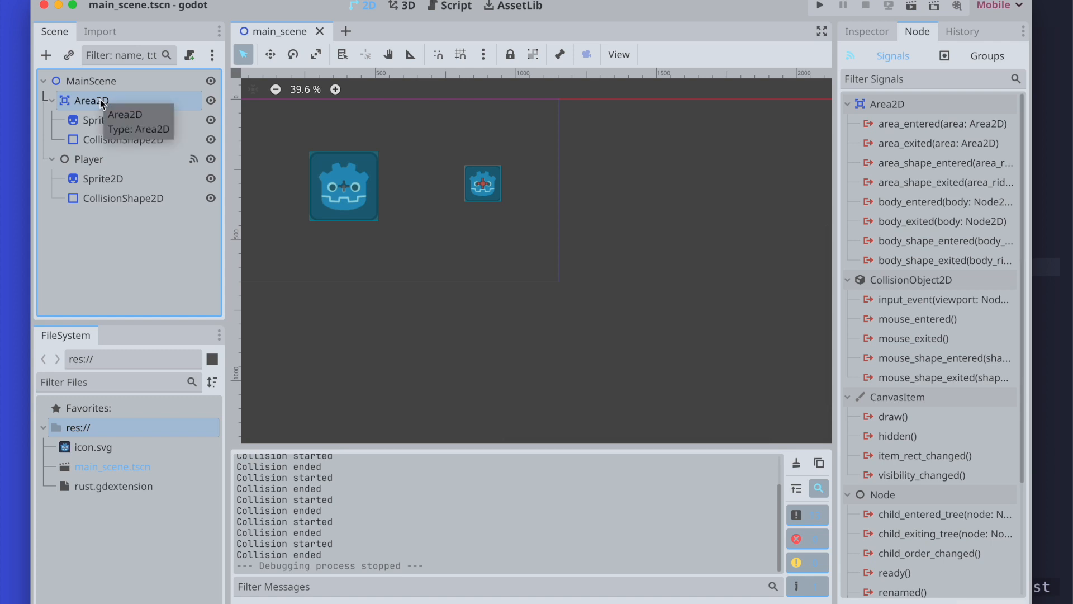
pyautogui.moveTo(155, 116)
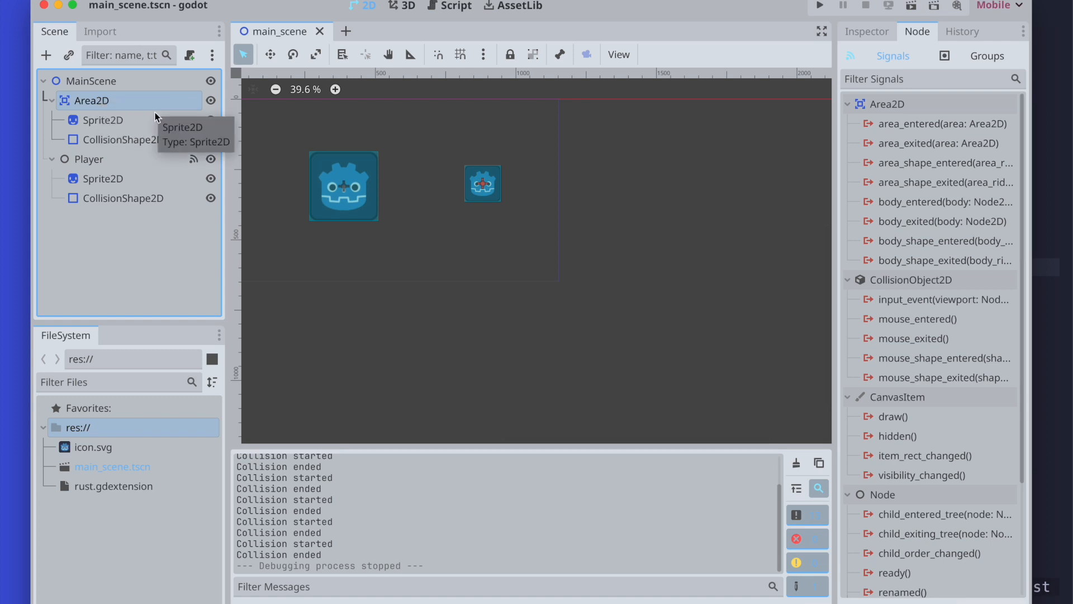
pyautogui.click(45, 54)
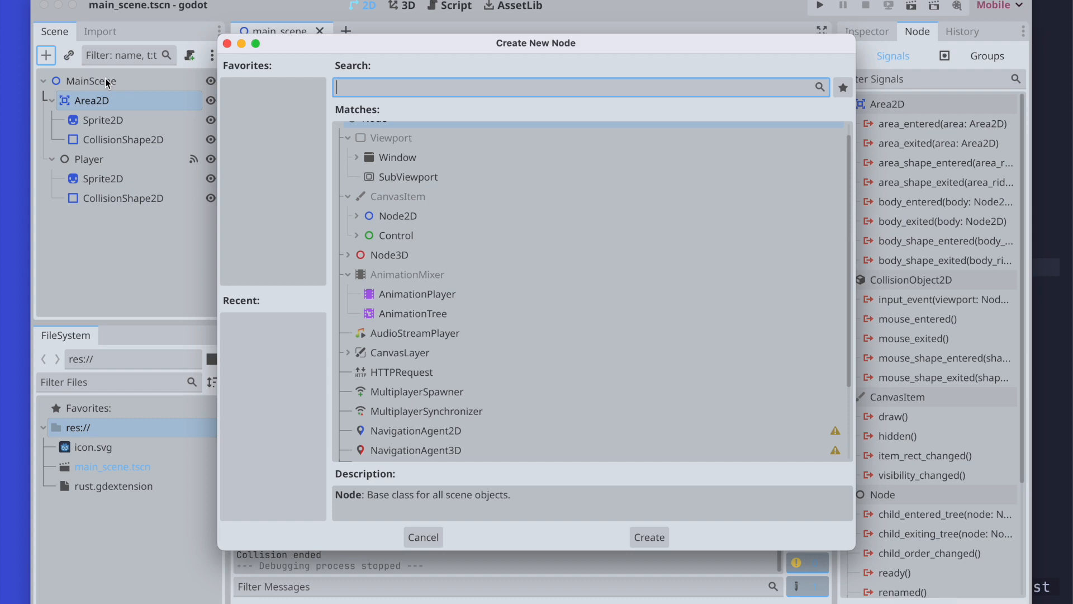
pyautogui.write('Static')
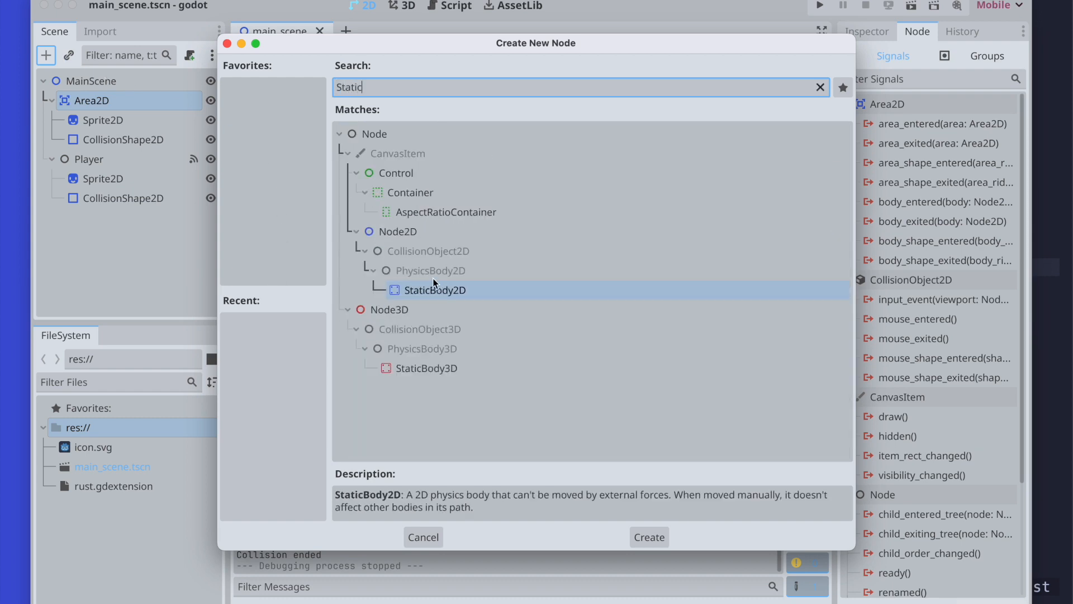
pyautogui.click(647, 537)
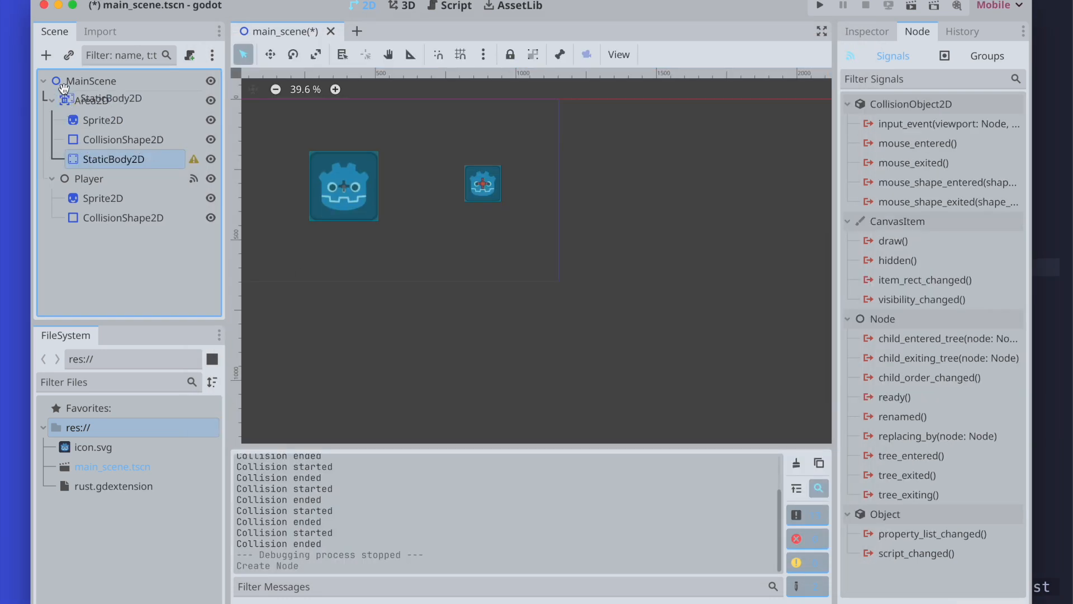
pyautogui.click(102, 139)
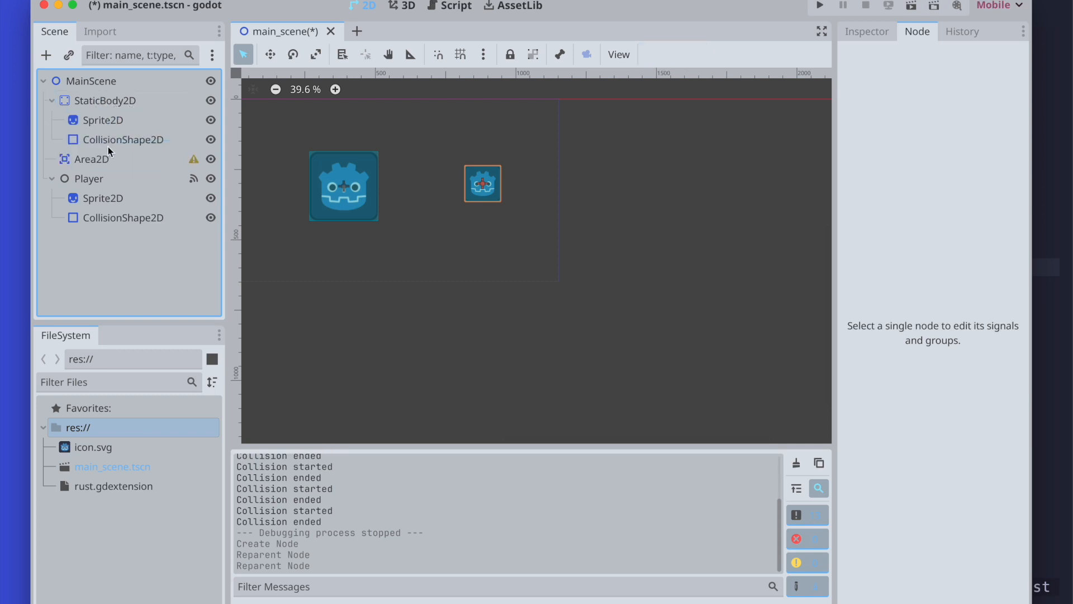
# Delete the old Area2D node and confirm the deletion.
pyautogui.rightClick(89, 158)
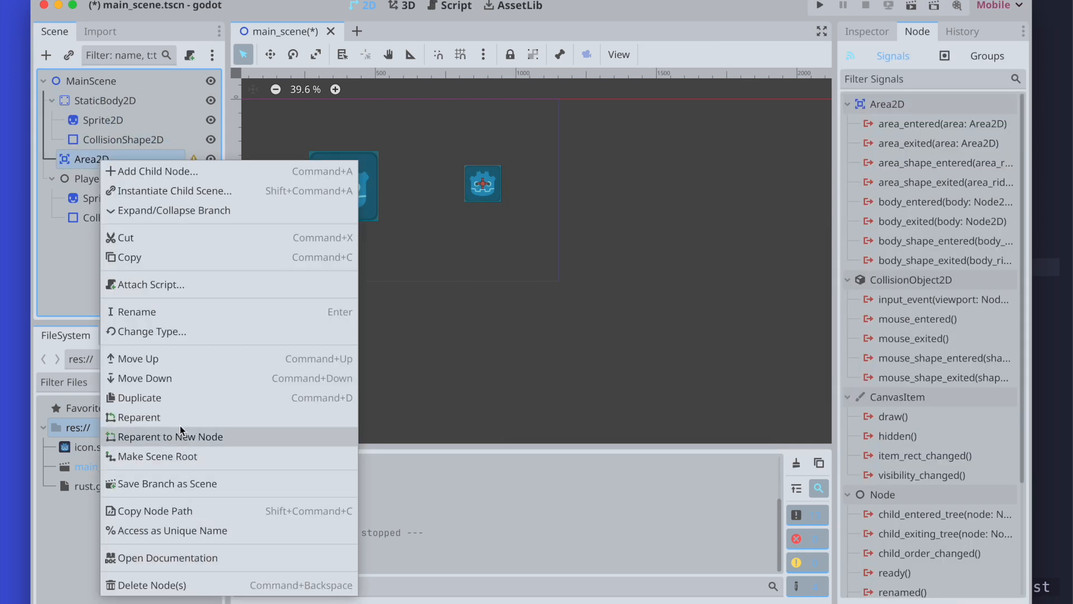
pyautogui.click(146, 585)
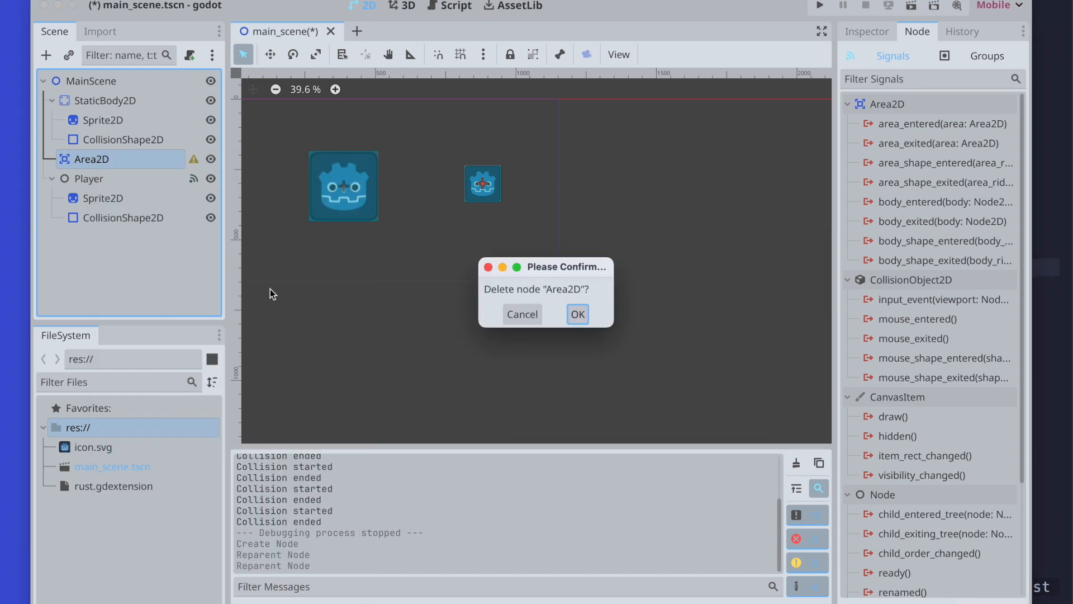
pyautogui.click(577, 313)
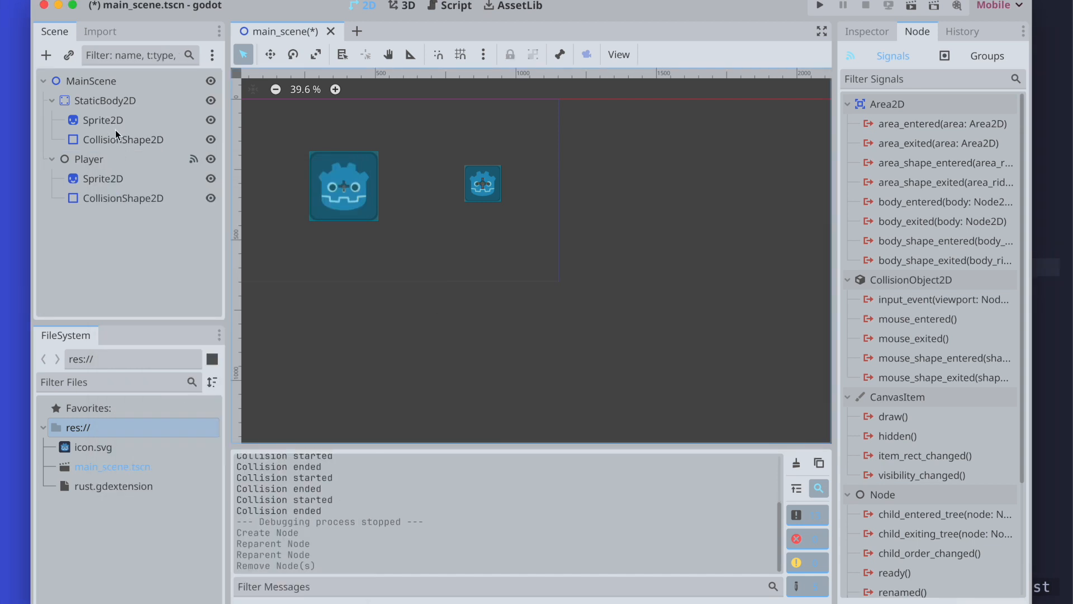
# Select the StaticBody2D and scale it into a wide horizontal platform.
pyautogui.click(107, 100)
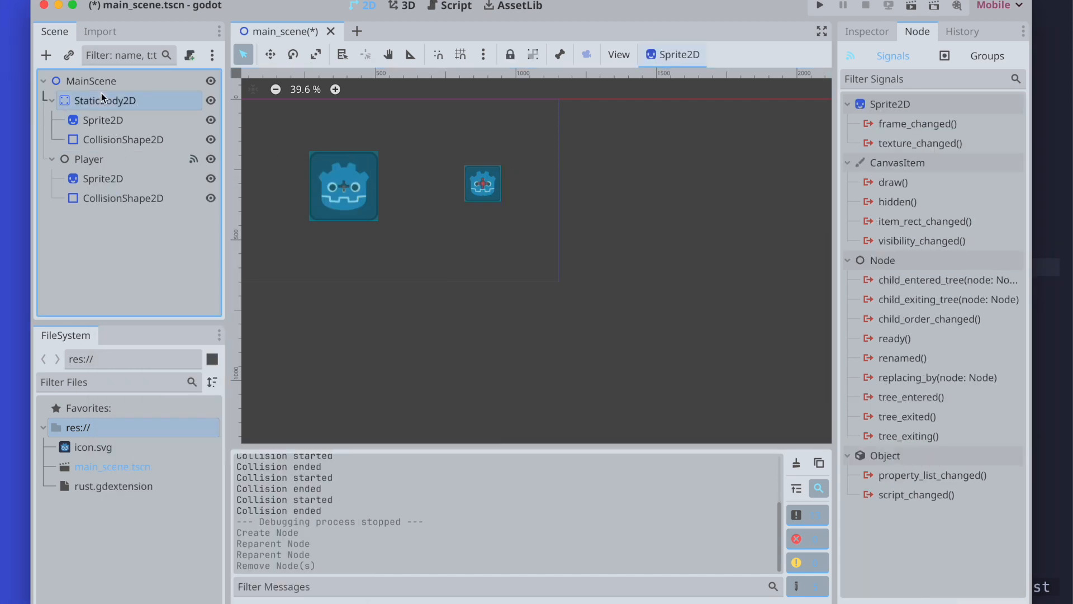
pyautogui.click(107, 100)
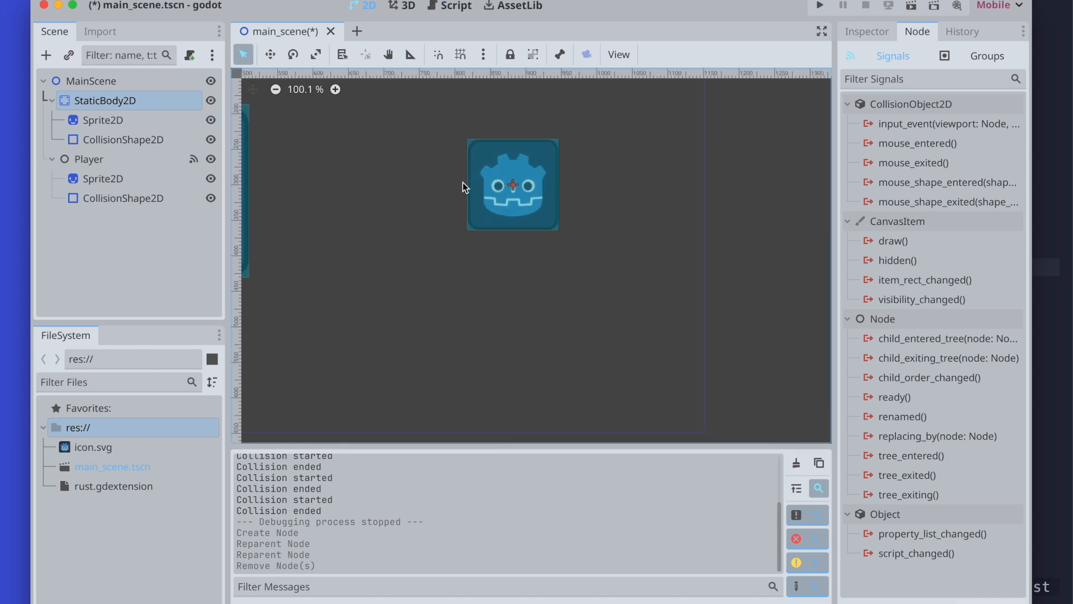
pyautogui.click(127, 140)
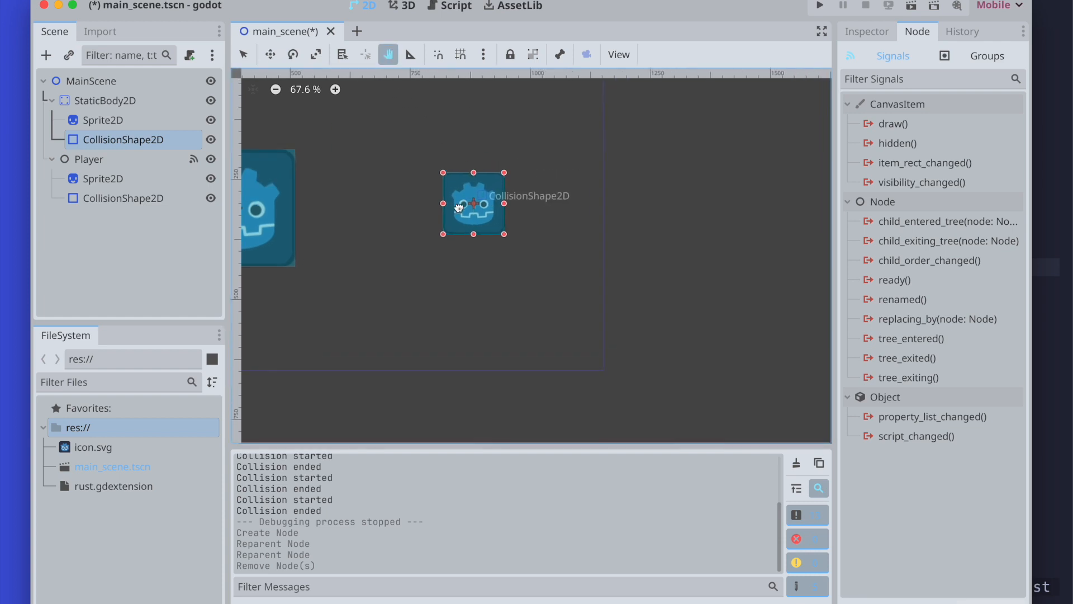
pyautogui.scroll(-3)
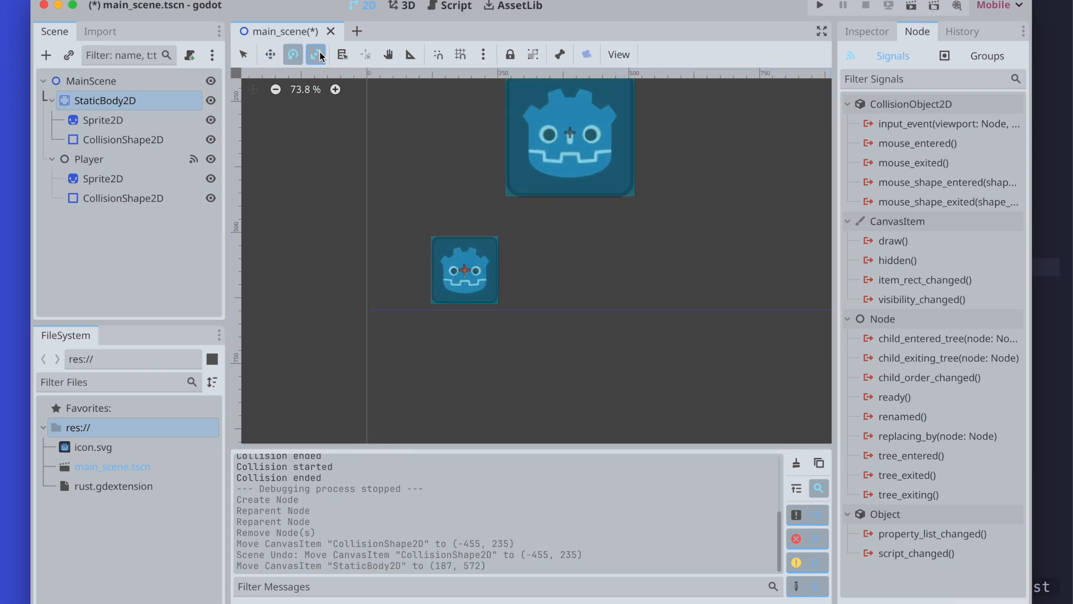
pyautogui.click(315, 55)
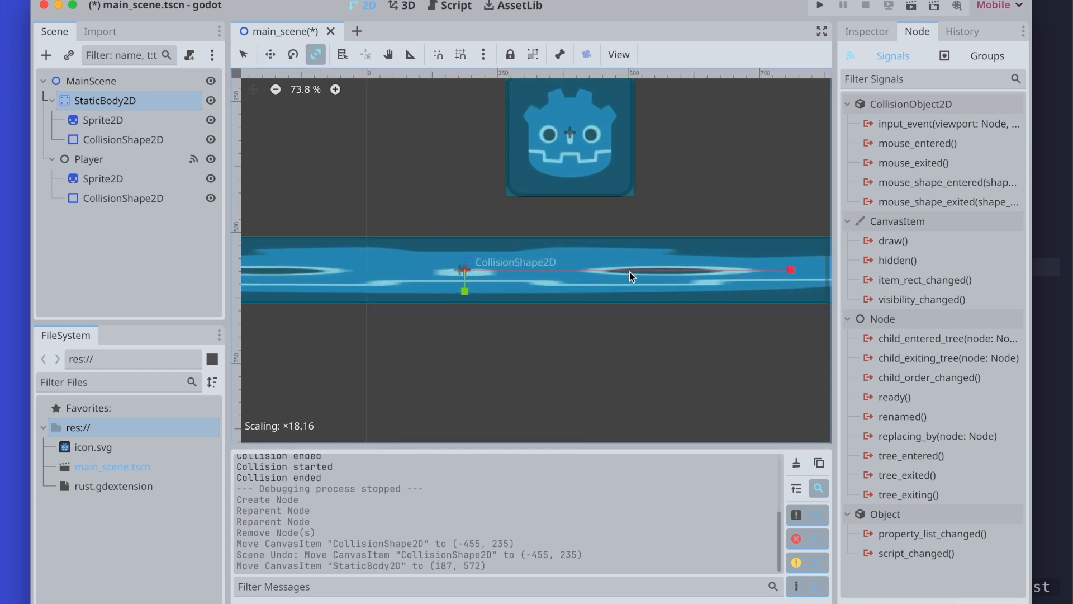
pyautogui.click(275, 89)
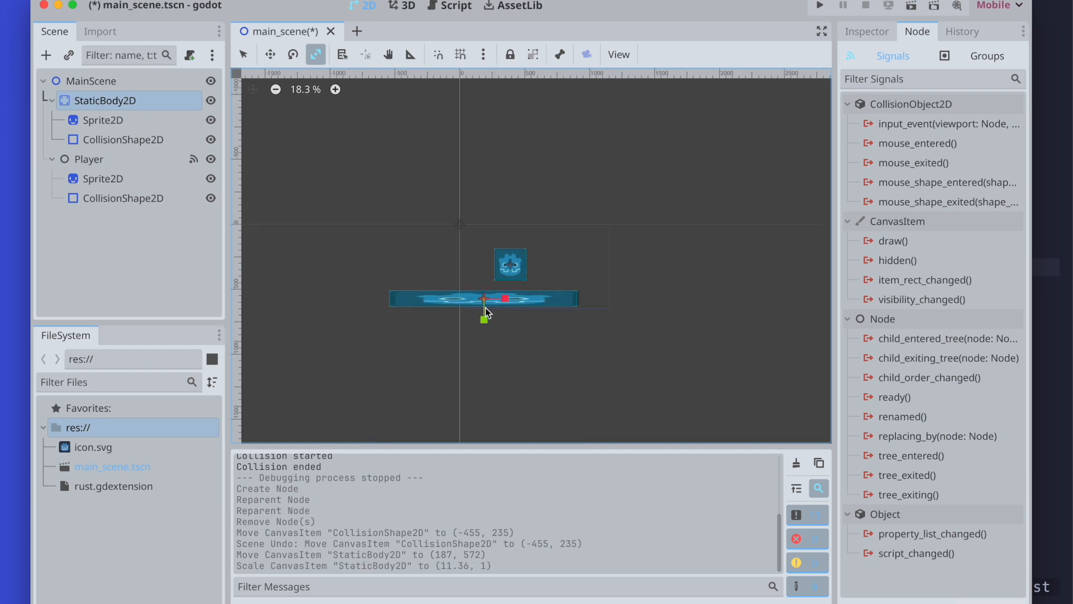
# Move the platform so it sits beneath the Player sprite.
pyautogui.click(123, 140)
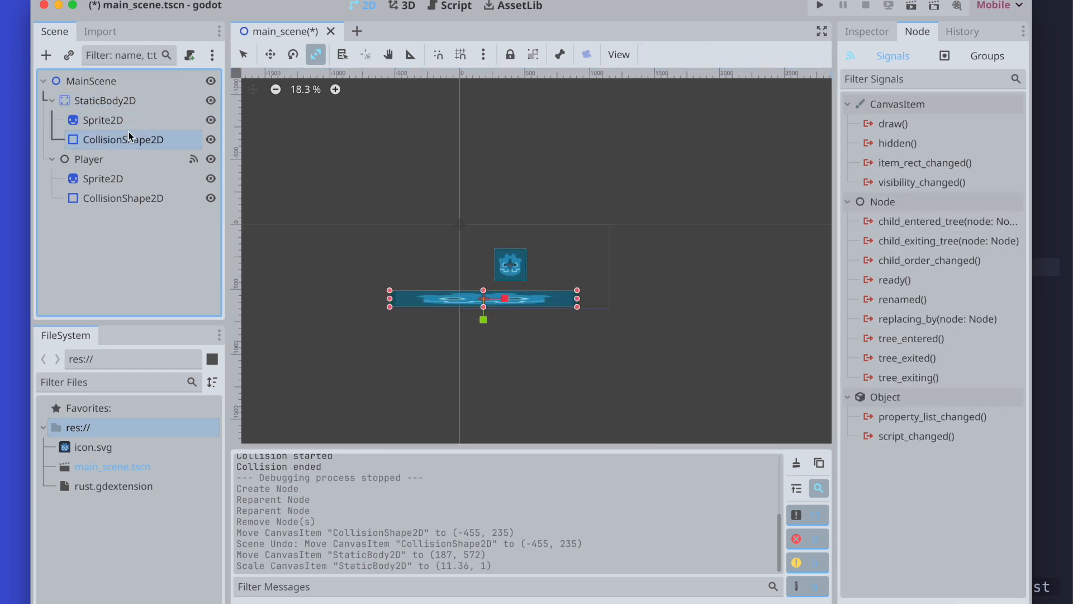
pyautogui.click(91, 80)
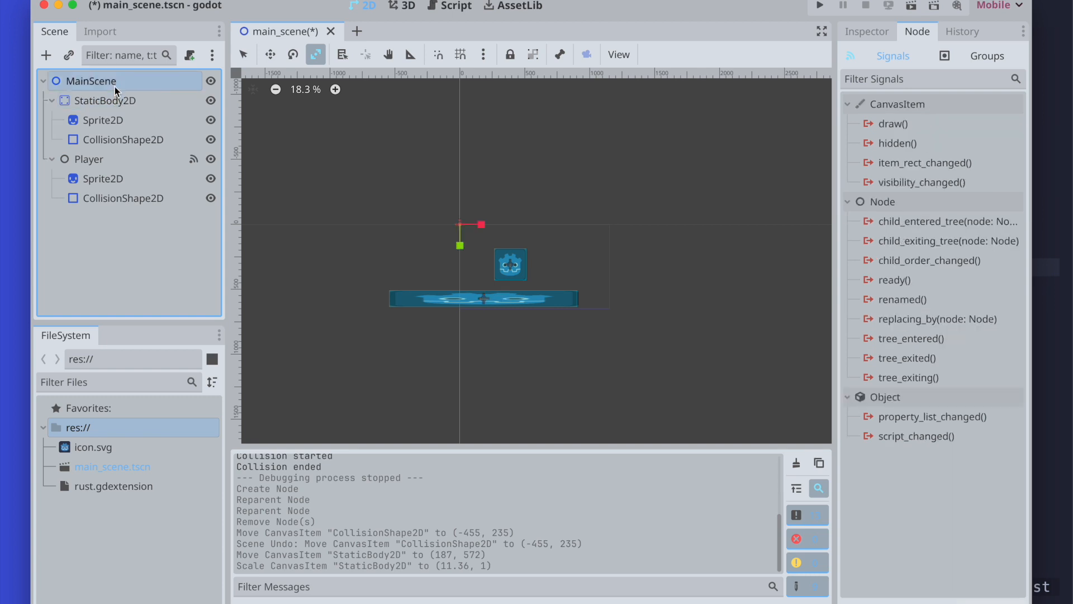
pyautogui.click(107, 100)
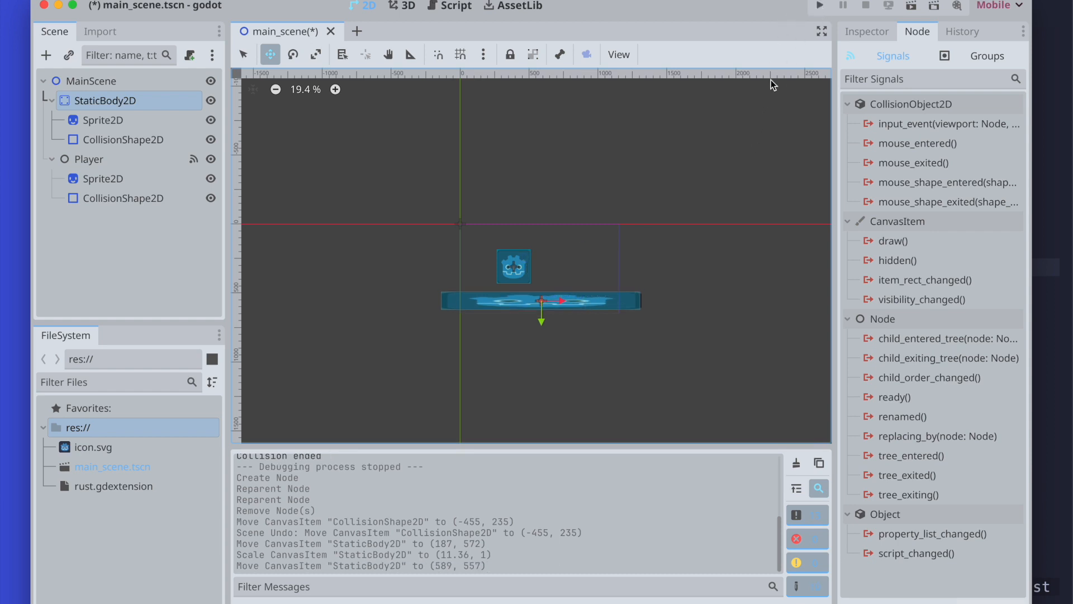
# Run the project, then inspect the Player's on_collision_started signal connection.
pyautogui.click(820, 5)
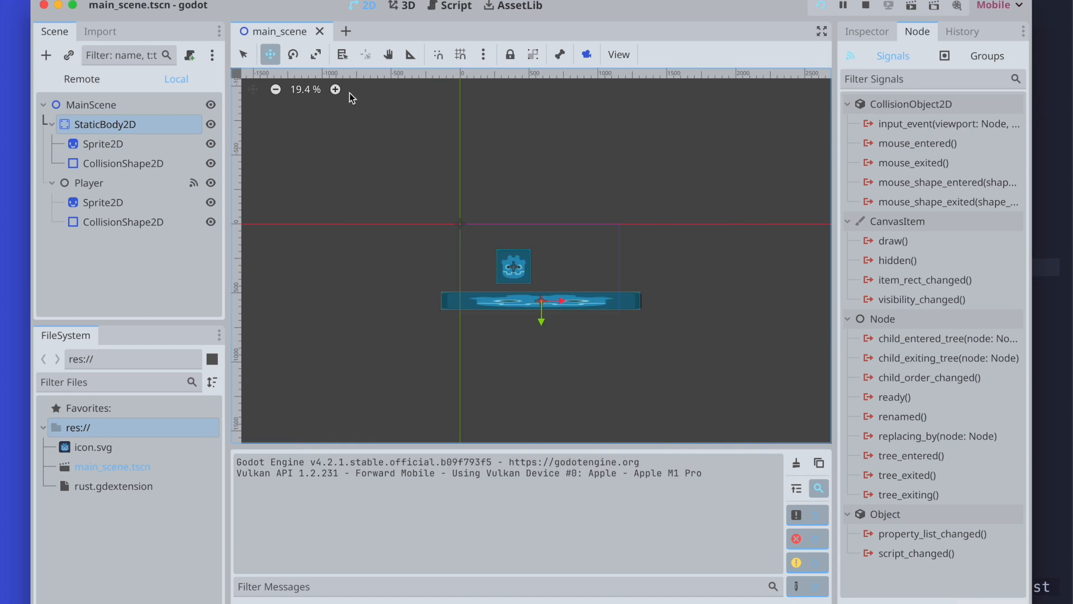
pyautogui.moveTo(134, 207)
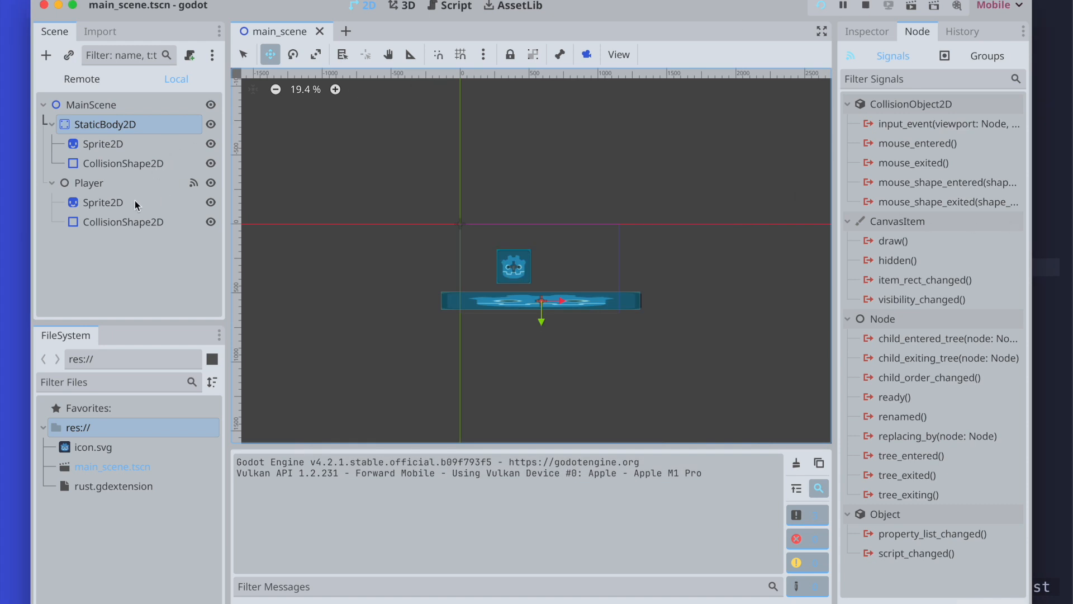
pyautogui.click(89, 182)
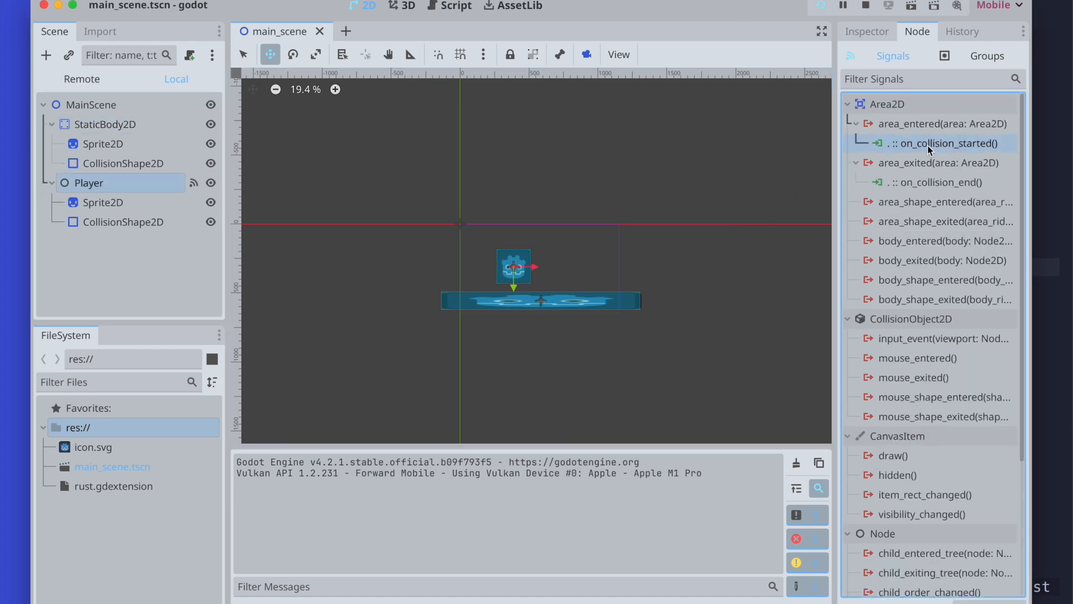
pyautogui.click(939, 143)
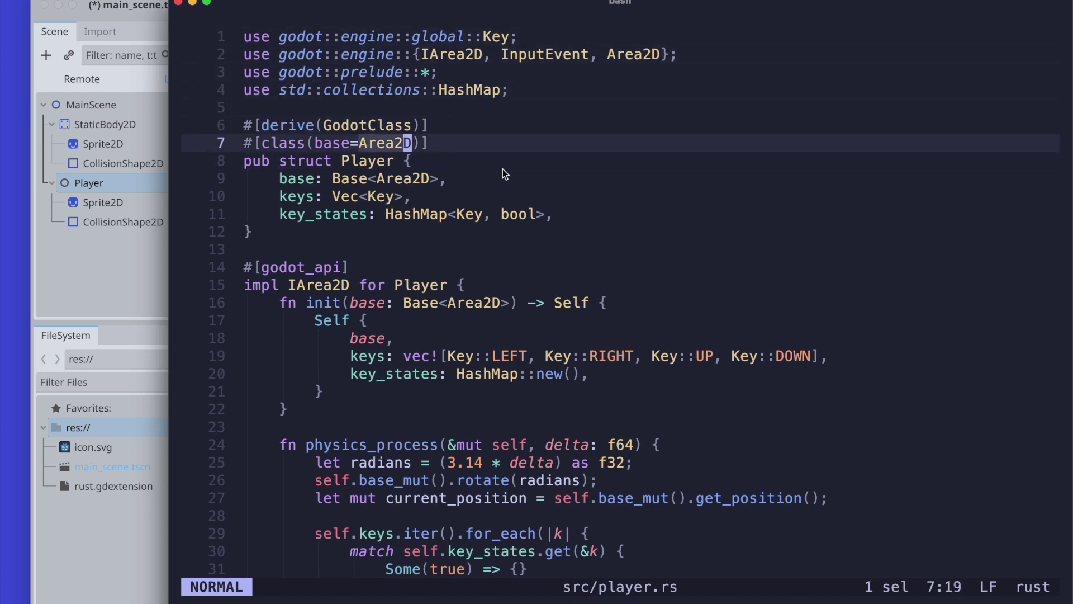
# Replace Area2D with CharacterBody2D in the import, class base, base field and init parameter.
pyautogui.write('Charac')
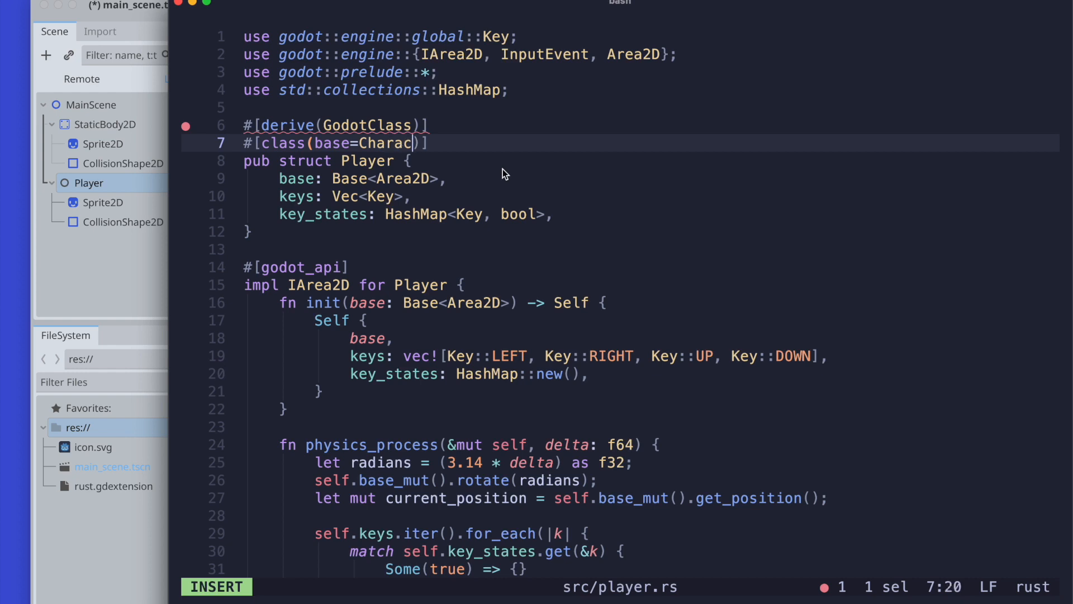
pyautogui.write('ter')
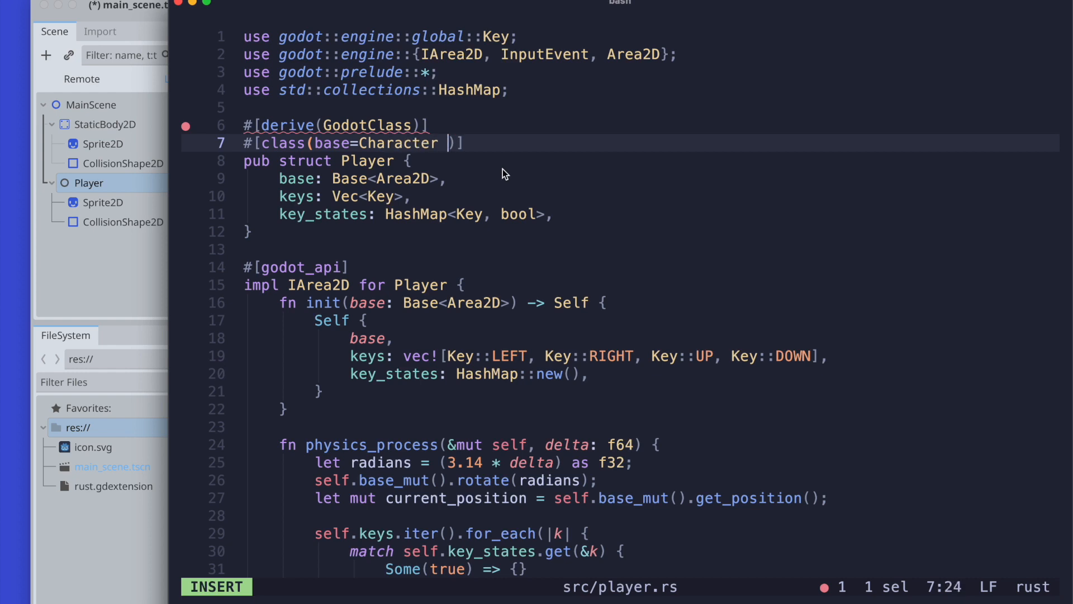
pyautogui.press('Backspace')
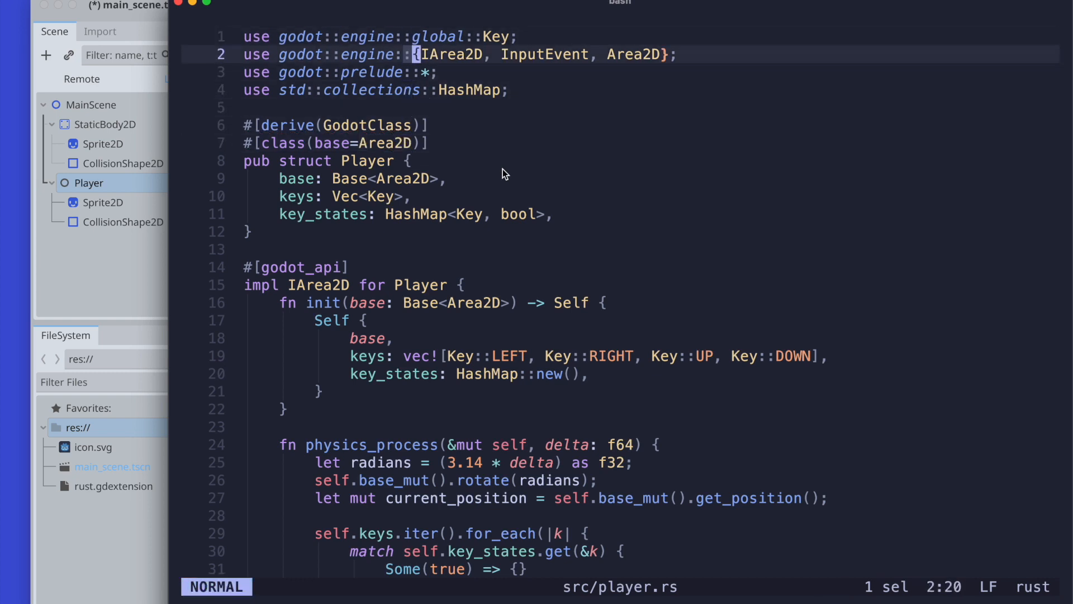
pyautogui.write('Char')
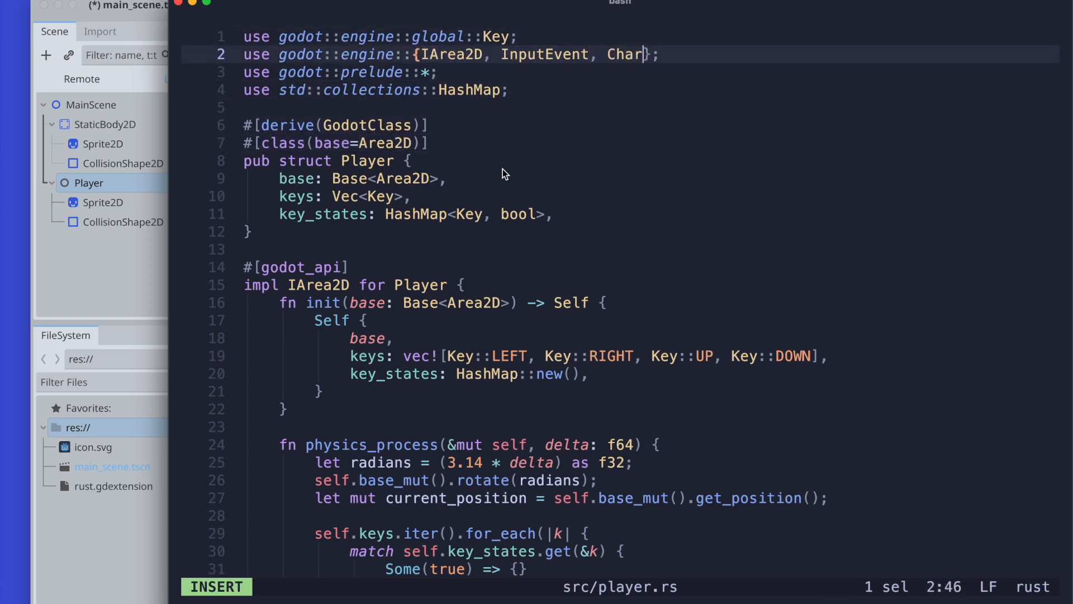
pyautogui.write('acterBody2D')
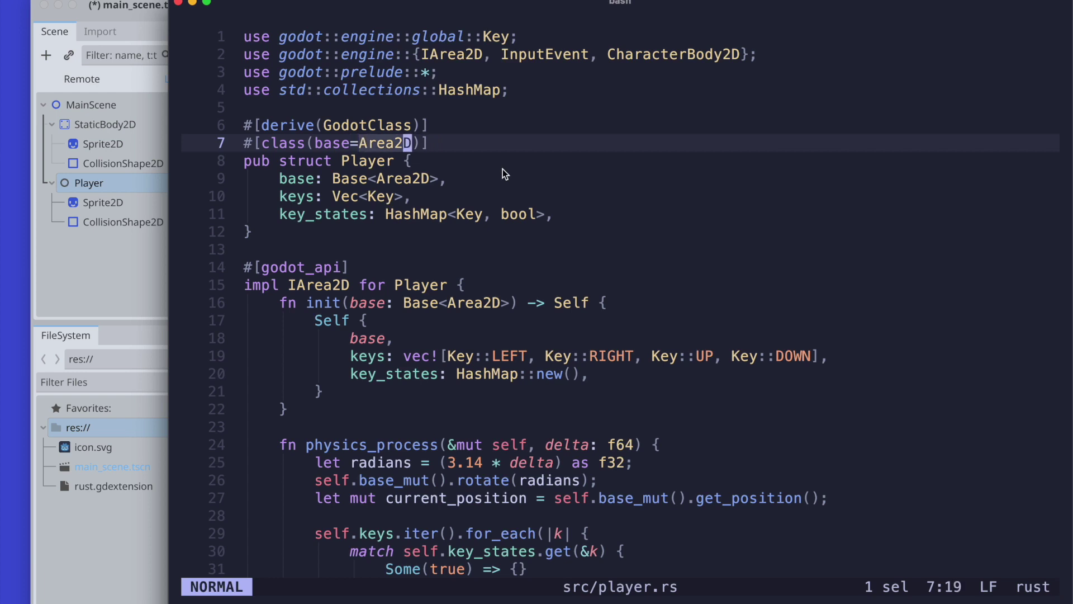
pyautogui.write('CharacterBod')
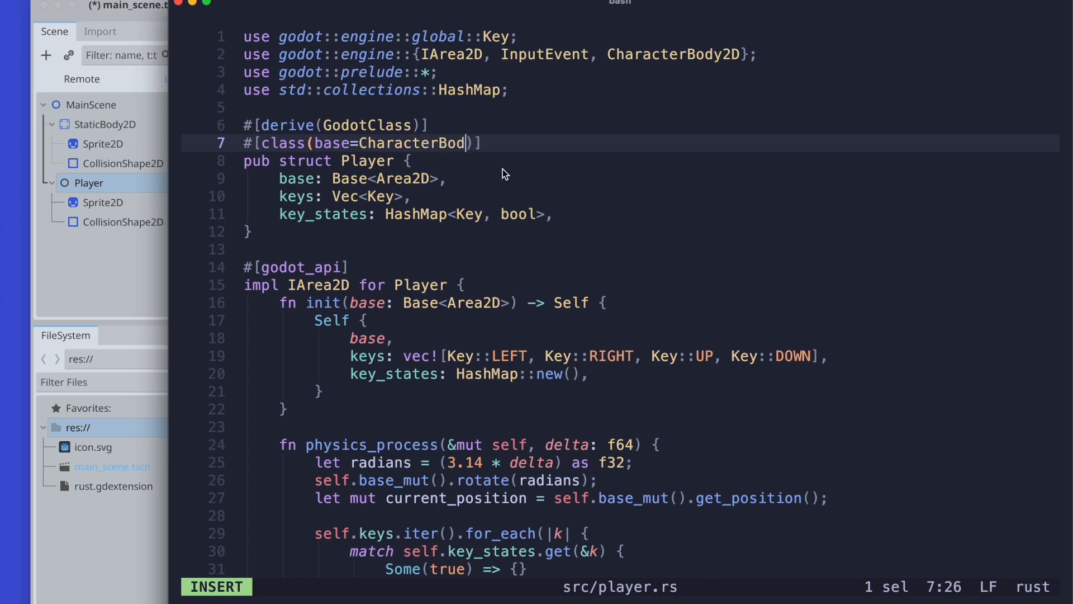
pyautogui.press('Escape')
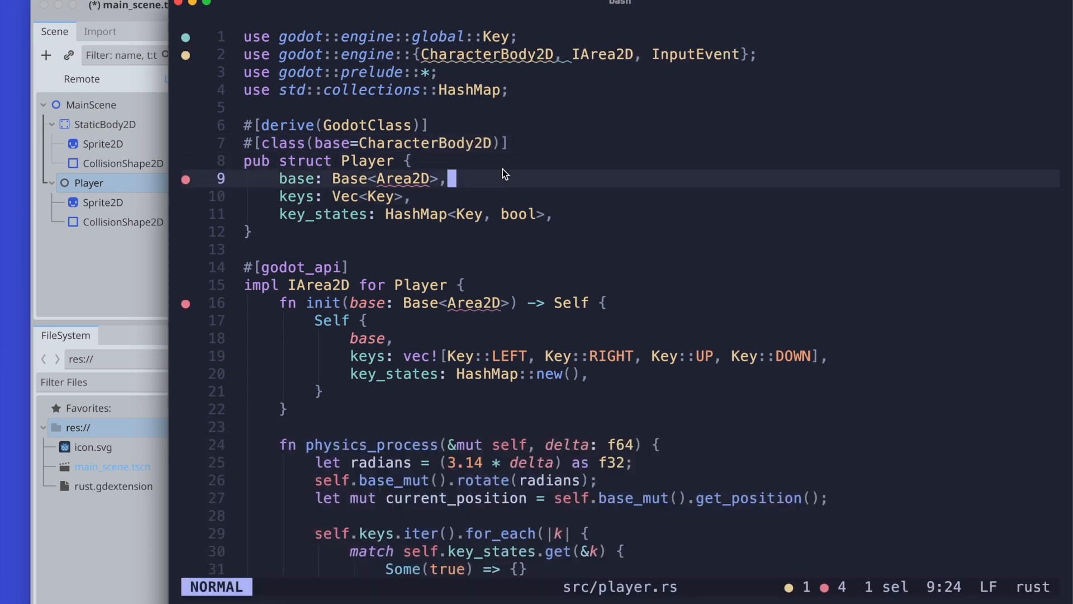
pyautogui.write('Chara')
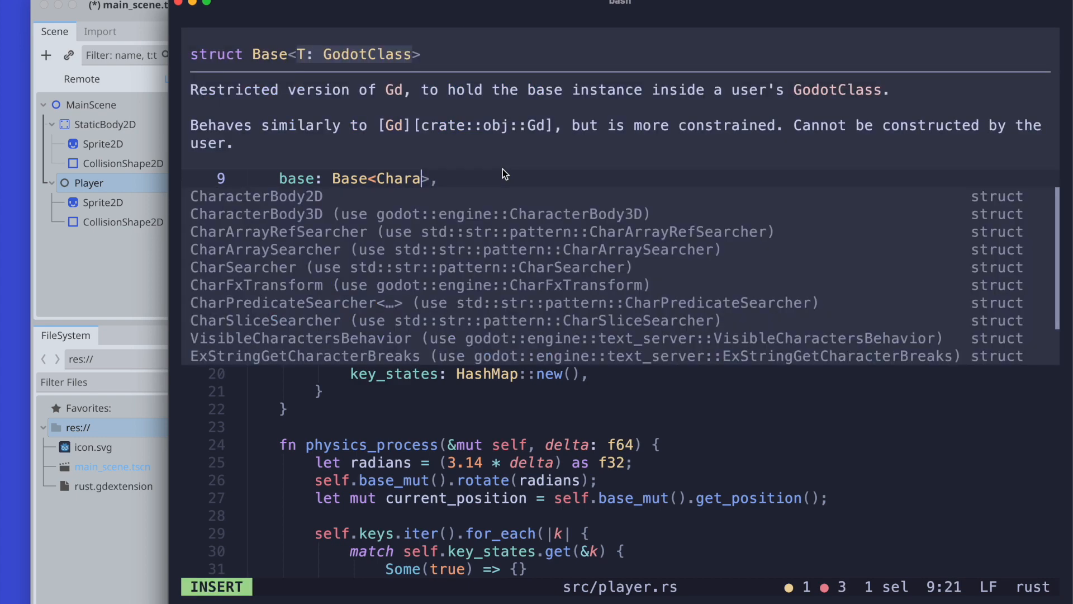
pyautogui.press('Escape')
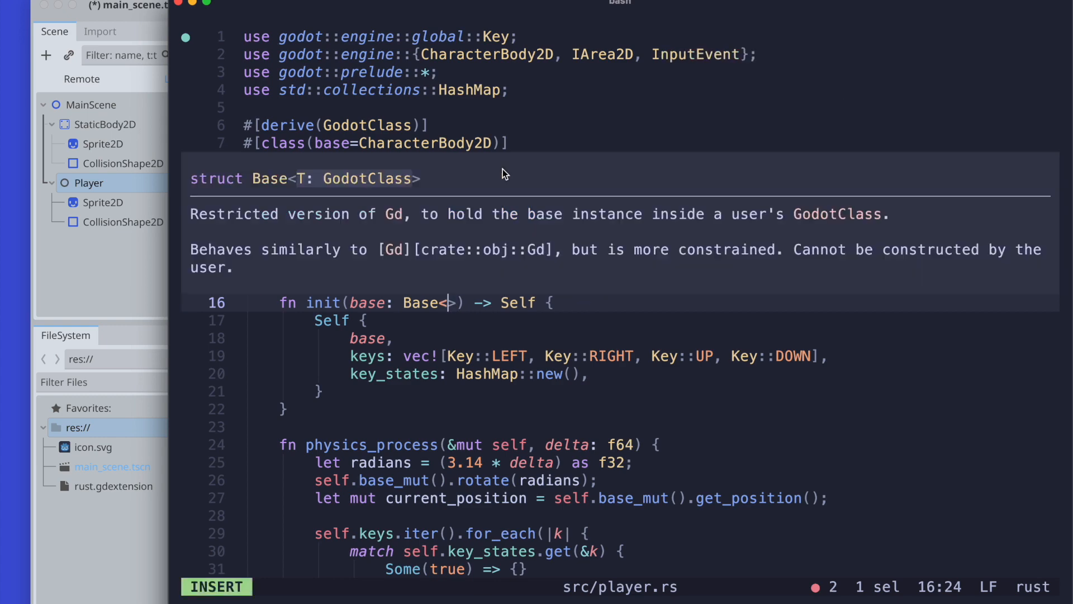
pyautogui.press('Escape')
pyautogui.write('CharacterBody2D')
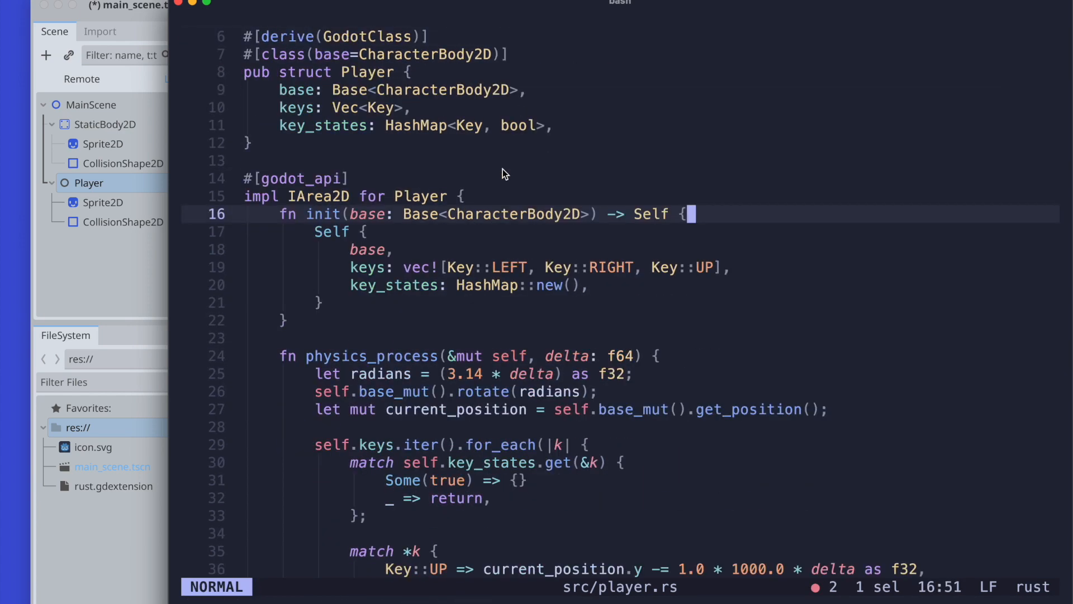
# Scroll to the end of player.rs below the impl block.
pyautogui.scroll(-3)
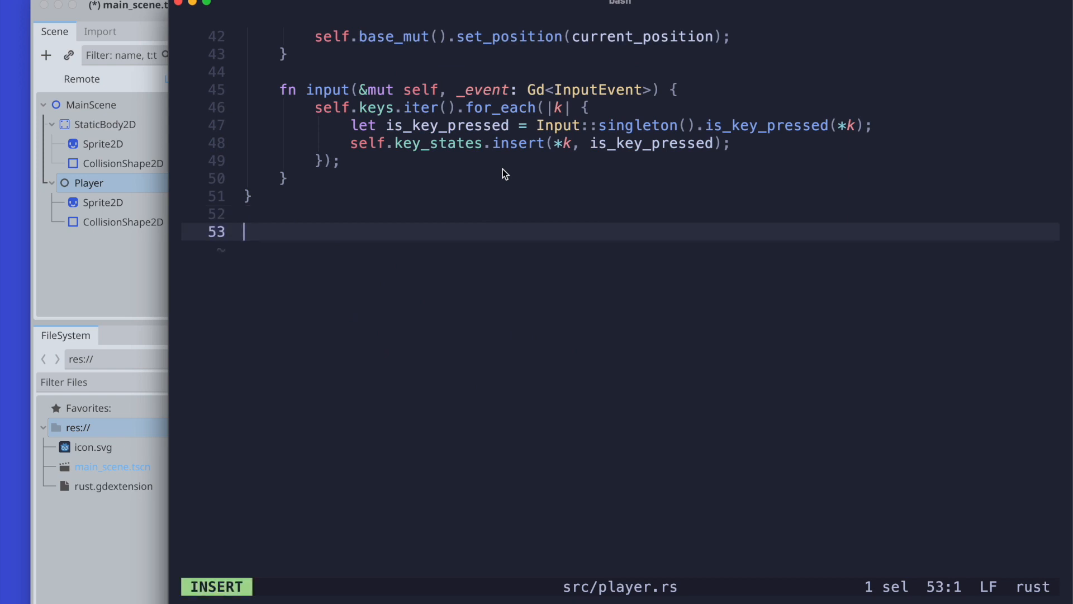
# Add an impl Player block with an empty apply_gravity and a started apply_controls.
pyautogui.write('pl')
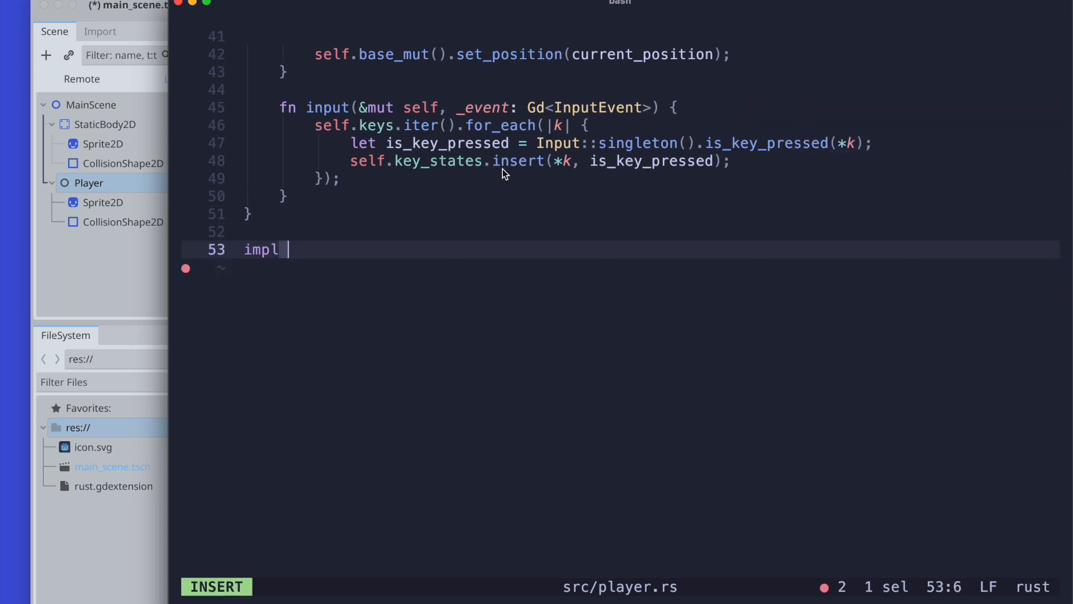
pyautogui.write('Pl')
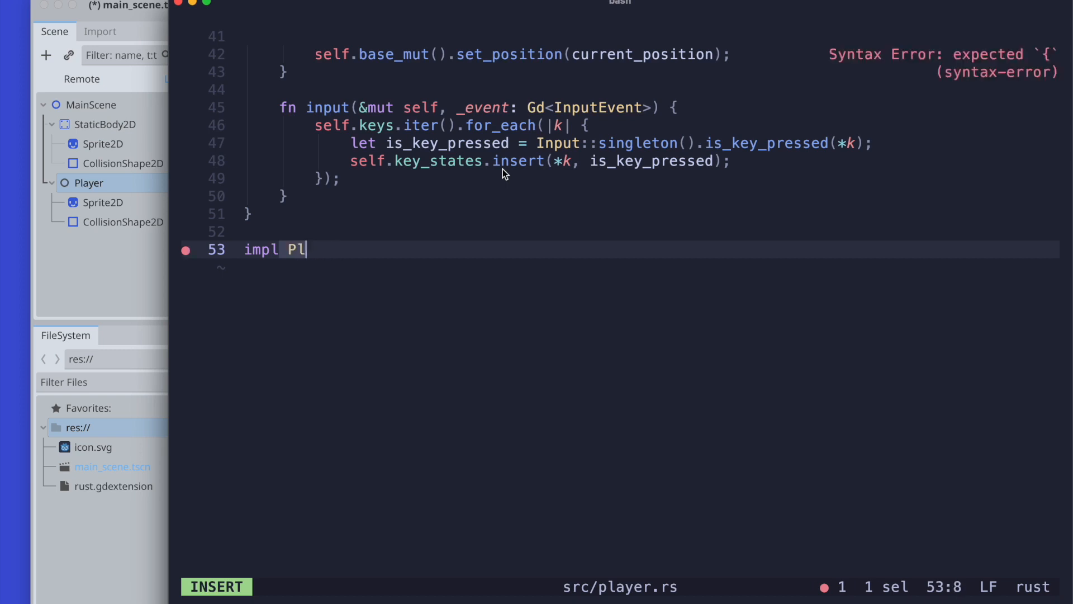
pyautogui.write('ayer {')
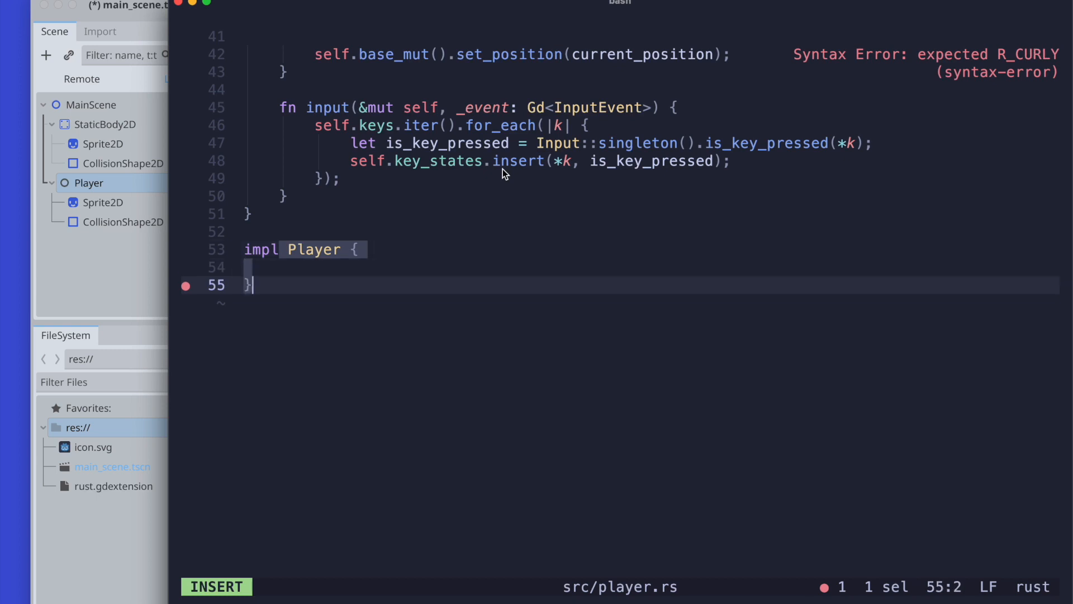
pyautogui.write('ap')
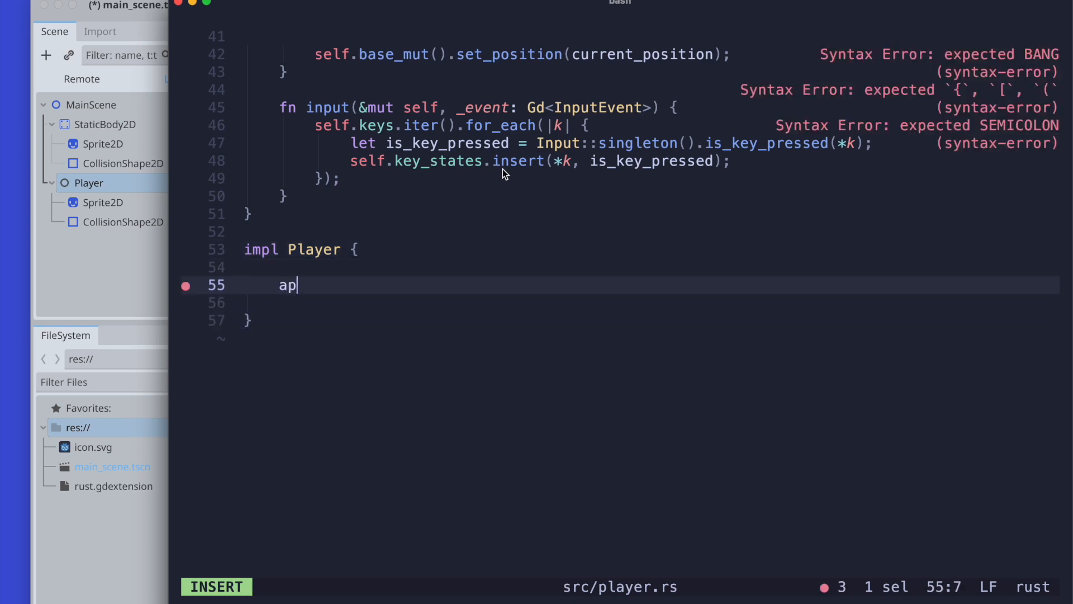
pyautogui.write('fn app')
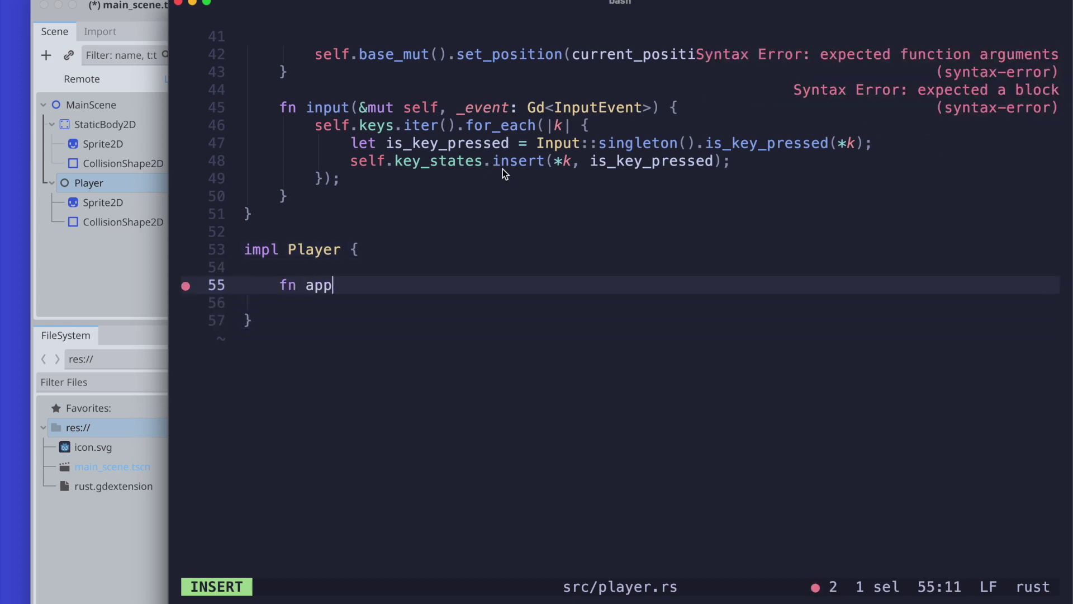
pyautogui.write('ly_')
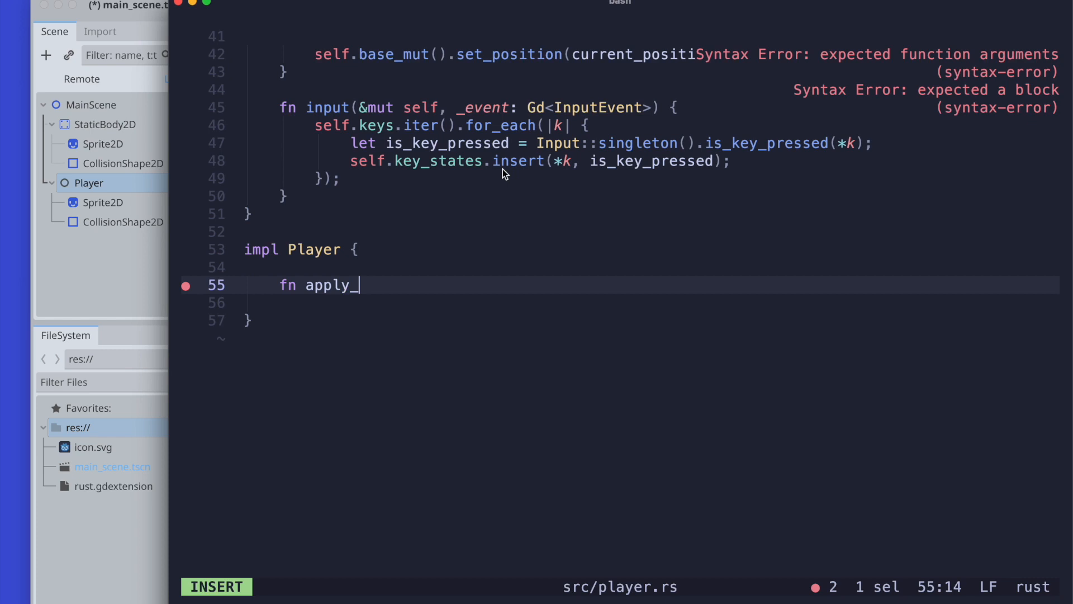
pyautogui.write('gravity() {')
pyautogui.write('f')
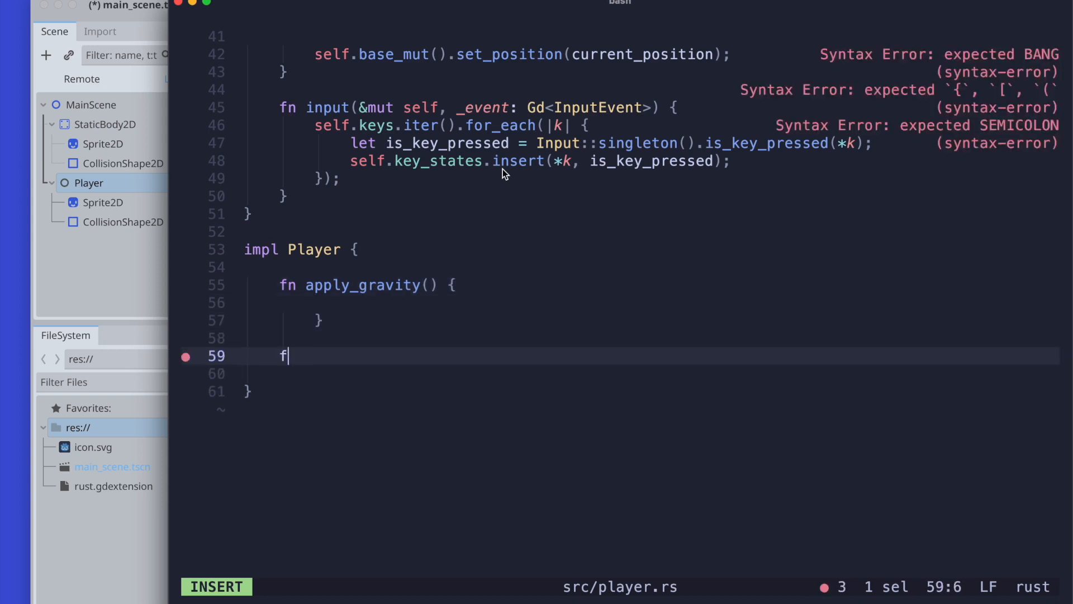
pyautogui.write('n apply')
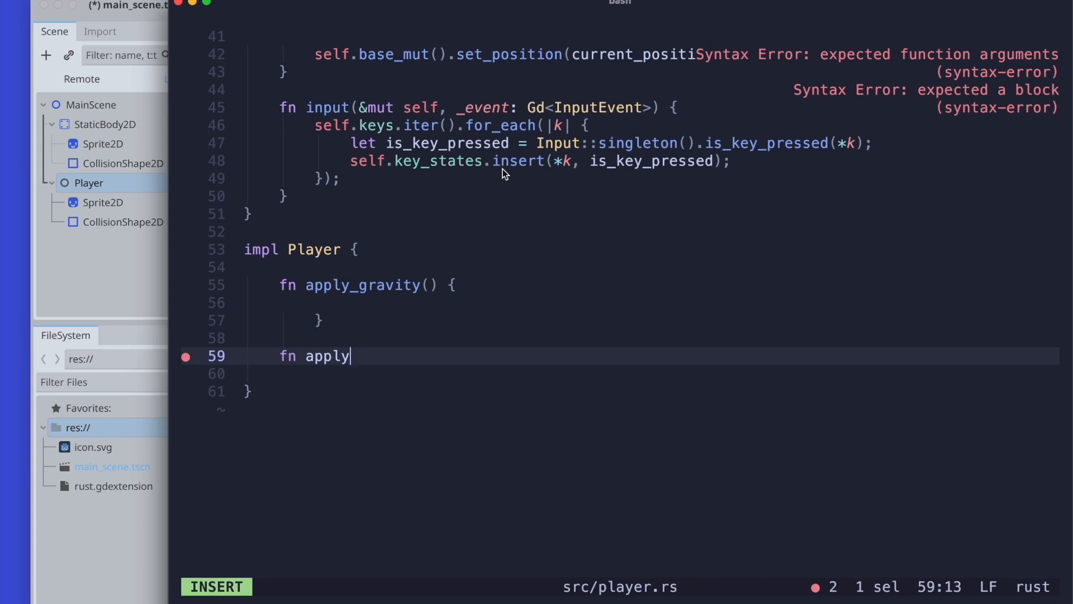
pyautogui.write('_controls')
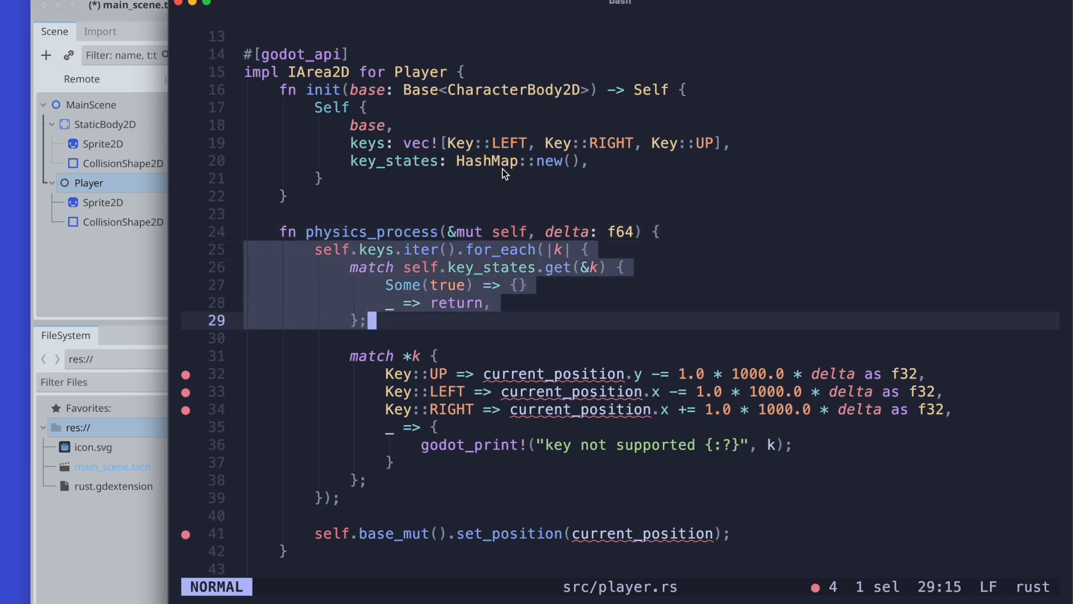
# Give apply_controls &mut self and velocity: Vector2 parameters, returning Vector2.
pyautogui.scroll(-3)
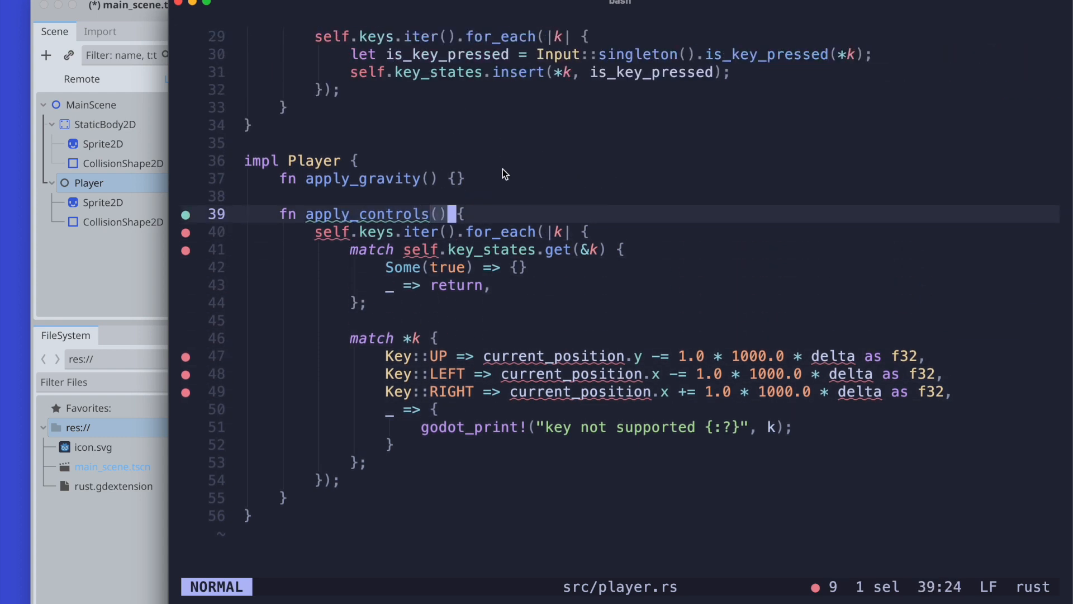
pyautogui.write('&se')
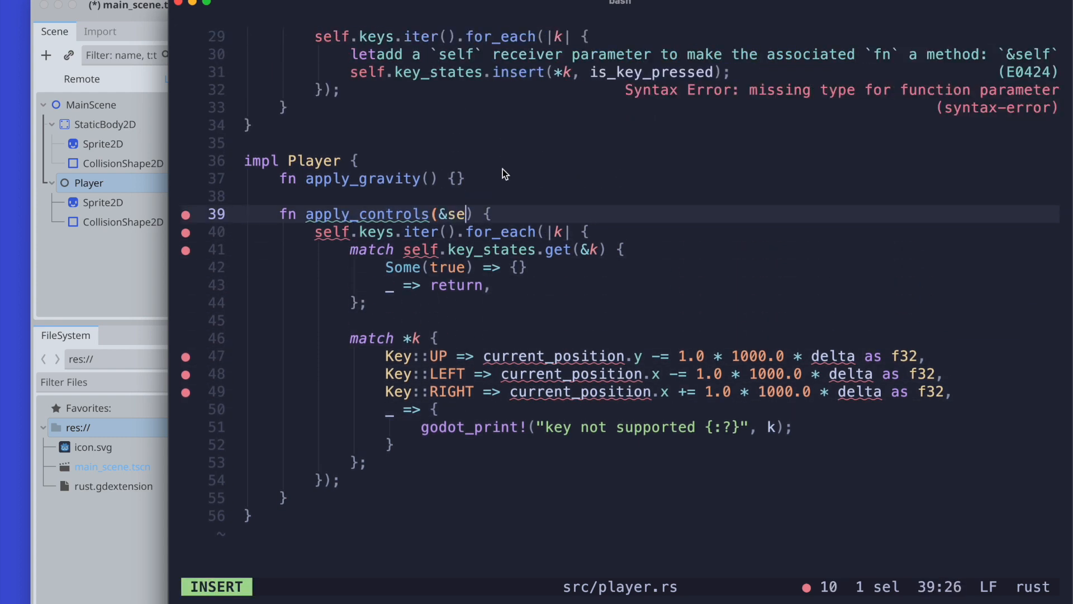
pyautogui.press('Escape')
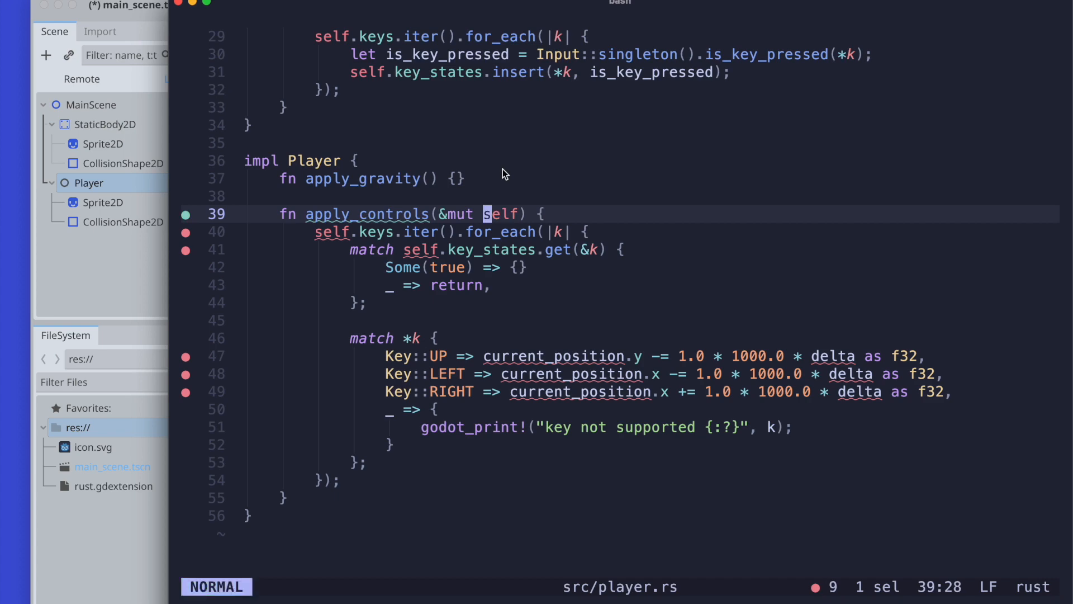
pyautogui.write(',')
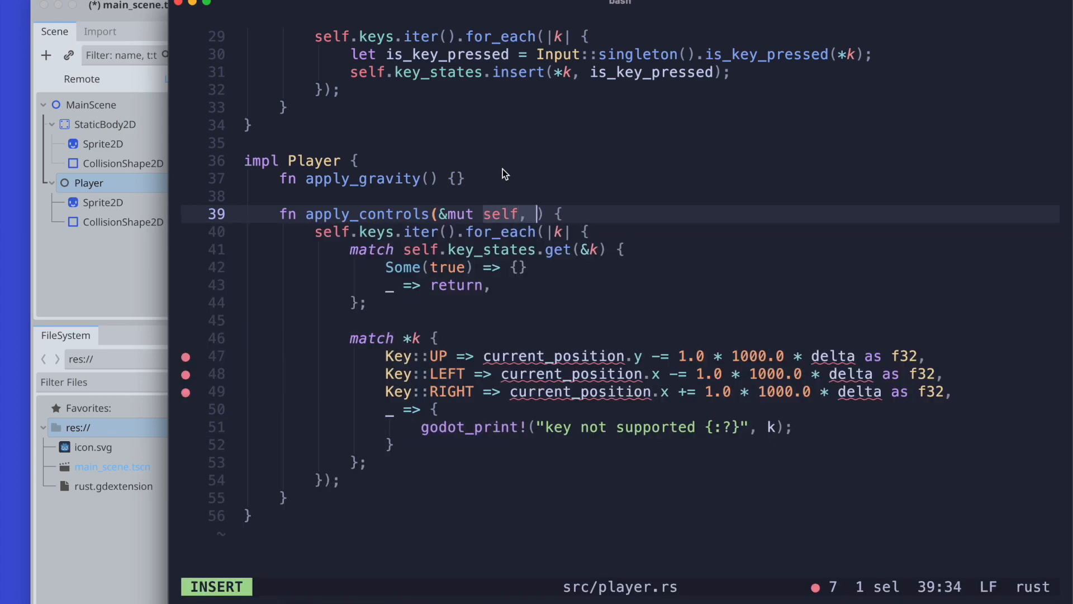
pyautogui.write('veloci')
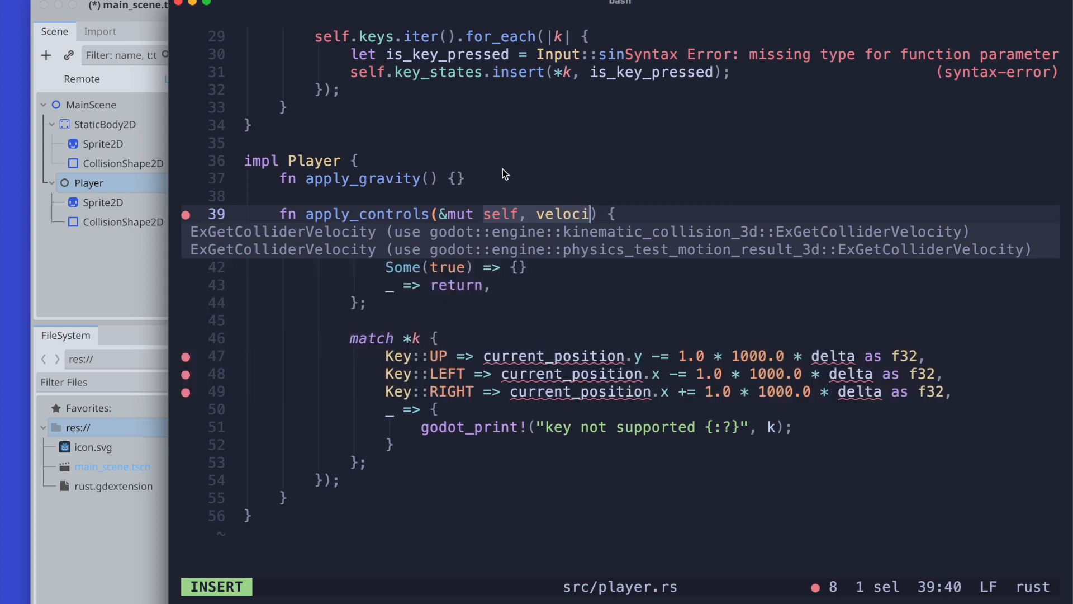
pyautogui.write('ty')
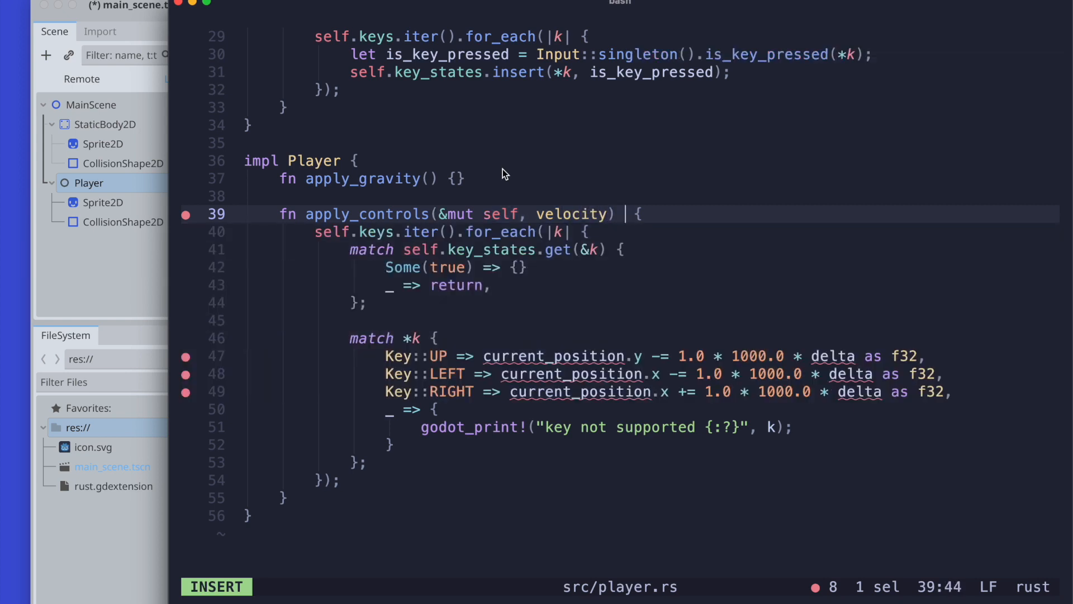
pyautogui.write('-> Veloc')
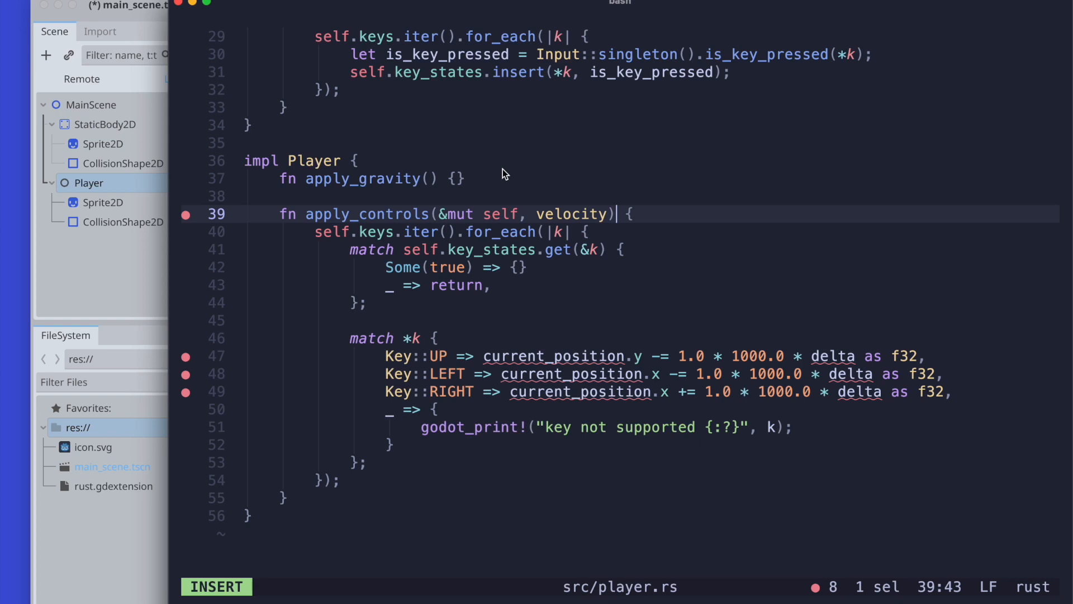
pyautogui.press('backspace')
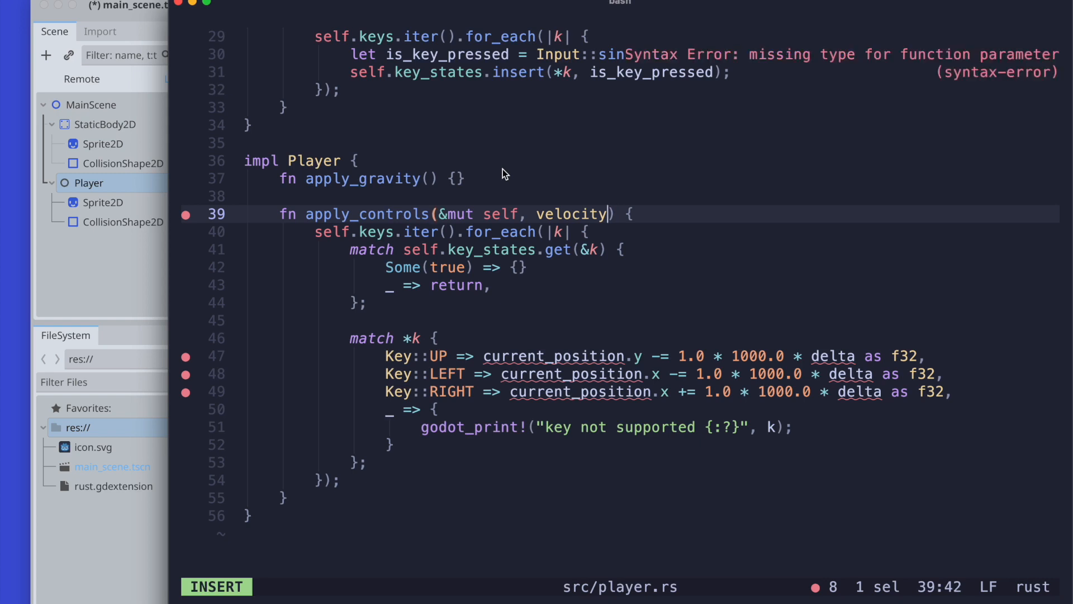
pyautogui.write(': Vector2')
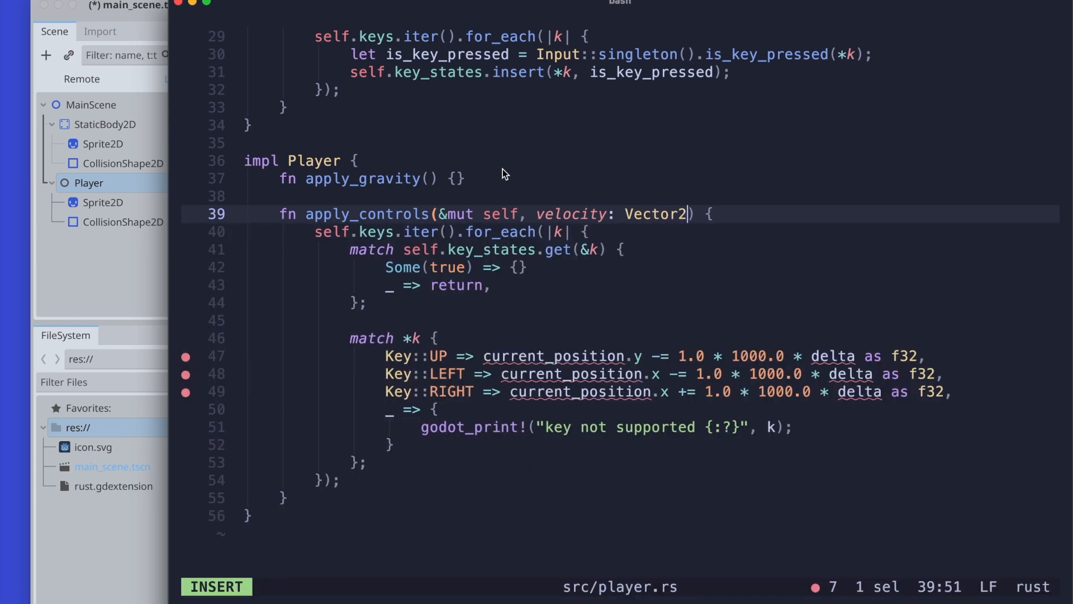
pyautogui.write('-> V')
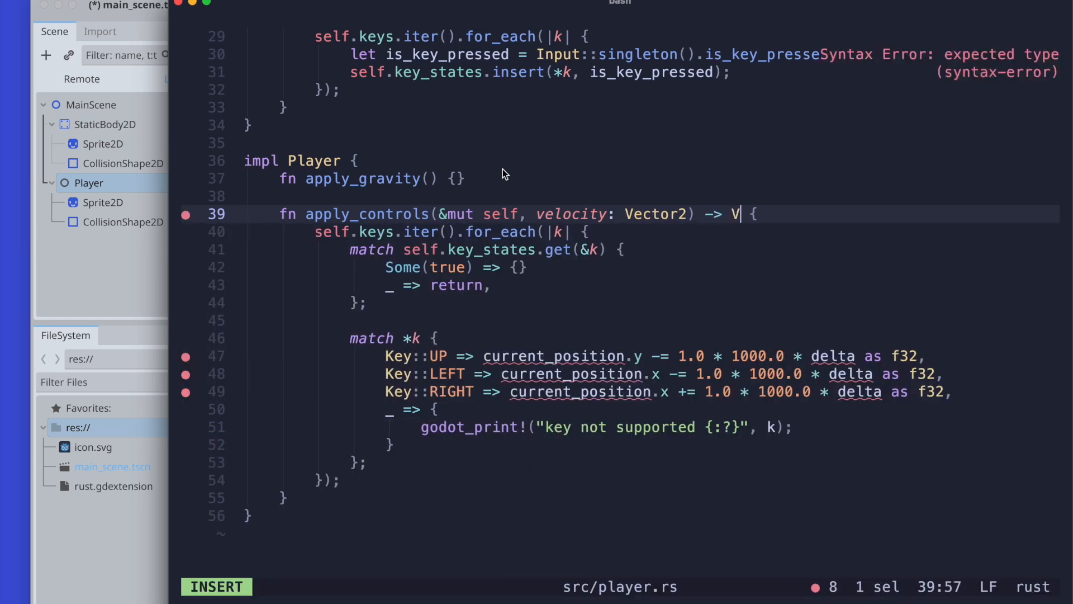
pyautogui.write('ector2')
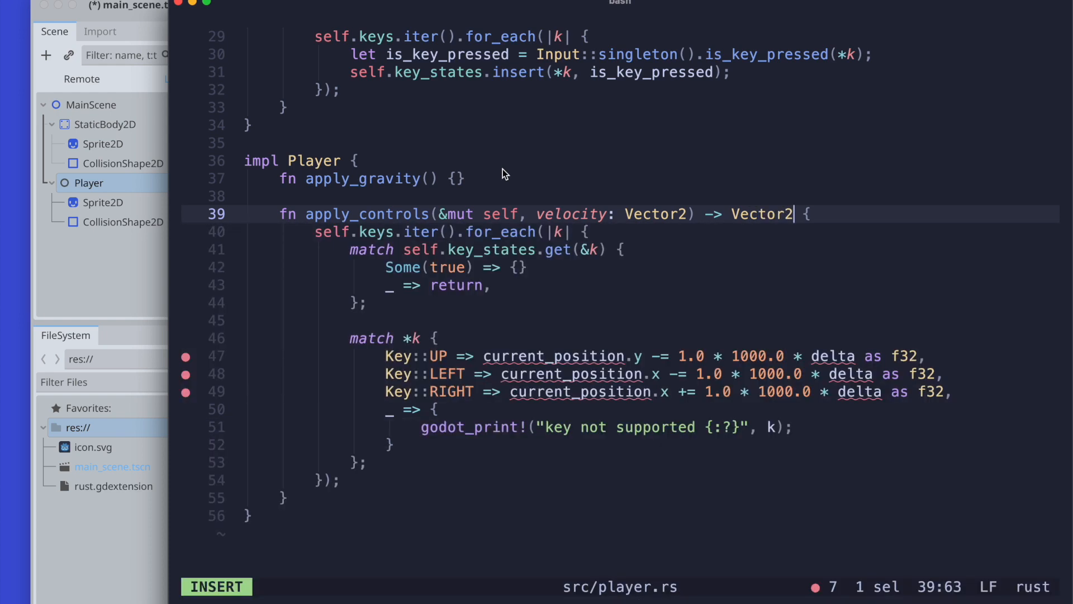
pyautogui.press('Escape')
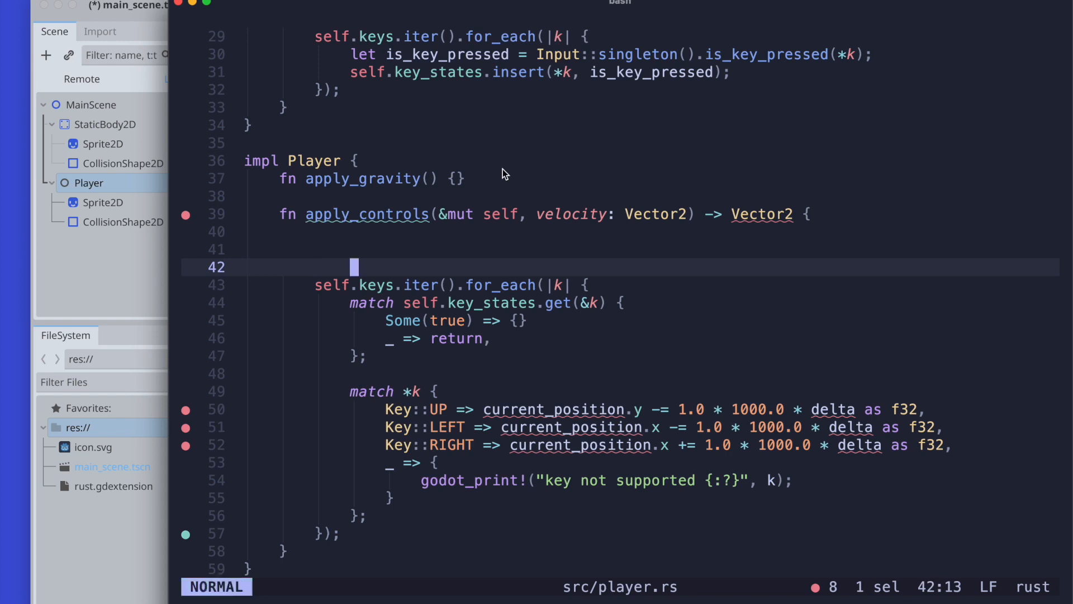
# Remove a blank line and the old UP-arm position update, starting velocity.y.
pyautogui.press('dd')
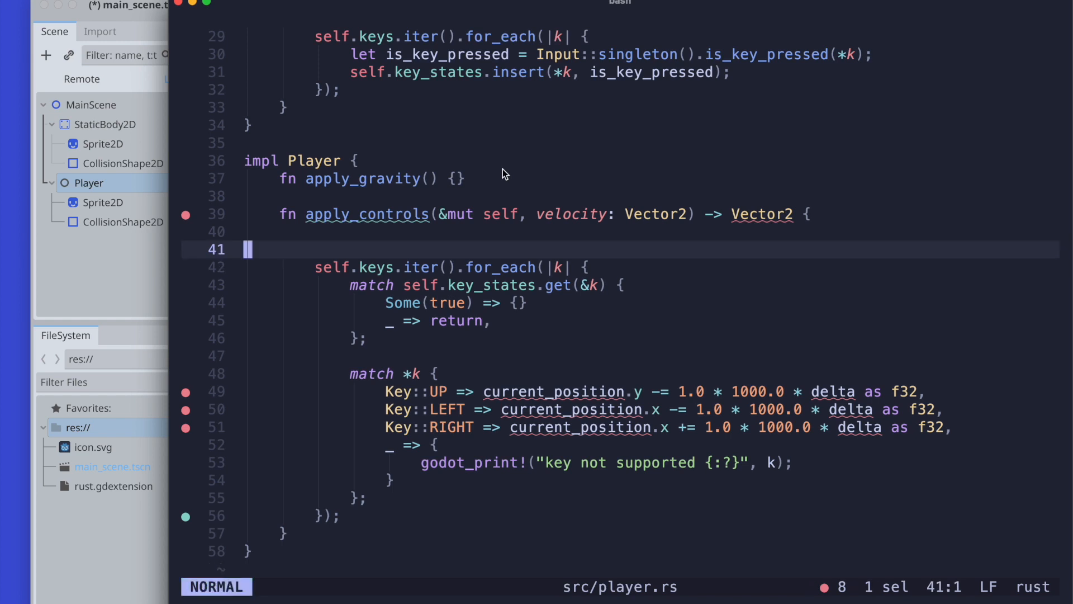
pyautogui.press('dd')
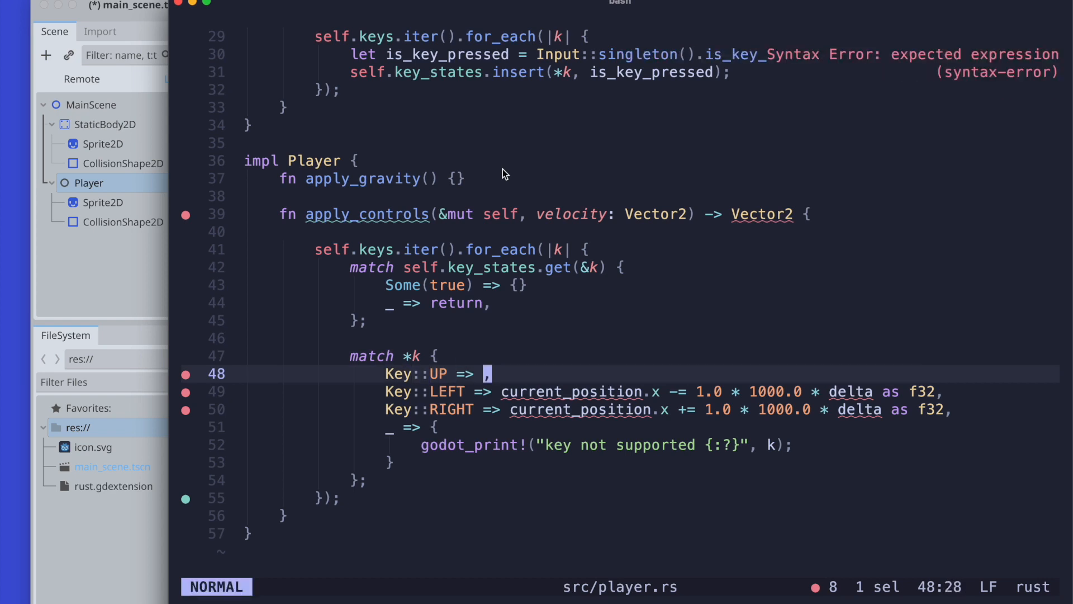
pyautogui.press('i')
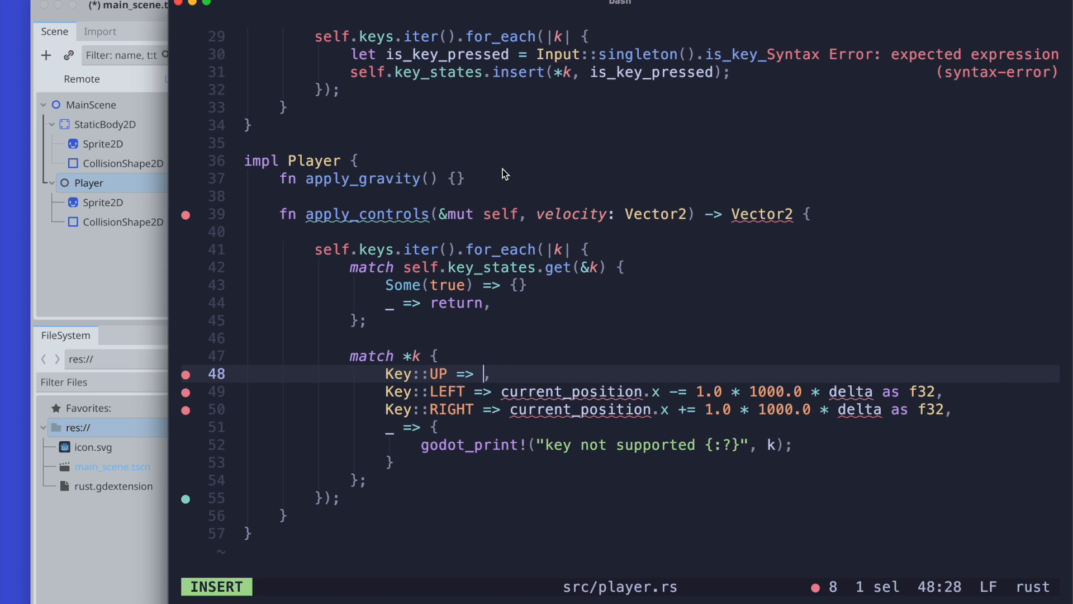
pyautogui.write('velocity')
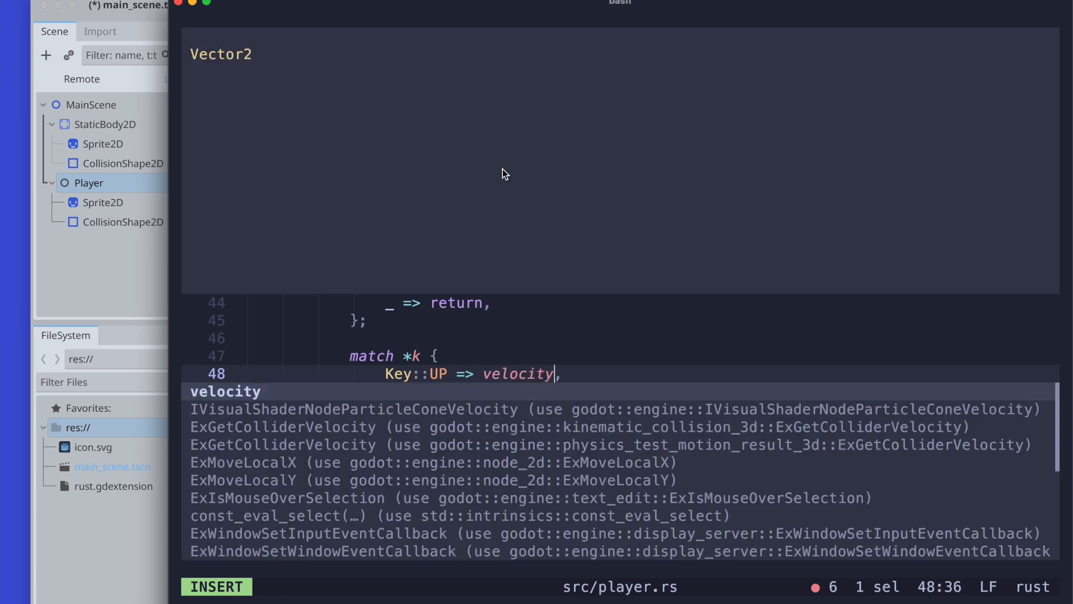
pyautogui.write('.y +')
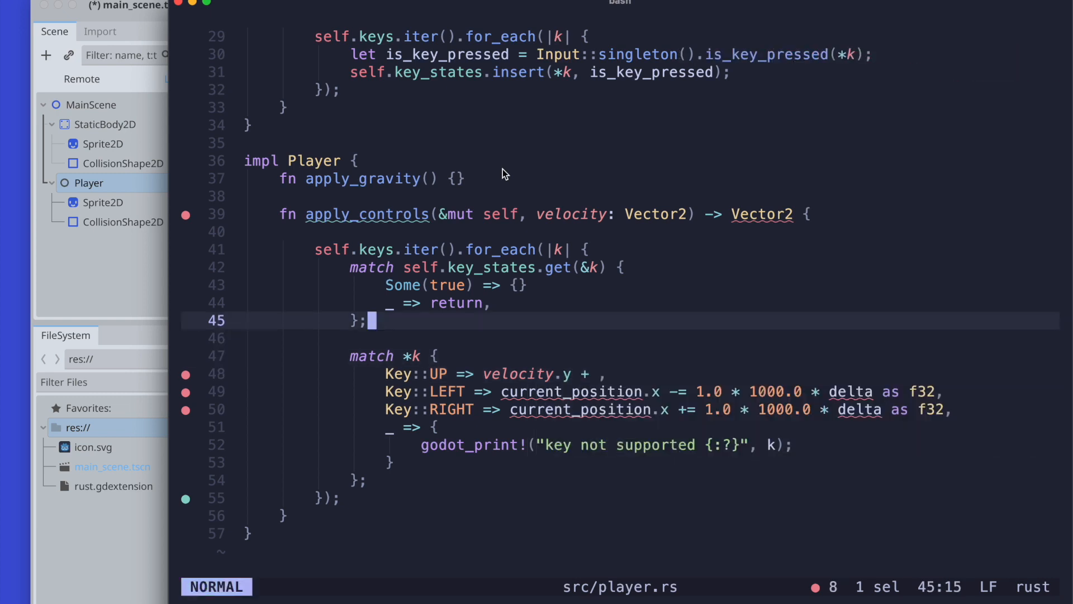
# Declare jump_speed as 20.0 and move_speed as 10.0.
pyautogui.write('et jump')
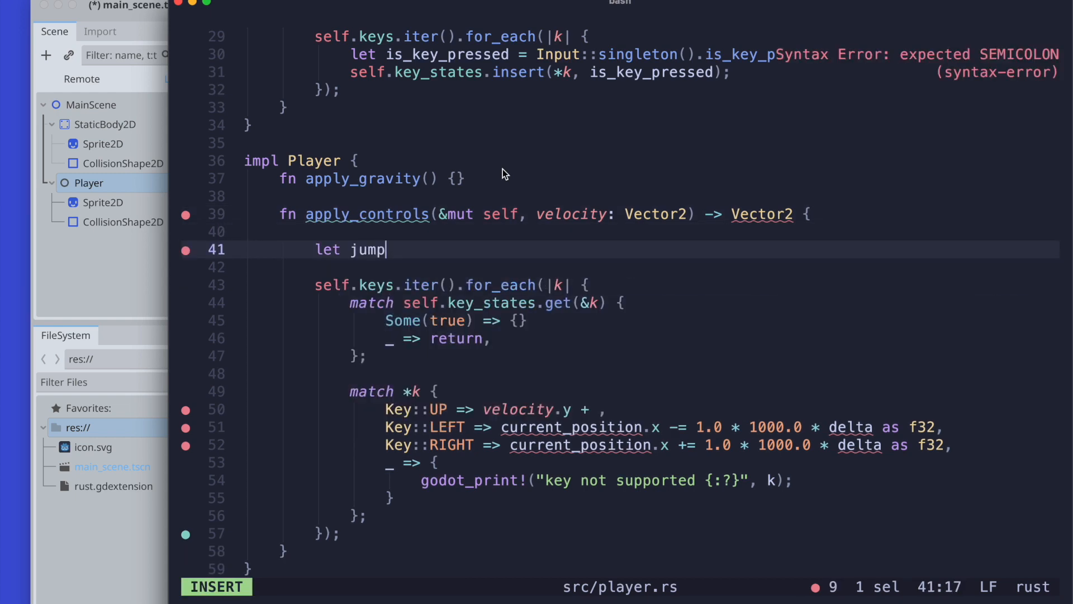
pyautogui.write('_speed =')
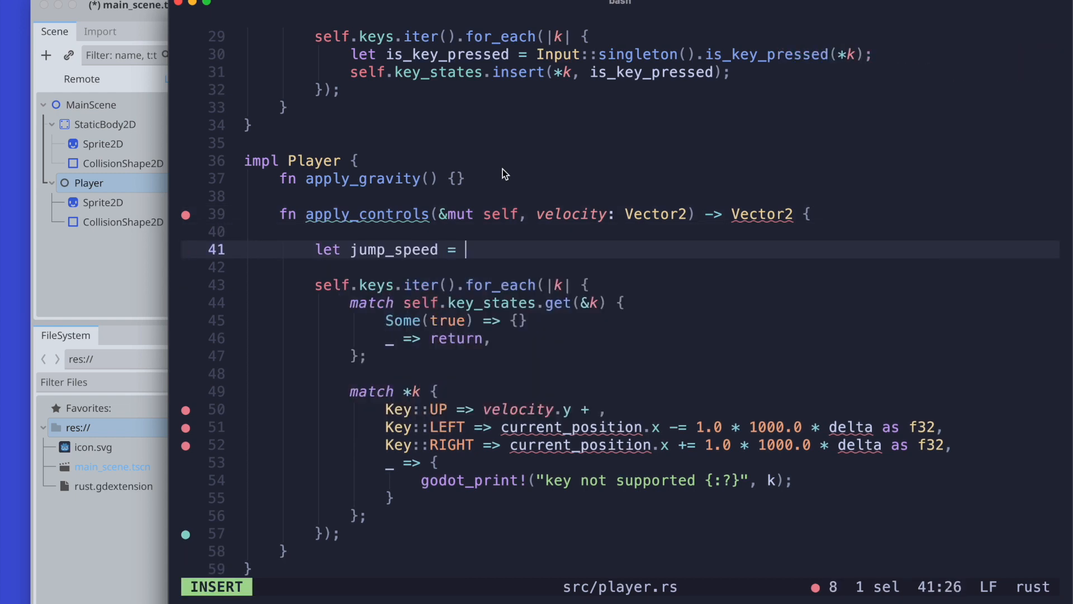
pyautogui.write('20.0;')
pyautogui.write('let')
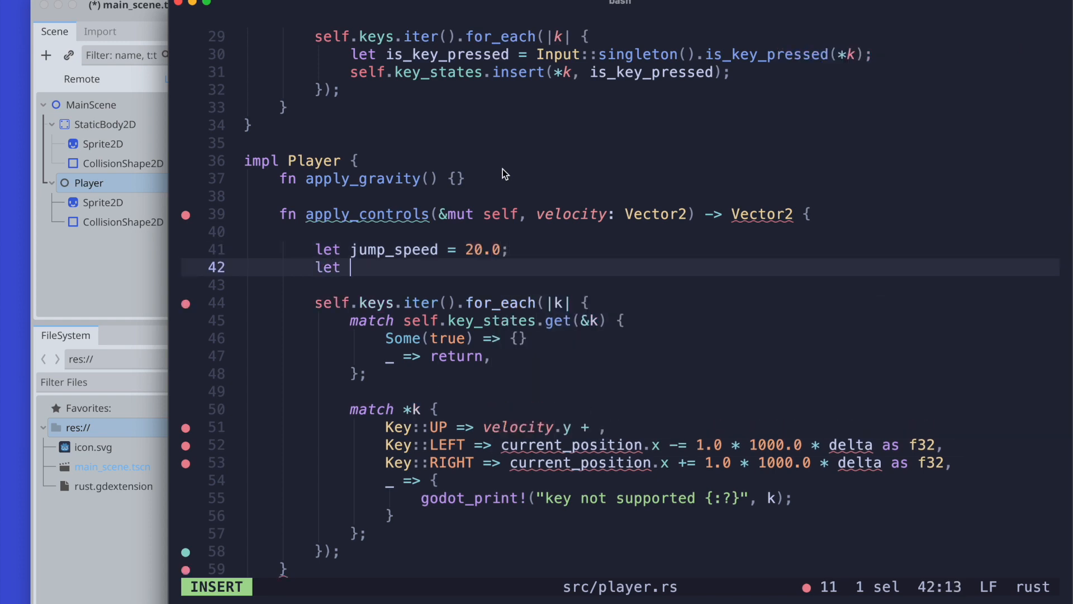
pyautogui.write('move_speed')
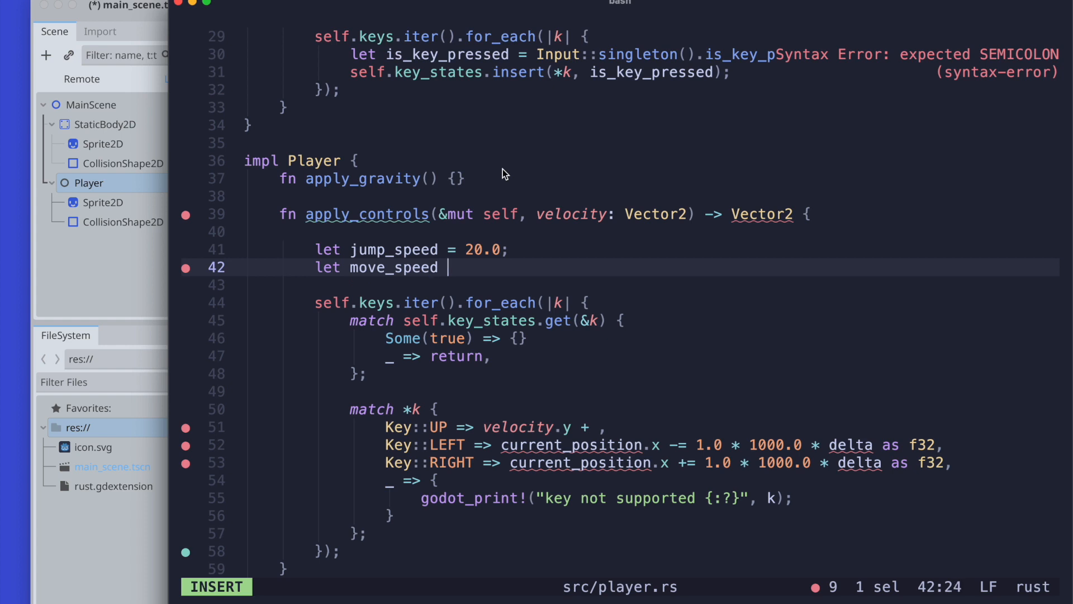
pyautogui.write('= 10.0;')
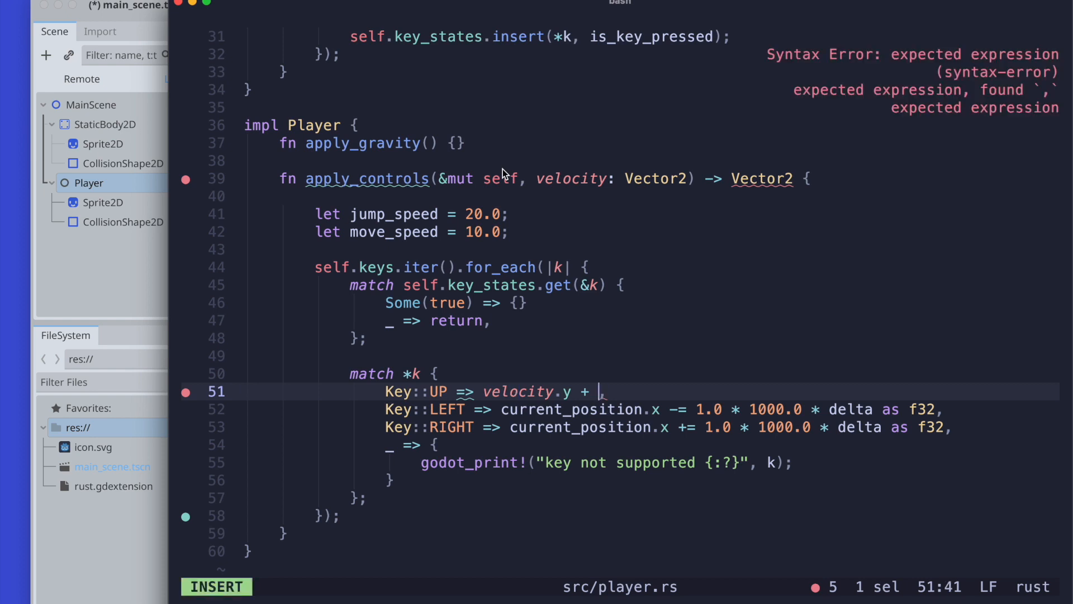
# Make the UP arm add jump_speed to velocity.y.
pyautogui.write('jump_speed')
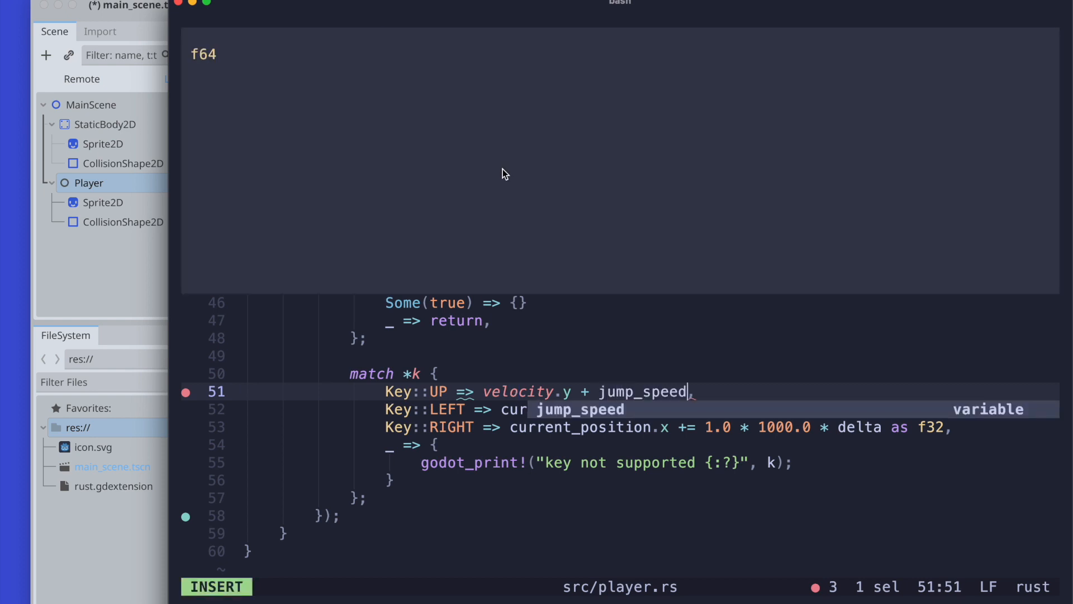
pyautogui.press('Escape')
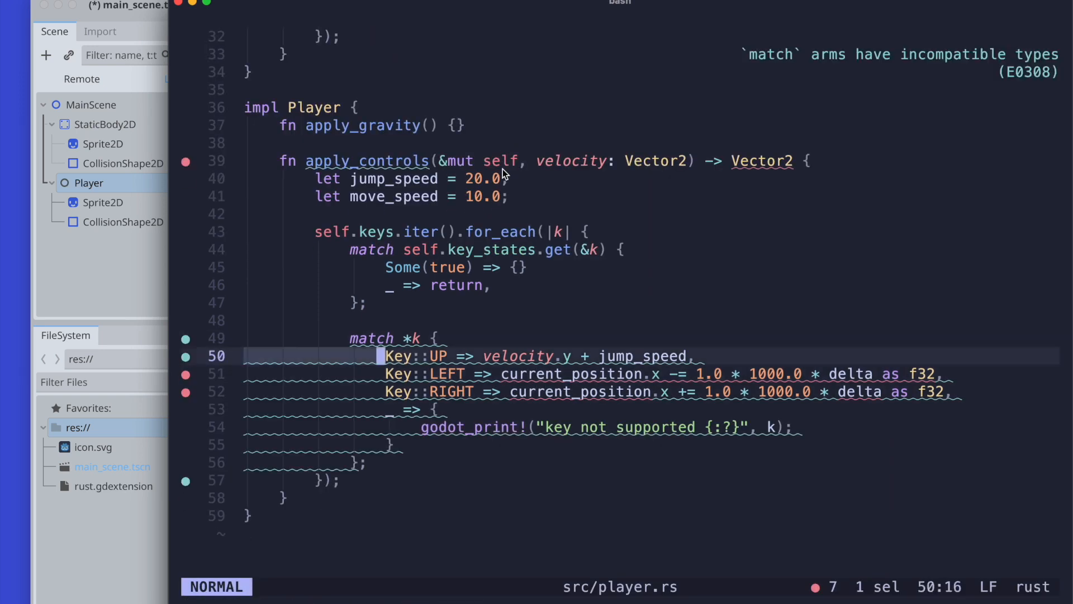
pyautogui.press('i')
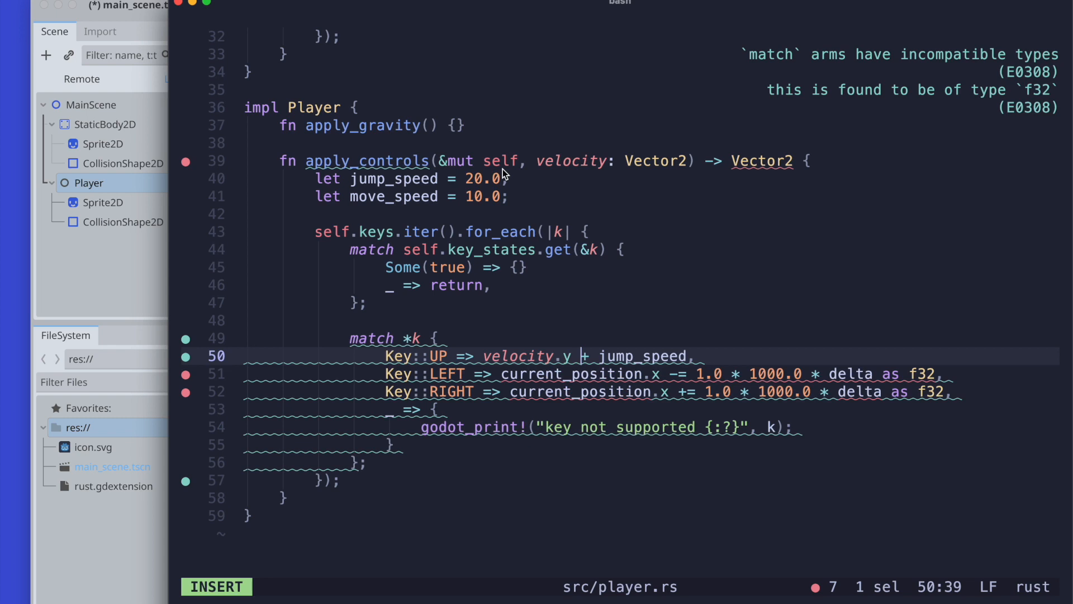
pyautogui.write('=')
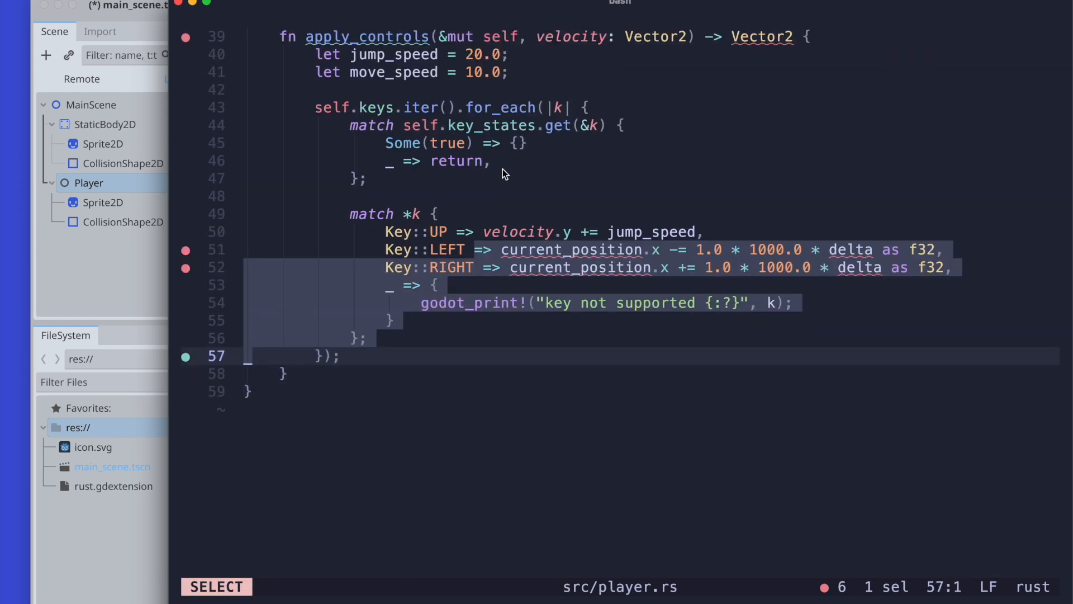
# Make the LEFT arm subtract move_speed from velocity.x.
pyautogui.press('Escape')
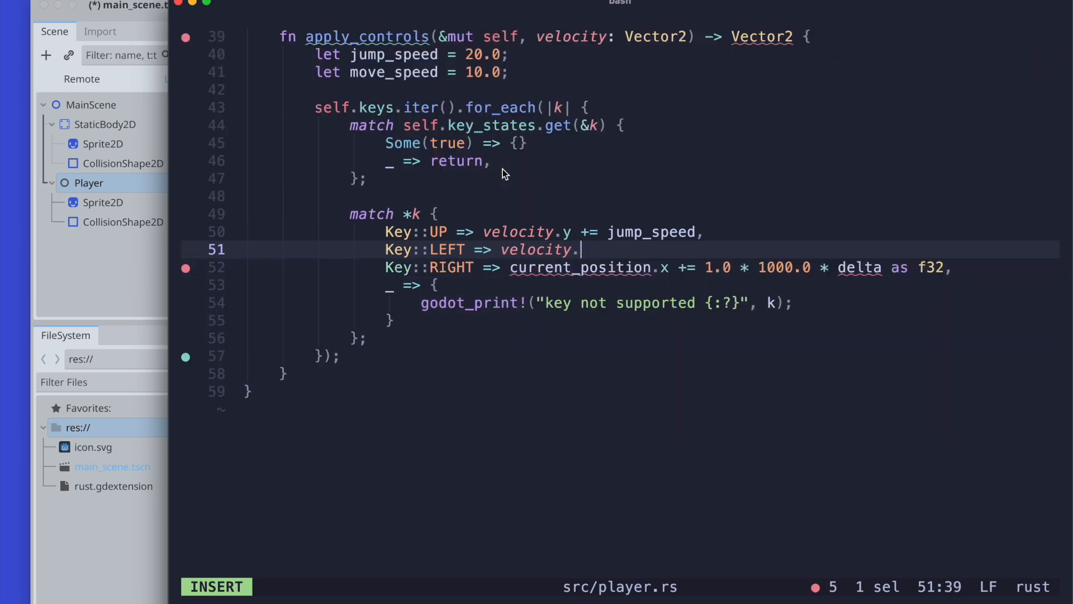
pyautogui.write('x += ju')
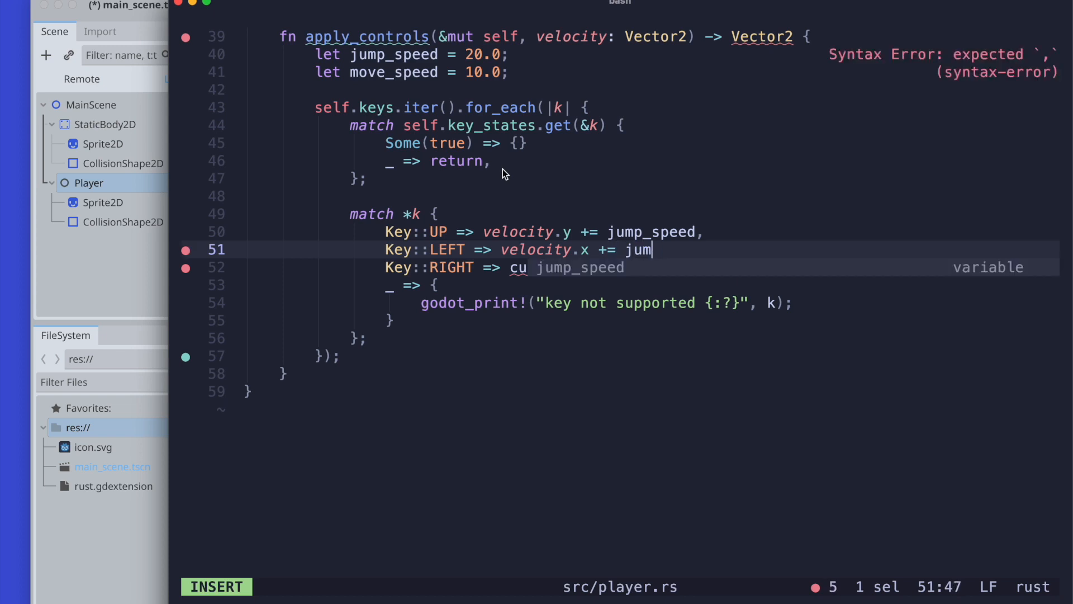
pyautogui.write('move_speed')
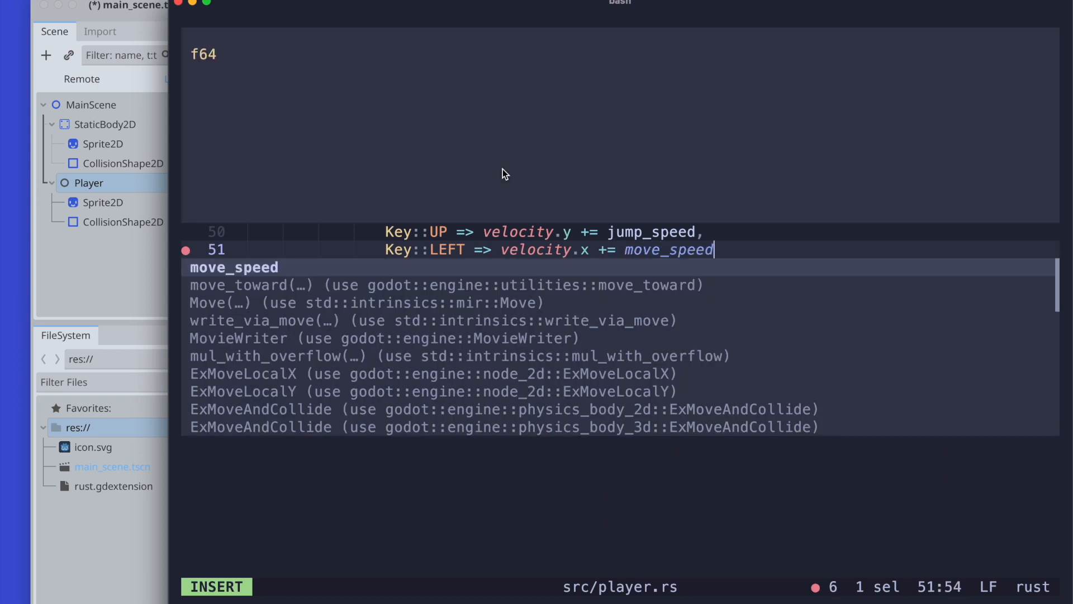
pyautogui.press('Escape')
pyautogui.write('Key::RIGHT => velocity.')
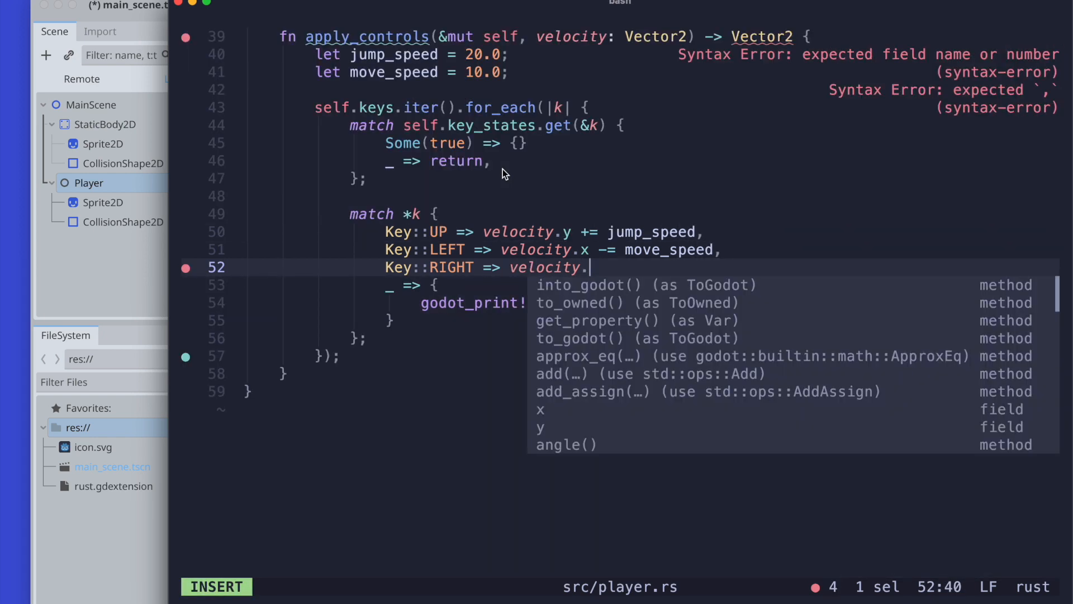
# Make the RIGHT arm add move_speed to velocity.x.
pyautogui.write('x')
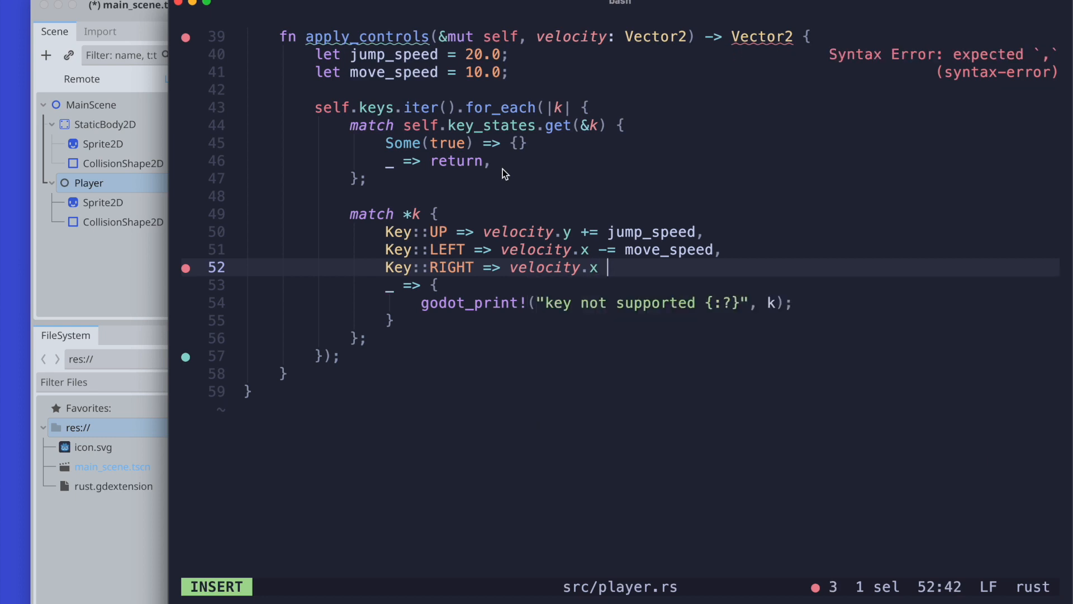
pyautogui.write('+=')
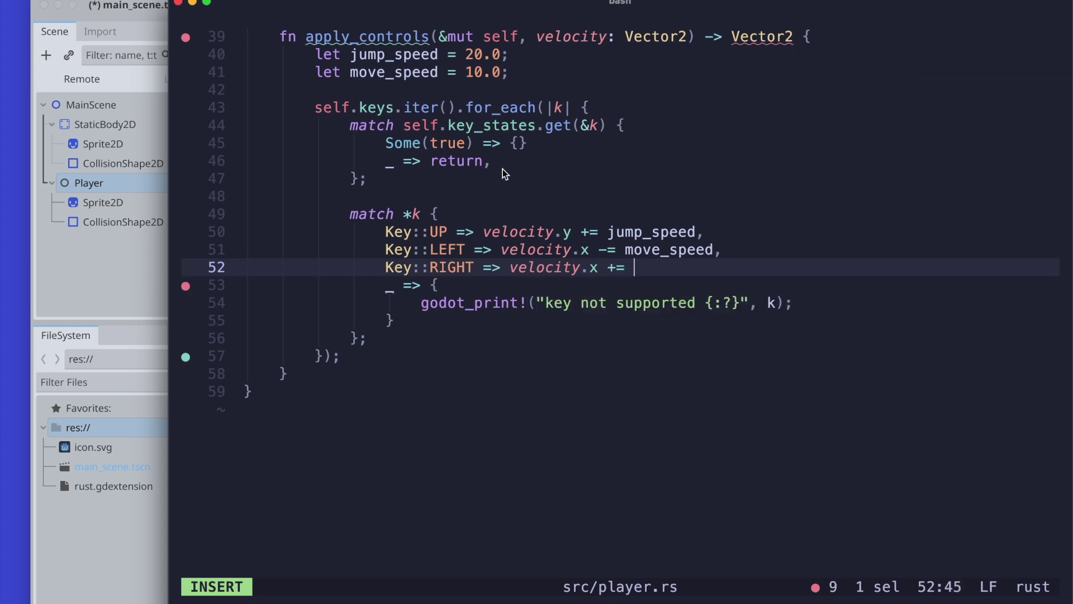
pyautogui.write('move_speed')
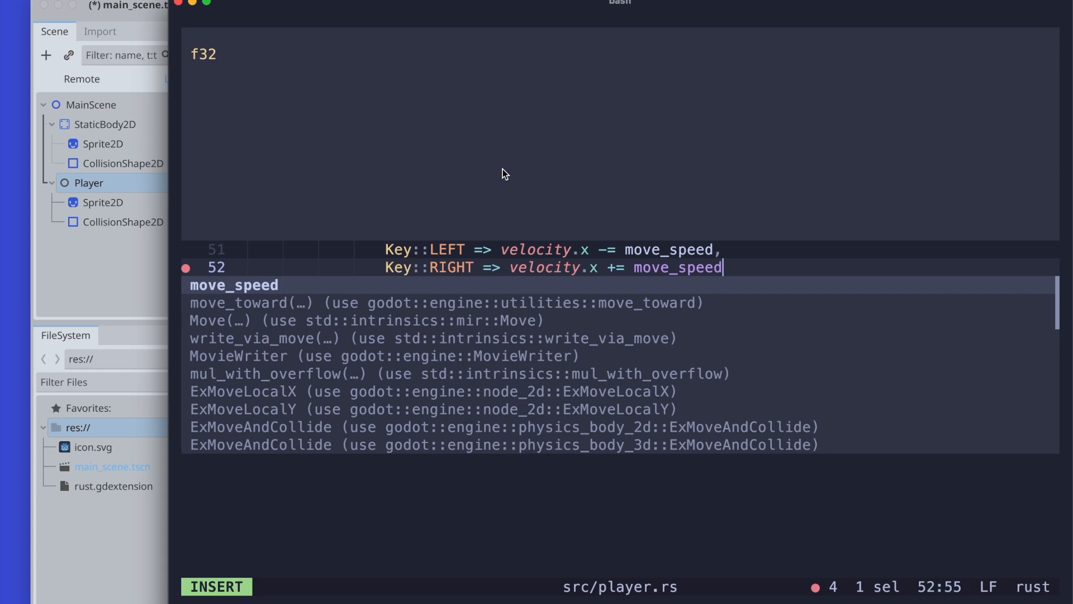
pyautogui.press('Escape')
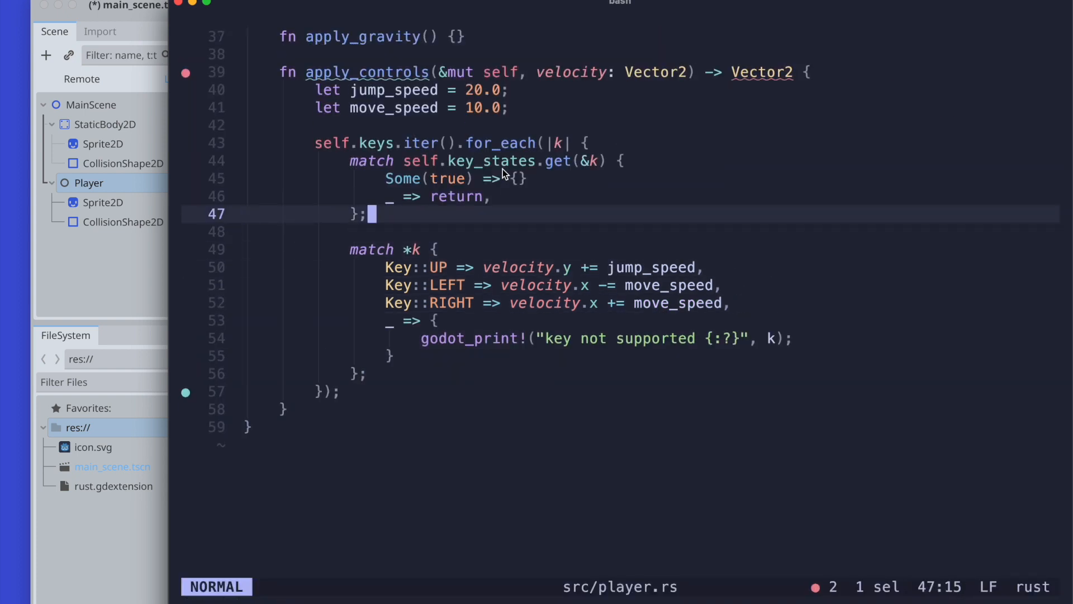
pyautogui.scroll(-3)
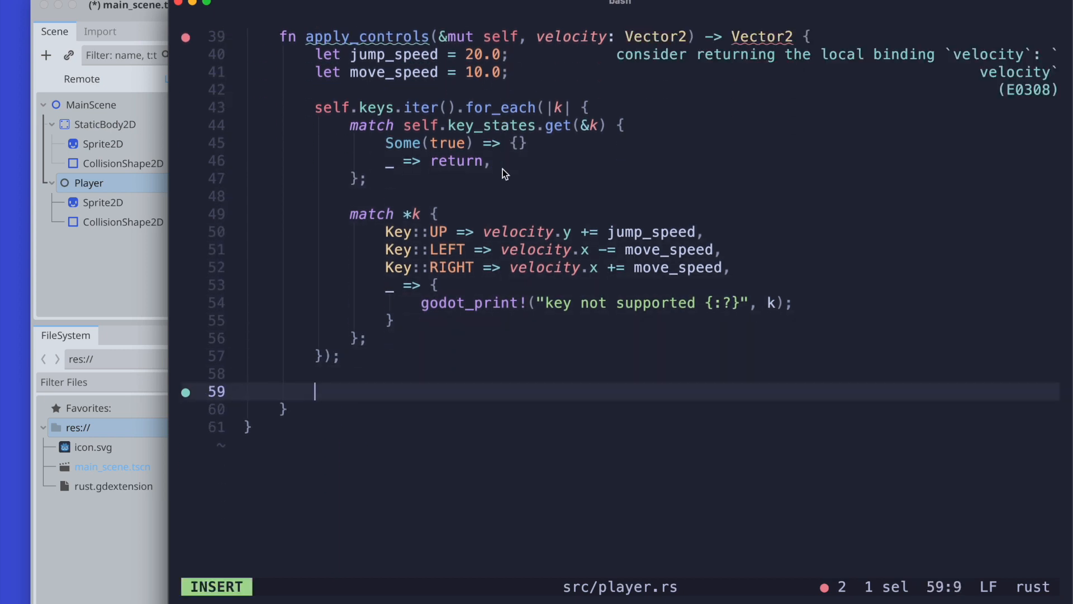
# Return velocity as the final expression of apply_controls.
pyautogui.write('velocity')
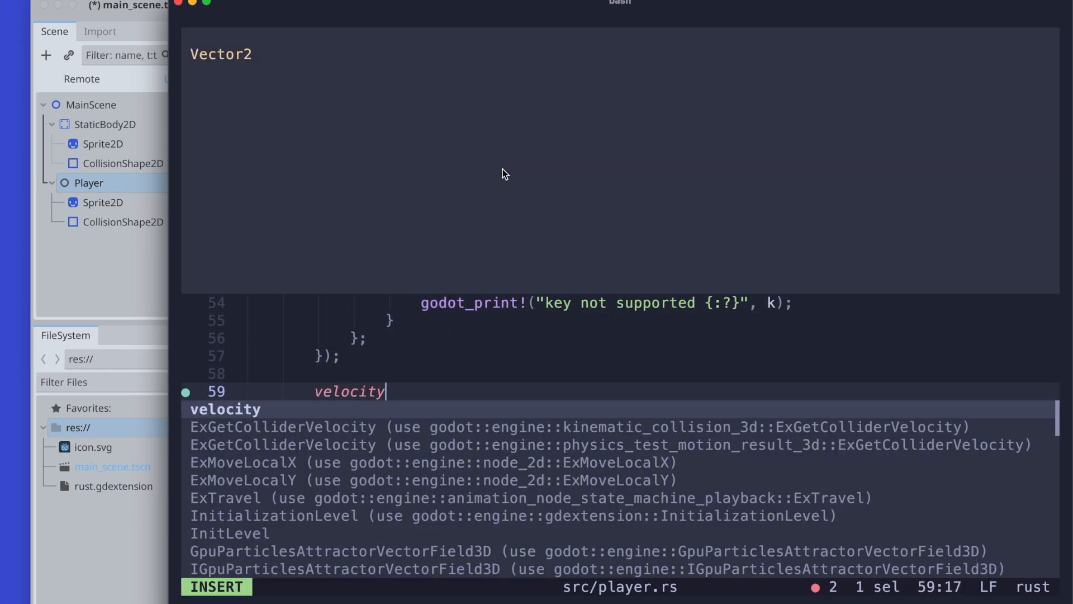
pyautogui.press('Escape')
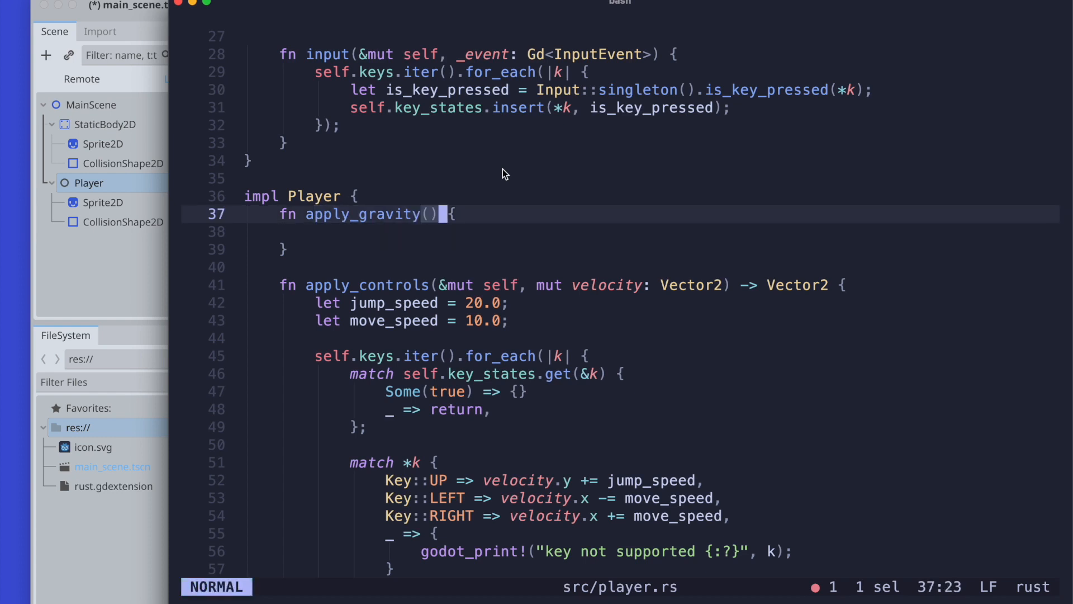
# Give apply_gravity a &self and a mutable Vector2 velocity parameter.
pyautogui.press('i')
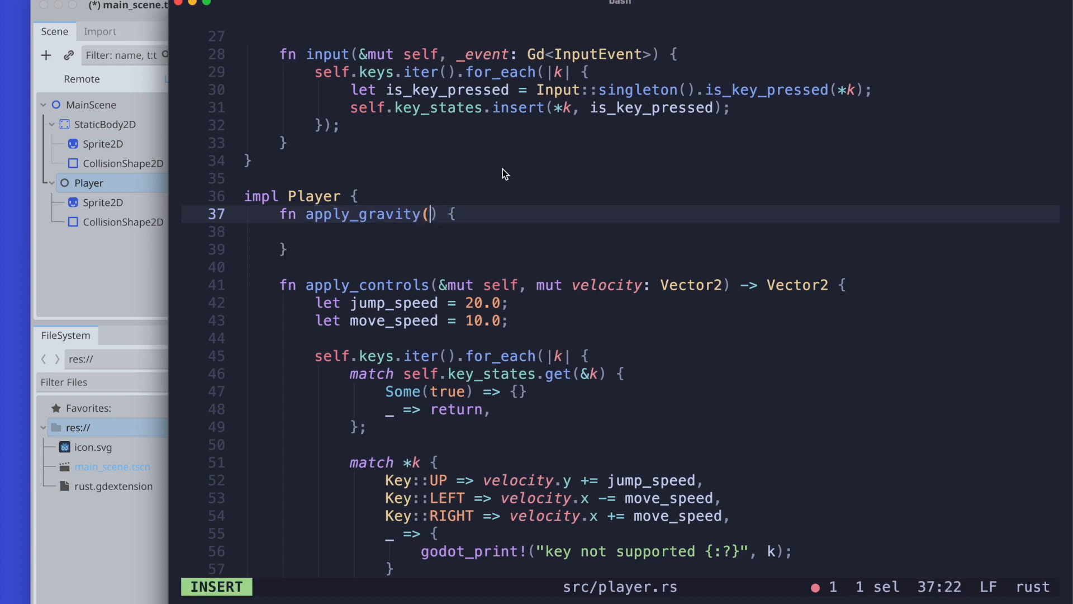
pyautogui.write('&self, mut mut velocity:')
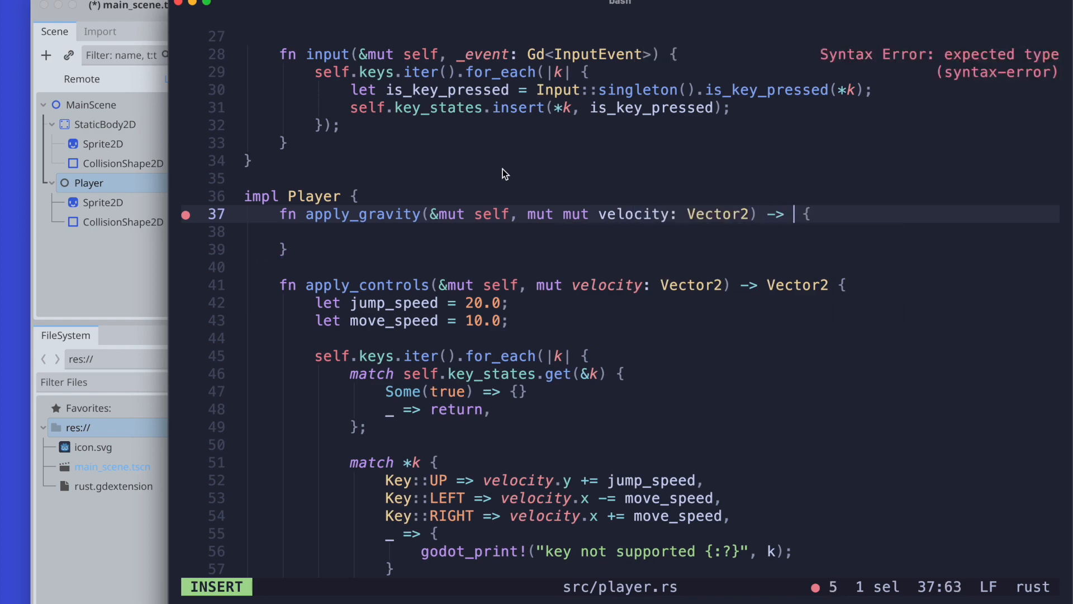
pyautogui.write('Vector2')
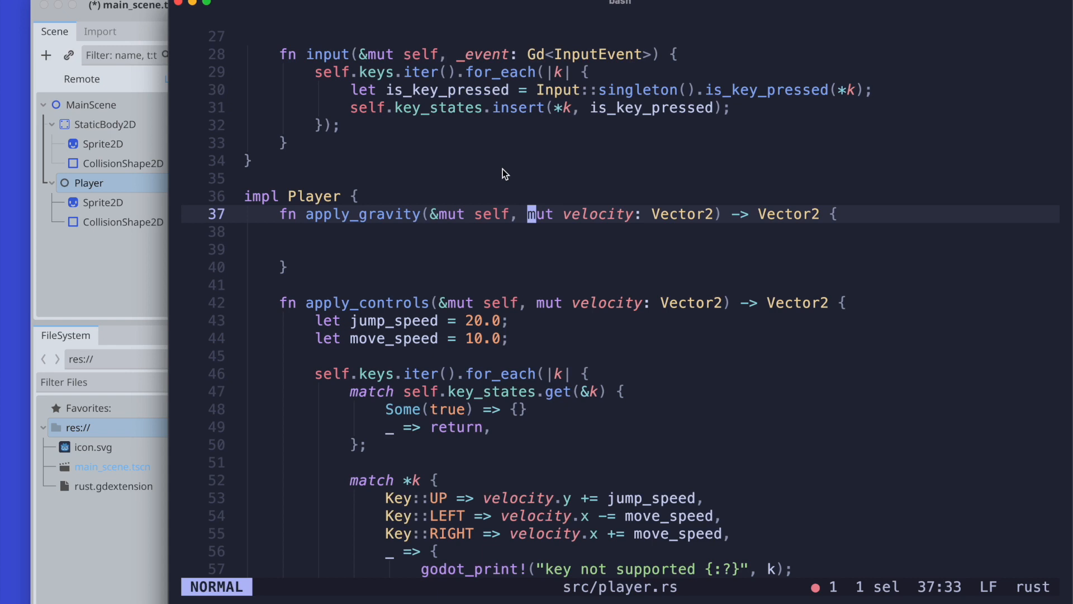
# Add `velocity.y += 8.0;` to the apply_gravity body.
pyautogui.write('vel')
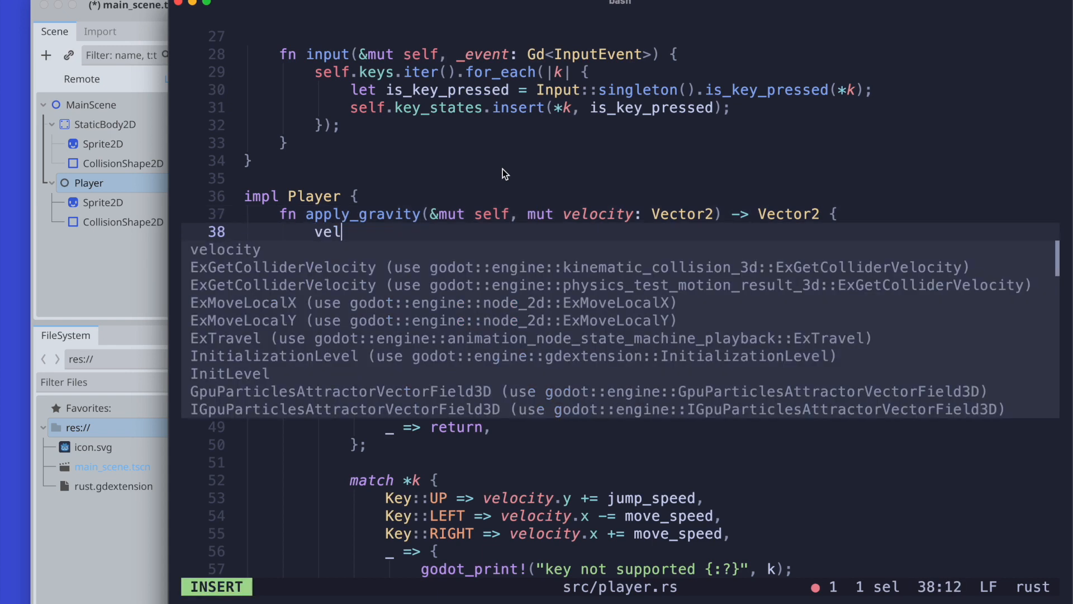
pyautogui.write('ocity.')
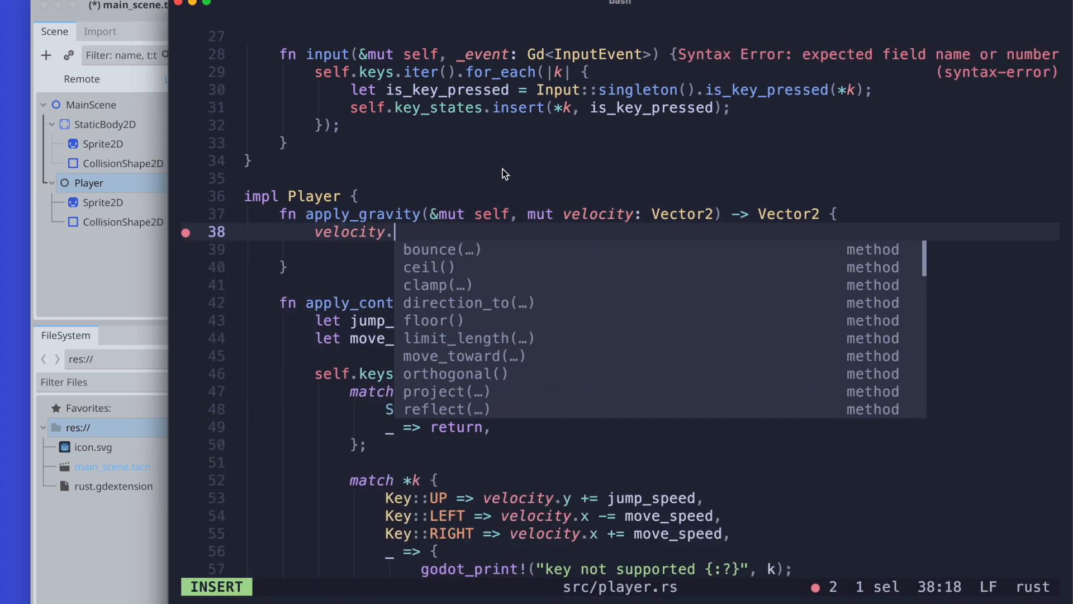
pyautogui.write('y')
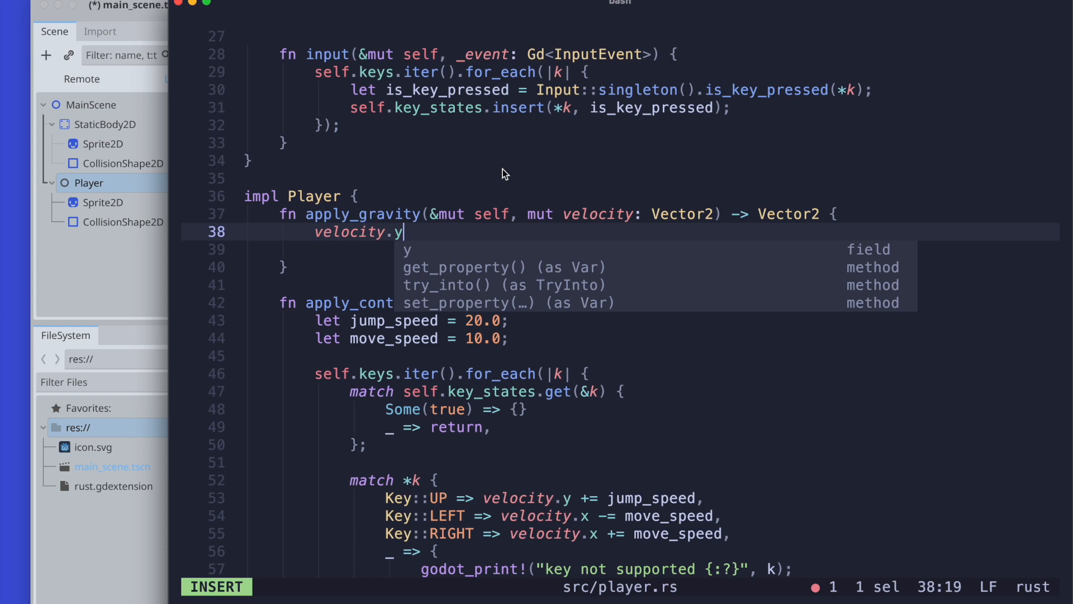
pyautogui.write('=')
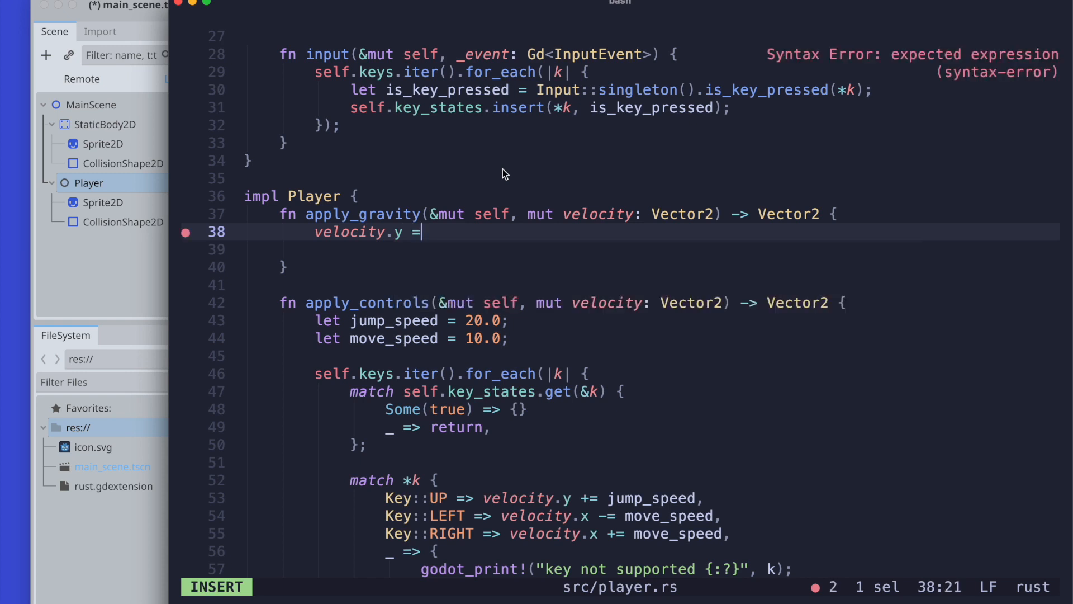
pyautogui.write('+')
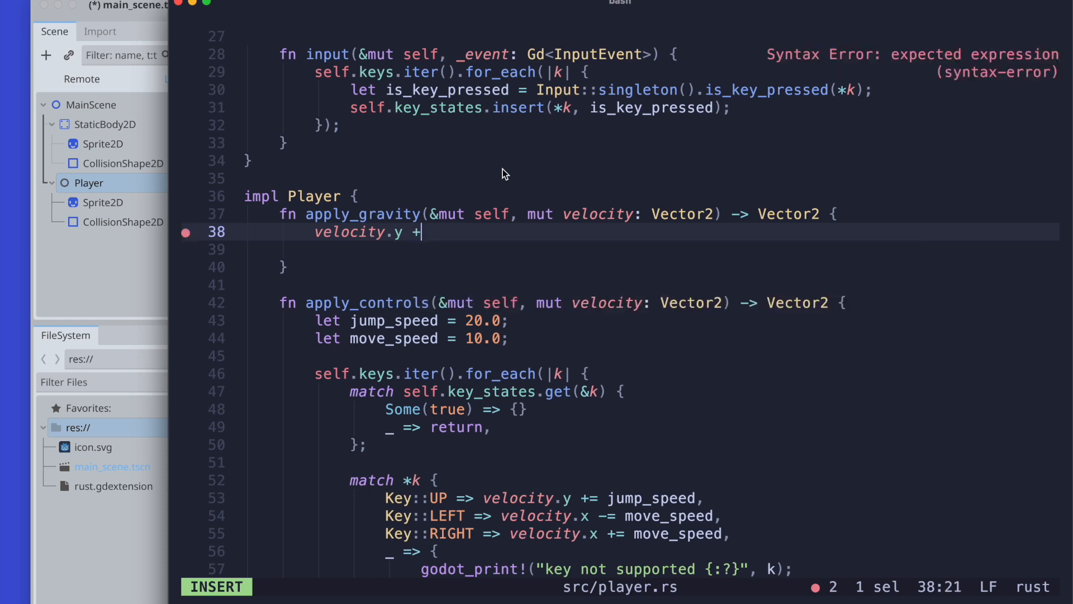
pyautogui.write('= 9')
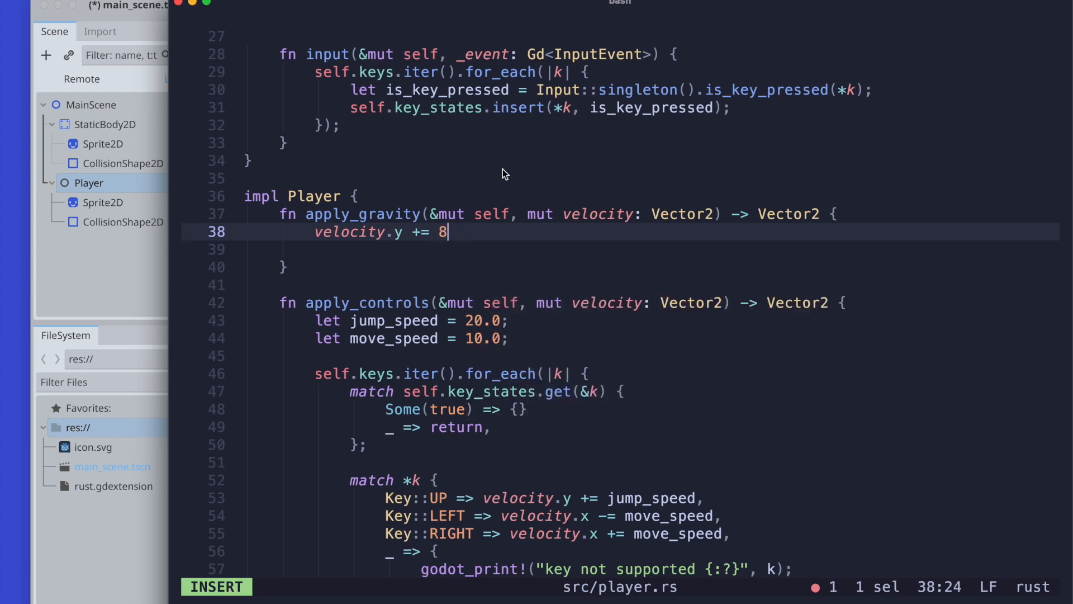
pyautogui.write('.0')
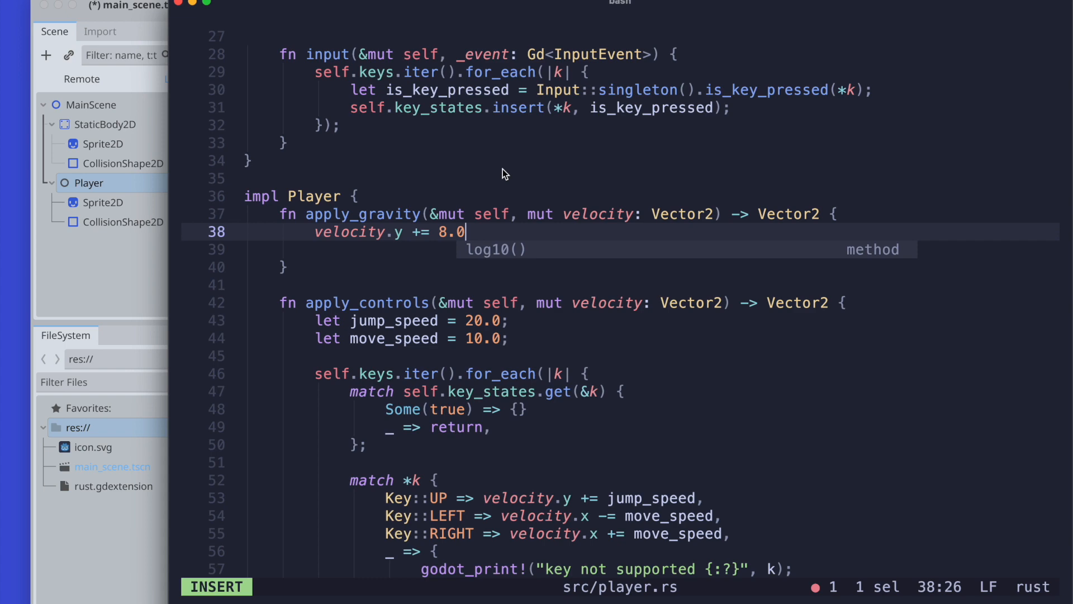
pyautogui.write(';')
pyautogui.click(620, 249)
pyautogui.write('velocity')
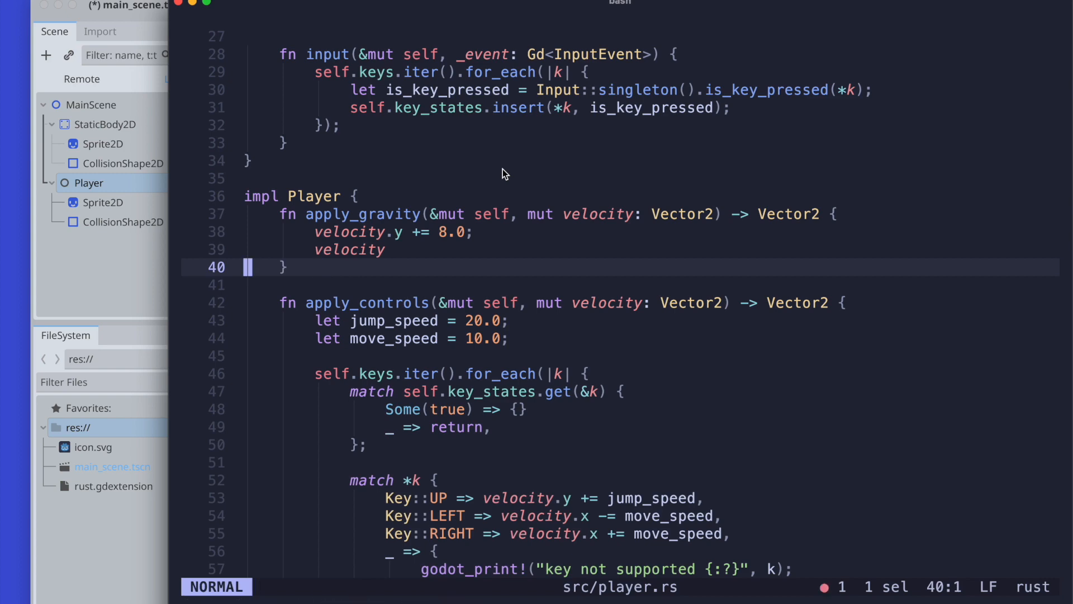
# In physics_process, fetch self.base_mut()'s velocity into a mutable velocity variable.
pyautogui.scroll(3)
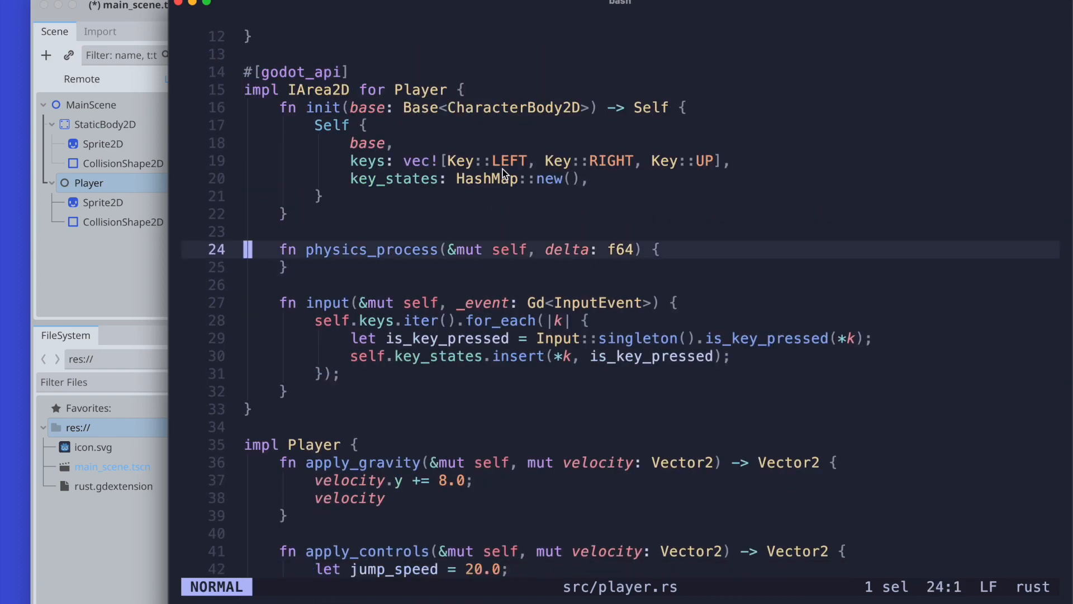
pyautogui.write('let')
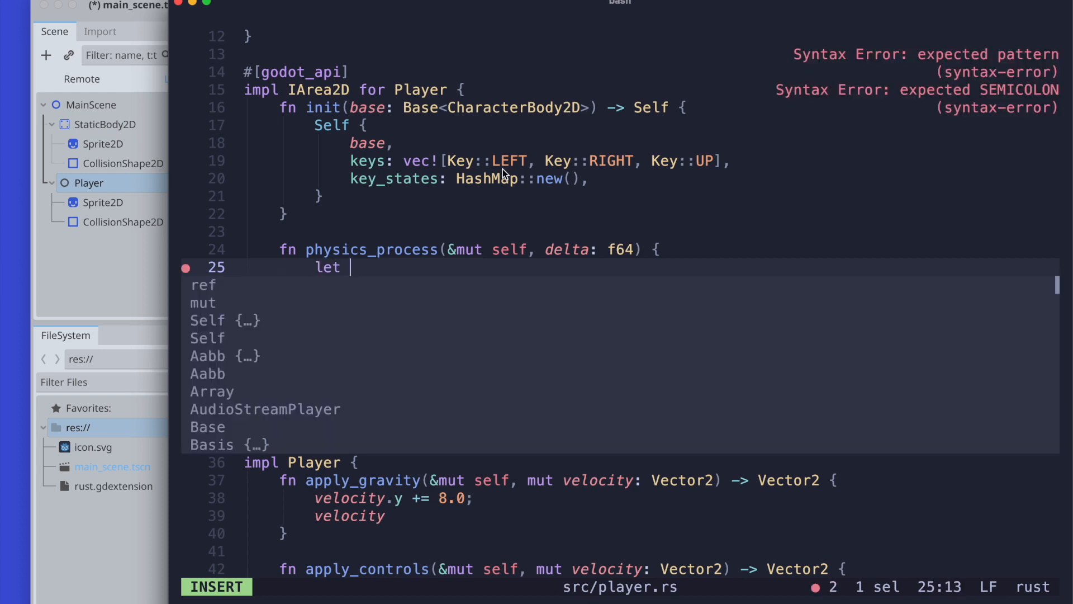
pyautogui.write('velociy')
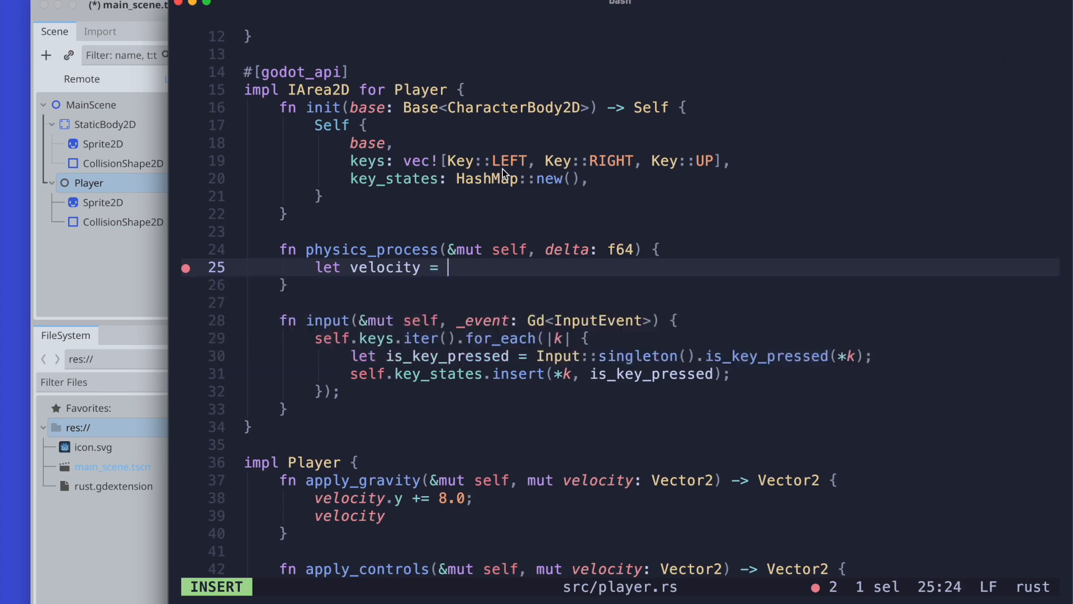
pyautogui.write('self.')
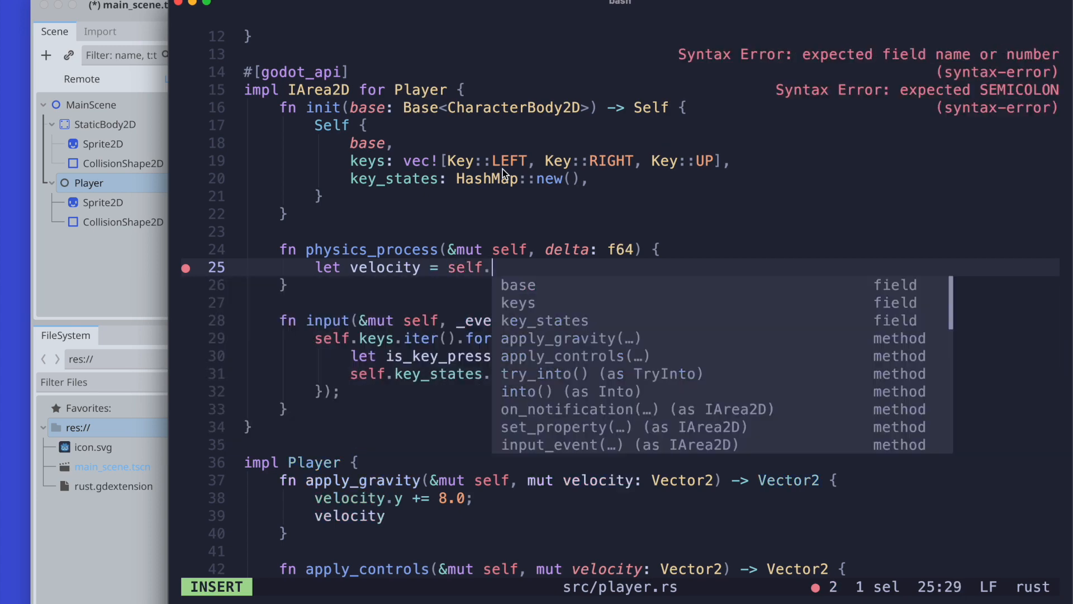
pyautogui.write('base_mut().')
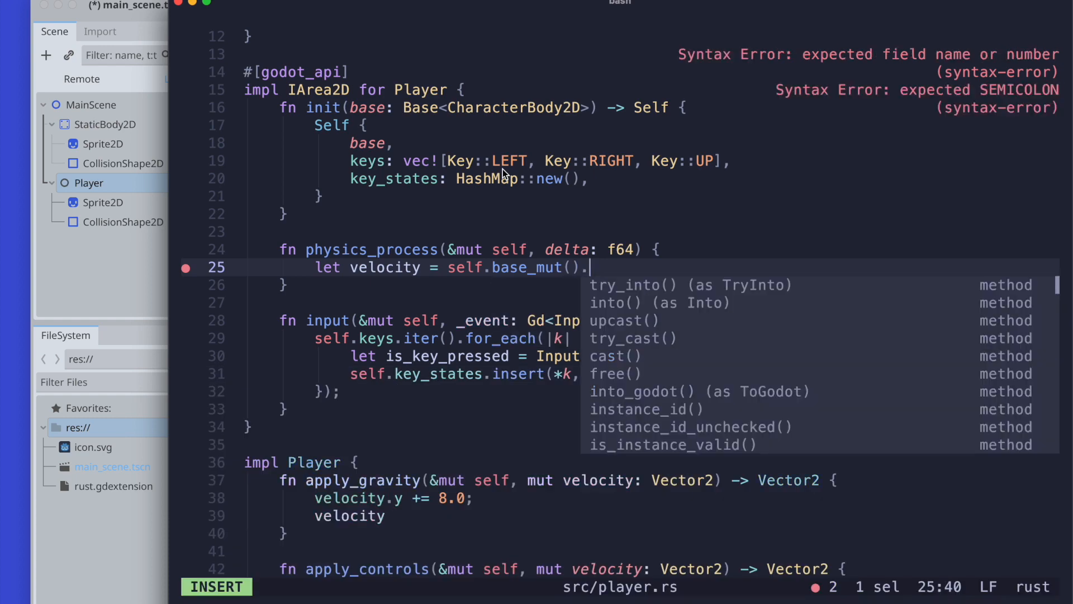
pyautogui.write('velocity();')
pyautogui.write('let')
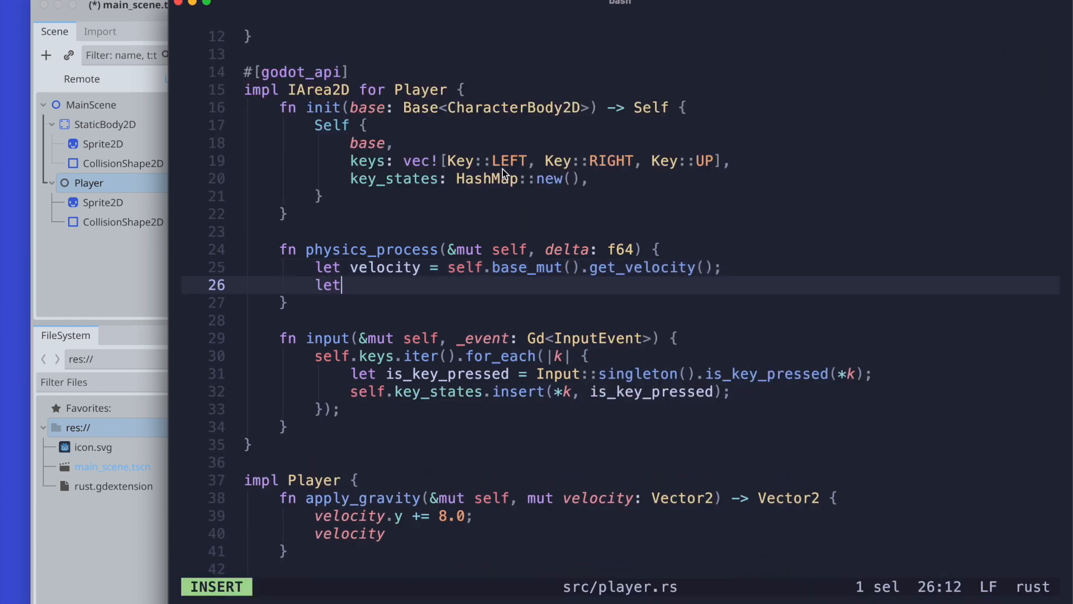
pyautogui.press('Escape')
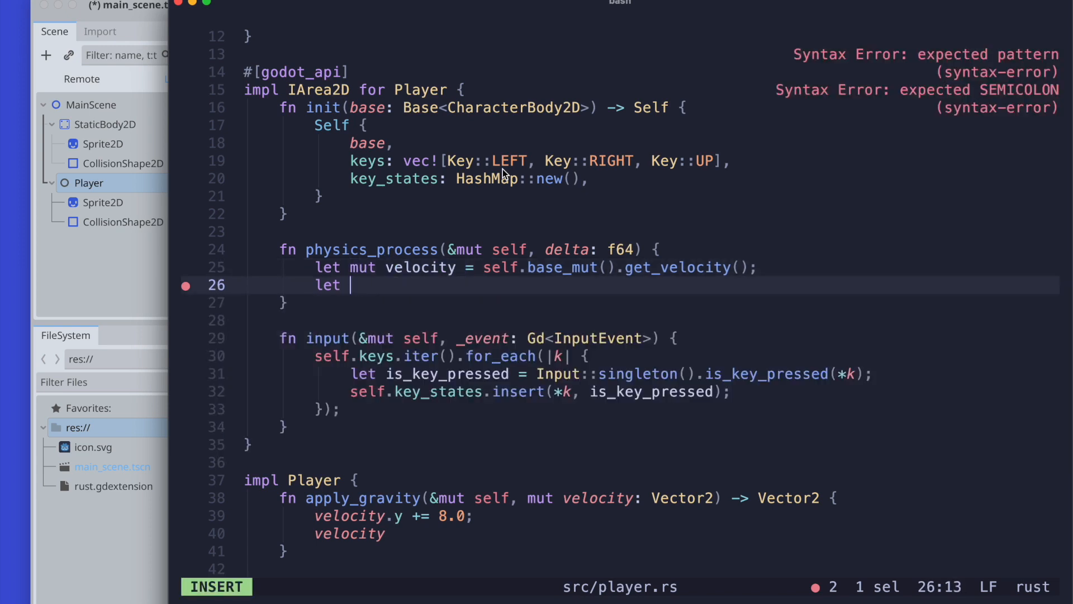
# Pass velocity through self.apply_gravity and self.apply_controls.
pyautogui.write('ge')
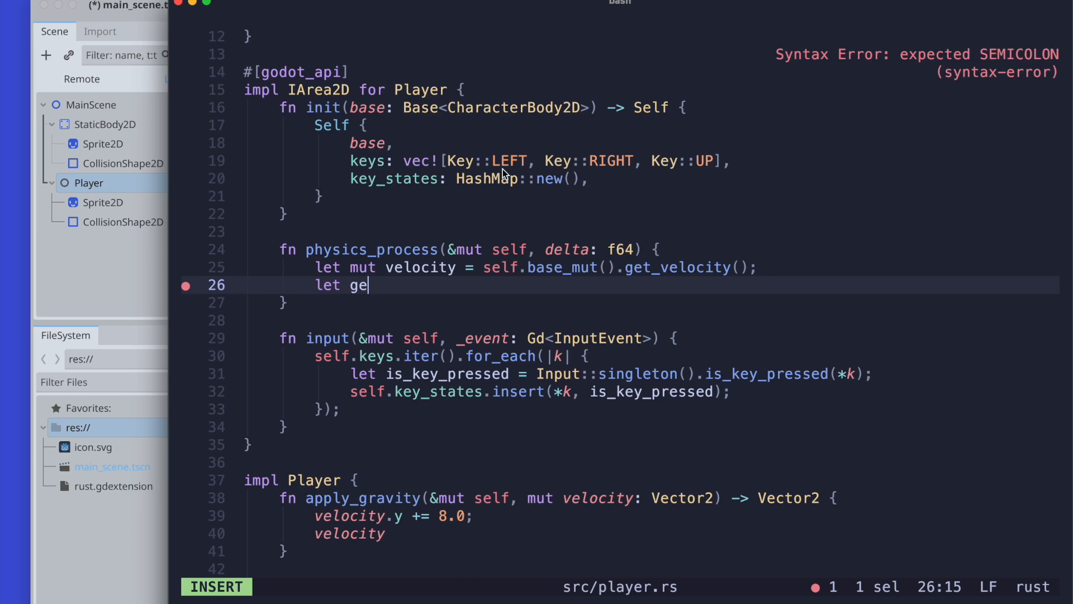
pyautogui.write('v')
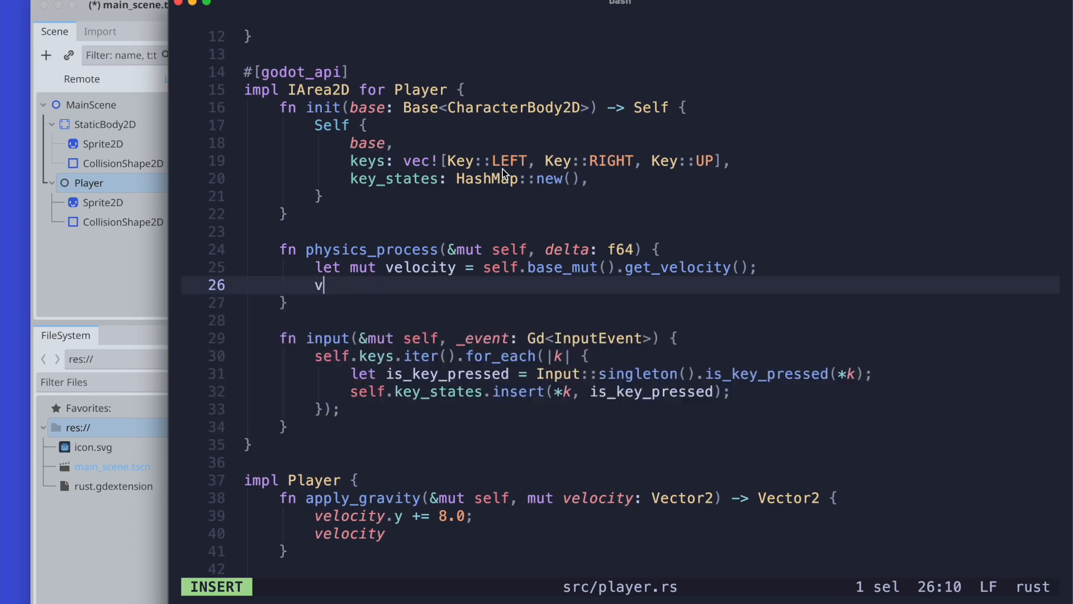
pyautogui.write('elocity =')
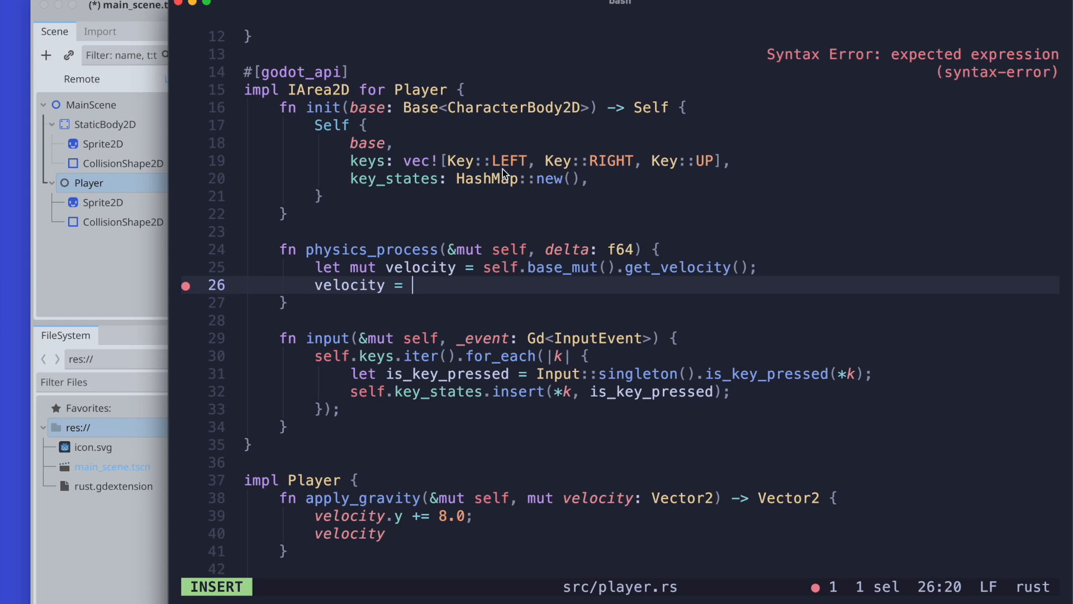
pyautogui.write('self.apply_gravity(')
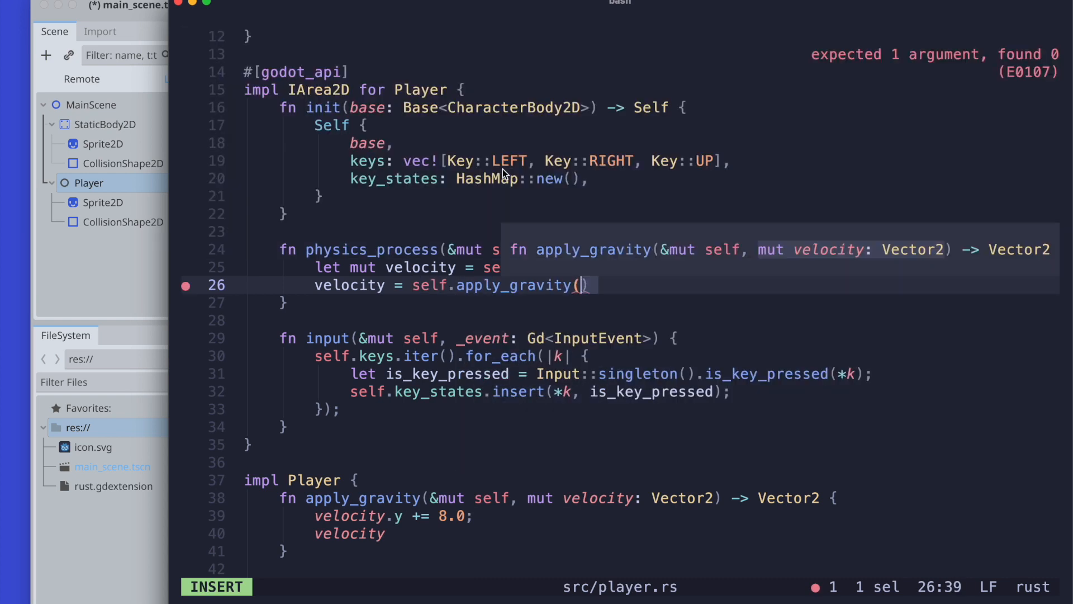
pyautogui.write('velocity = self.apply_controls(v')
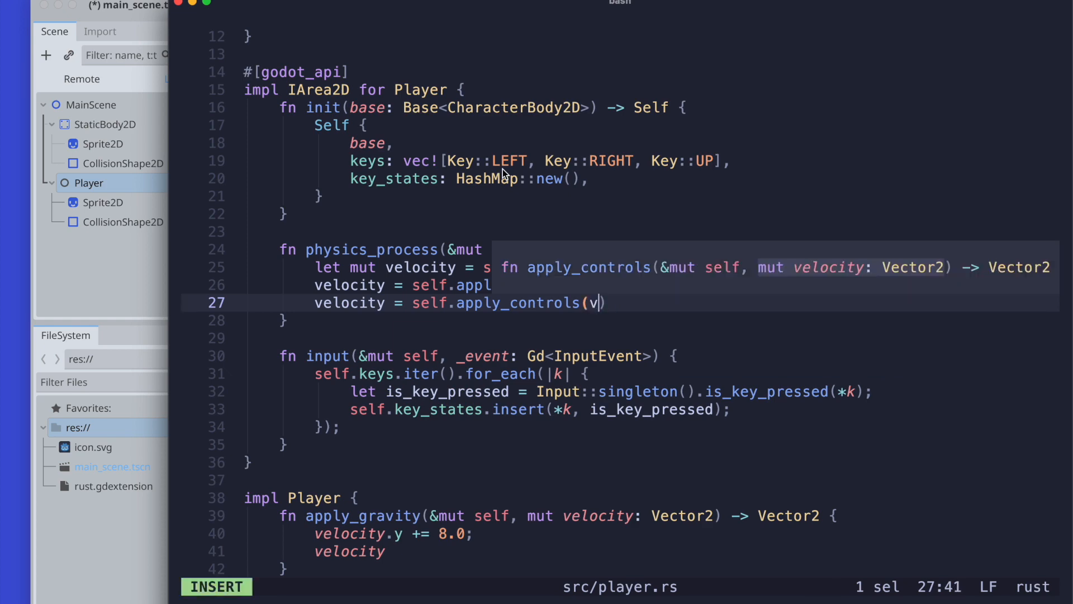
pyautogui.press('Escape')
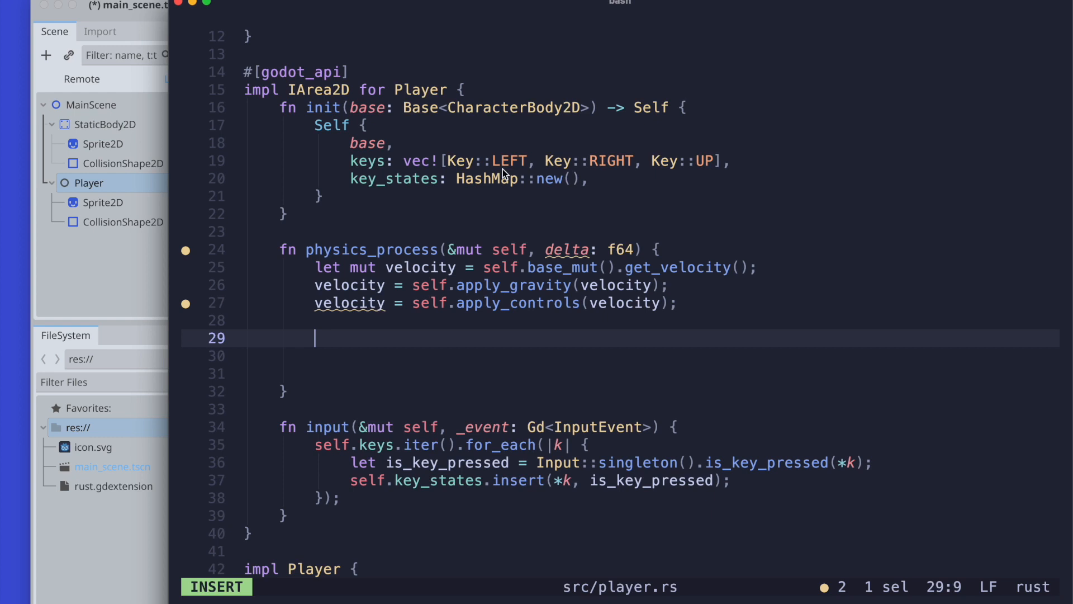
# Begin a `self.base_mut().mov…` call on a new physics_process line.
pyautogui.write('self.bas')
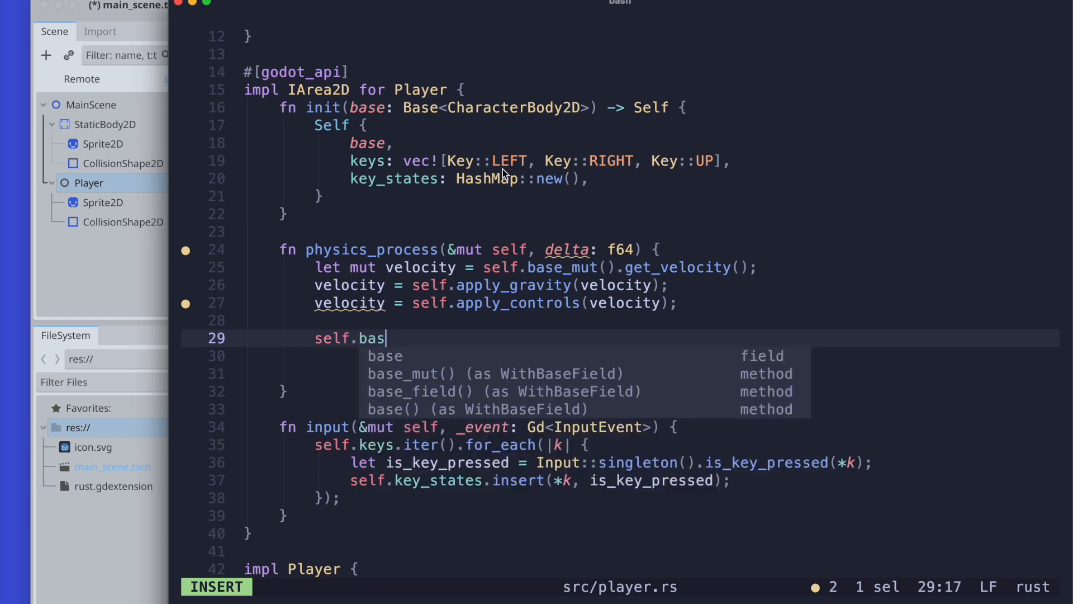
pyautogui.write('e_mut().')
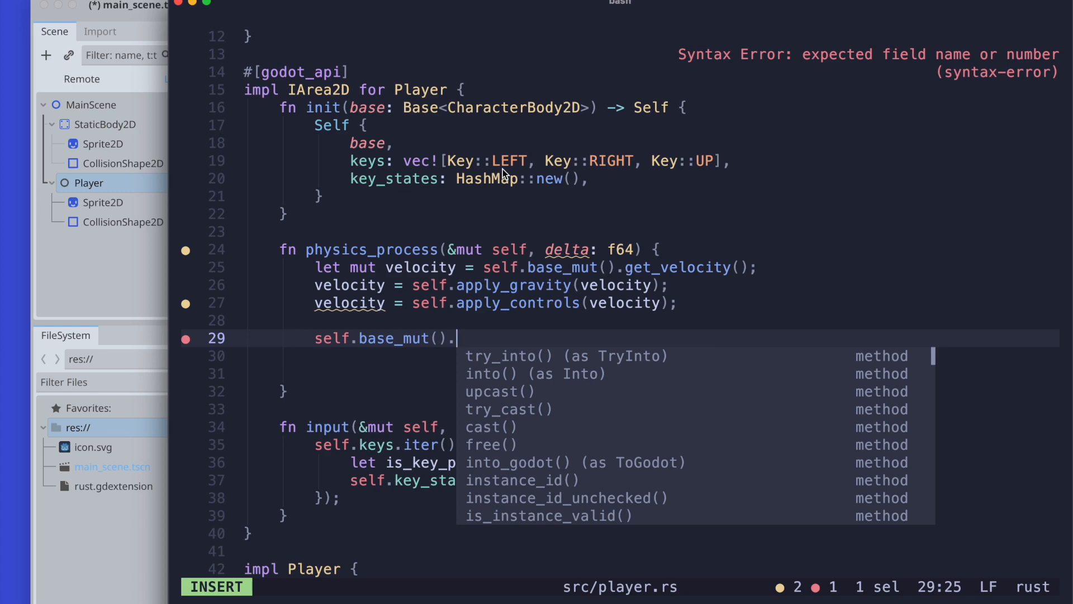
pyautogui.write('mov')
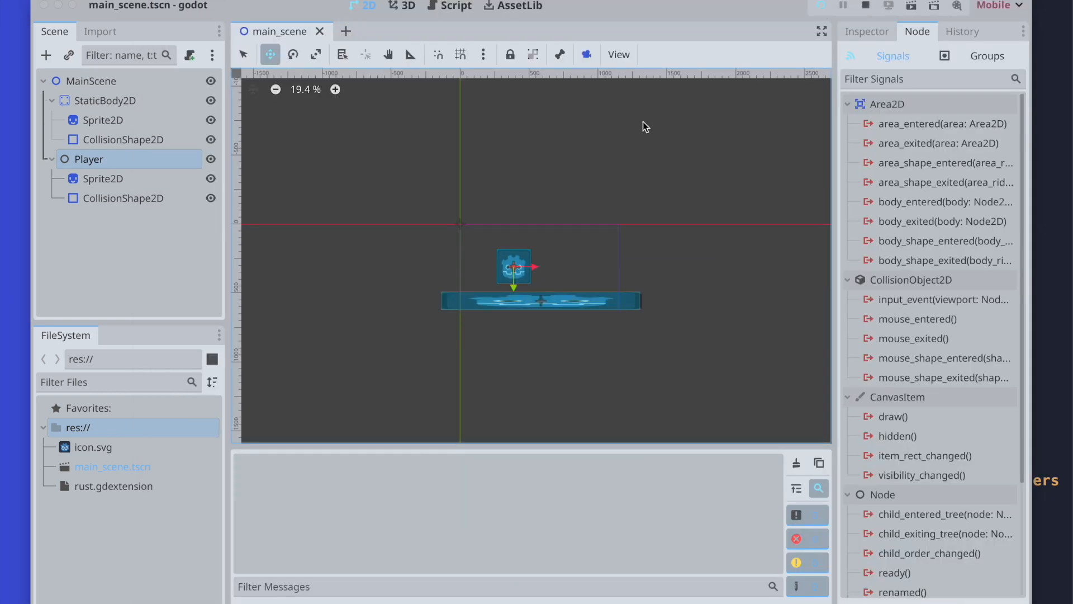
# Start a debug run of the main scene from Godot's Run Project button.
pyautogui.click(843, 5)
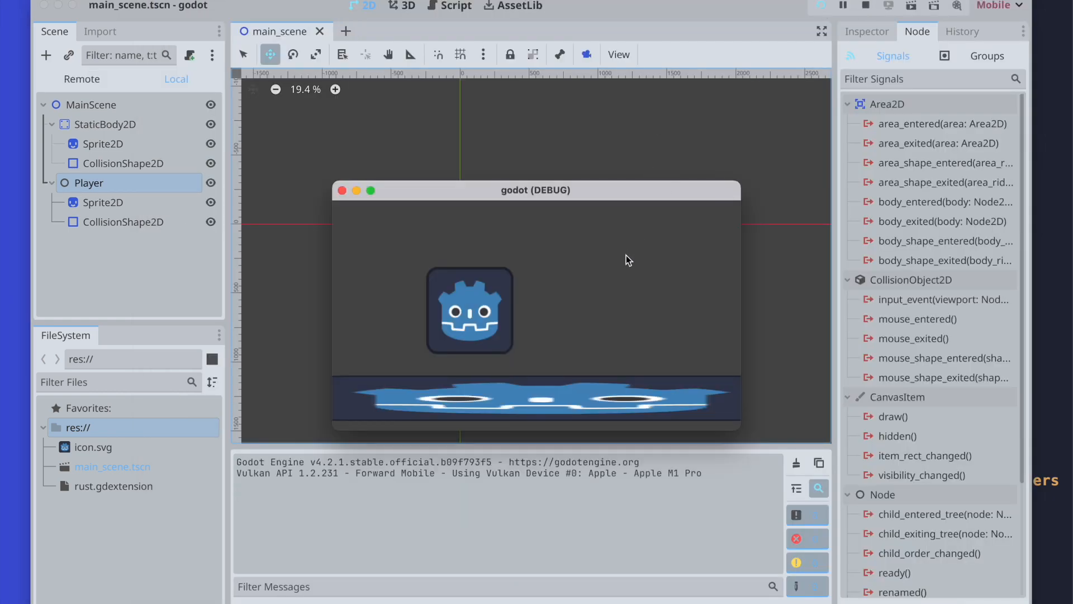
pyautogui.moveTo(853, 24)
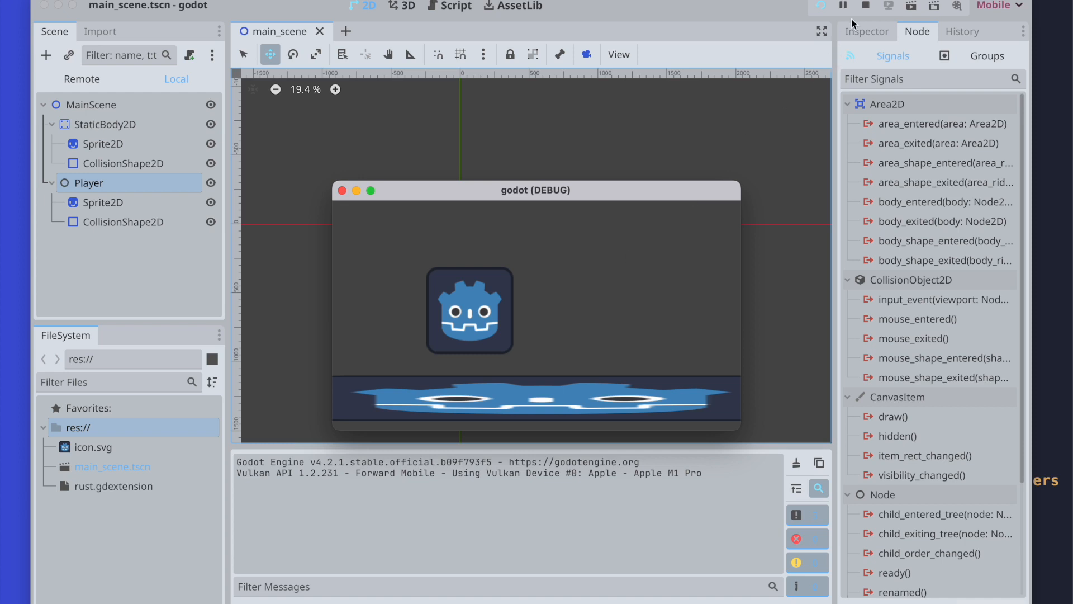
pyautogui.moveTo(867, 7)
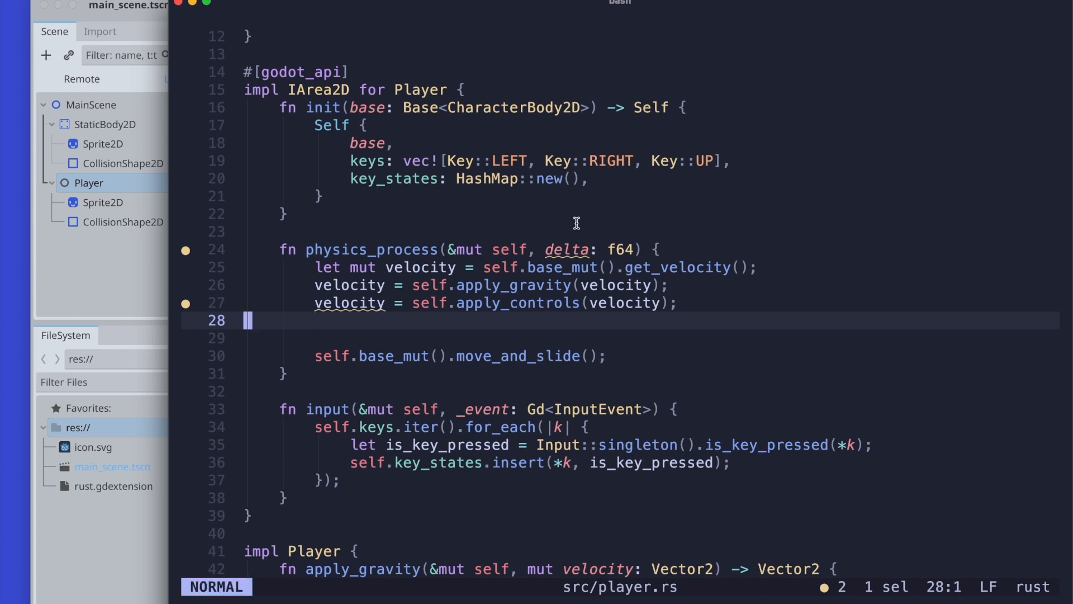
# Bind `let mut base = self.base_mut();` in physics_process.
pyautogui.write('ve')
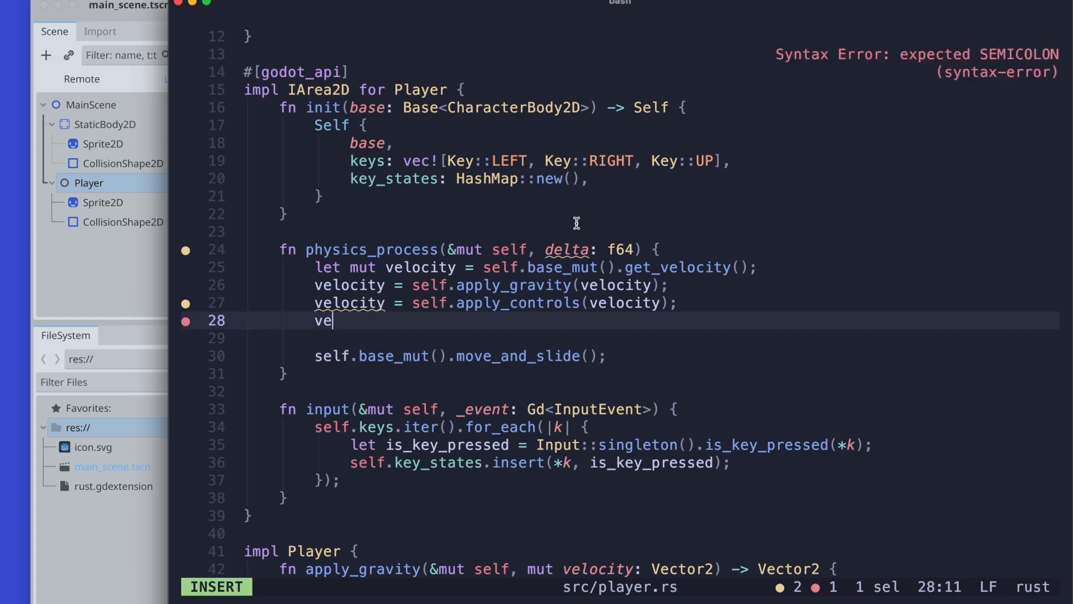
pyautogui.press('Backspace')
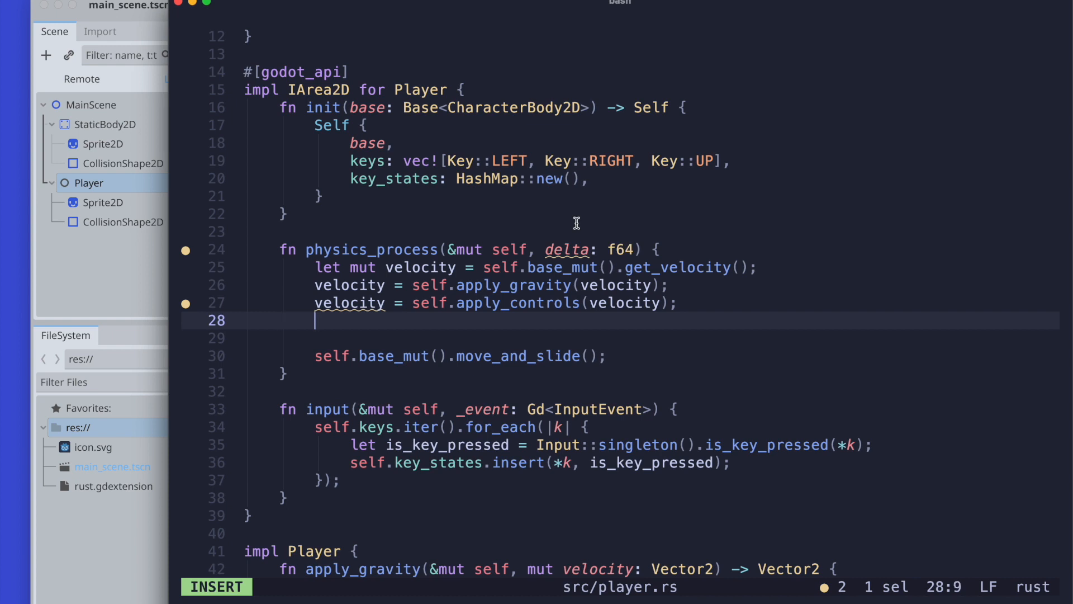
pyautogui.write('let')
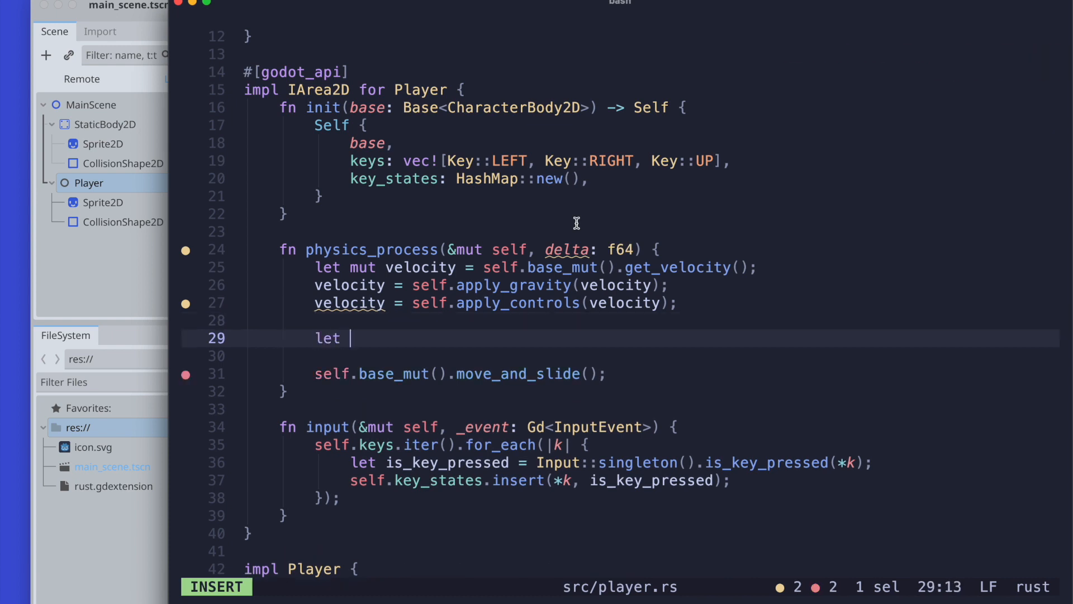
pyautogui.write('base = self.base_mut();')
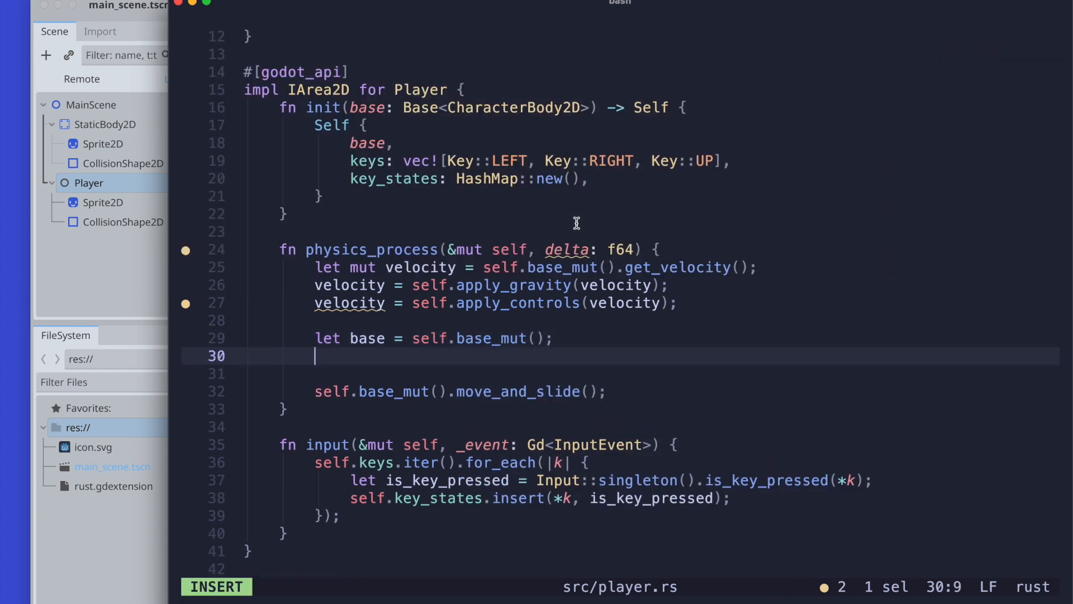
# Call base.move_and_slide() and begin base.set_velocity(velocity).
pyautogui.write('base.')
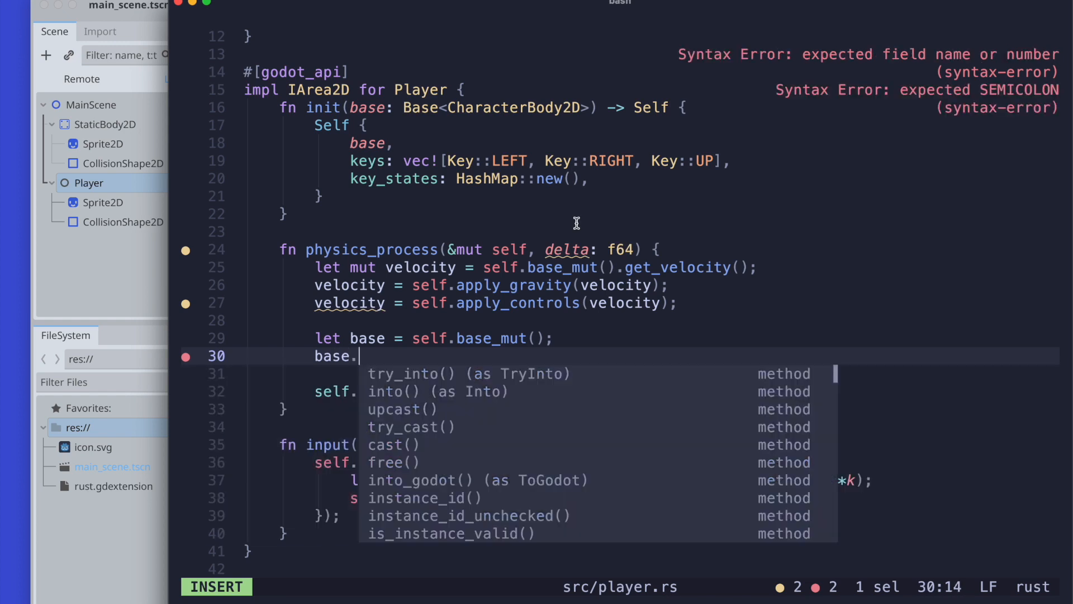
pyautogui.write('m')
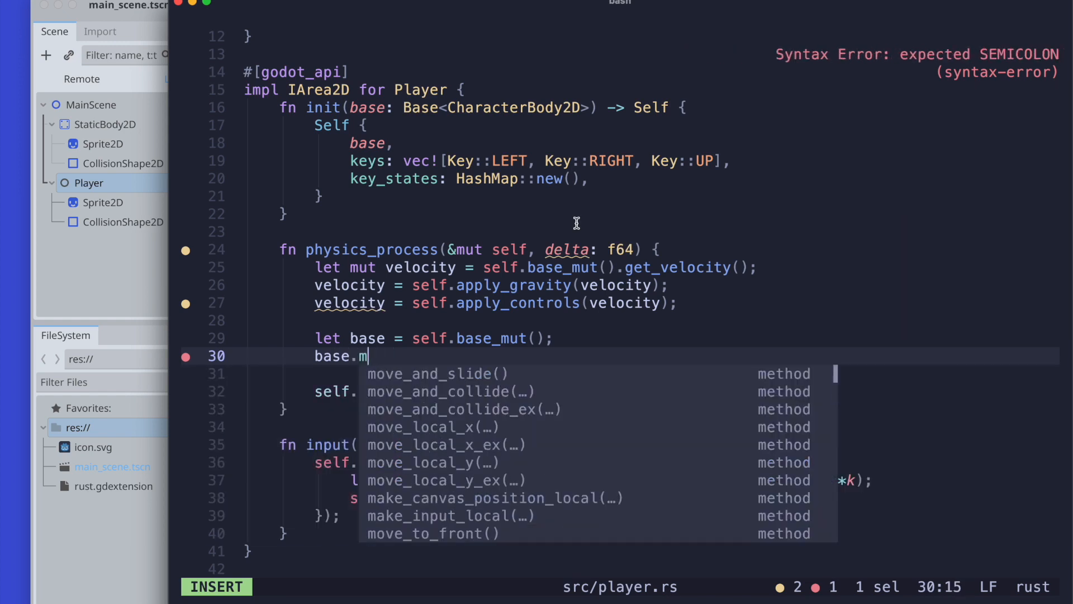
pyautogui.write('sli')
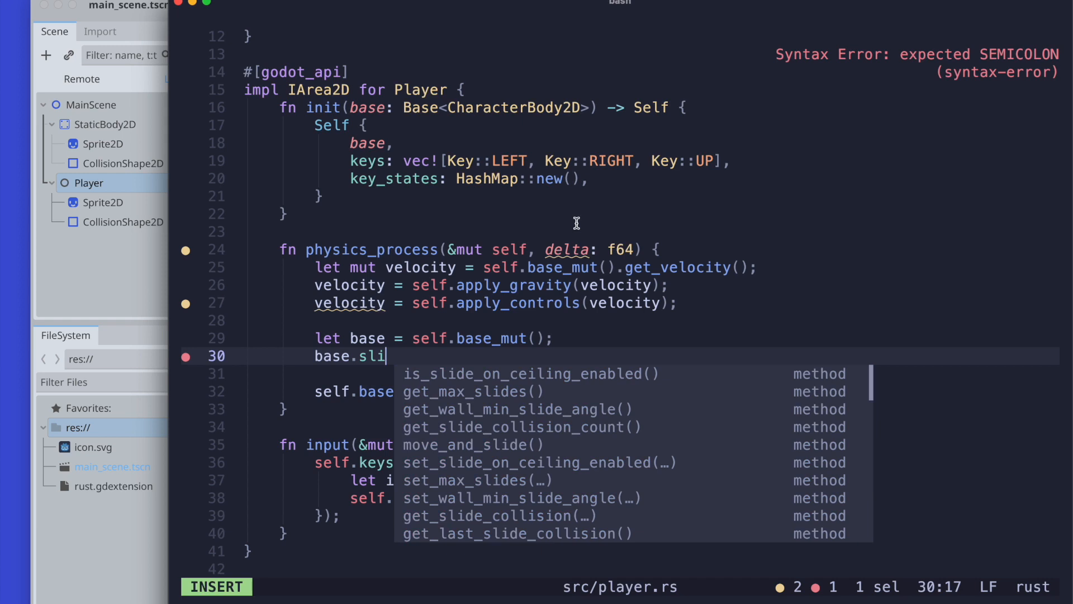
pyautogui.write('de')
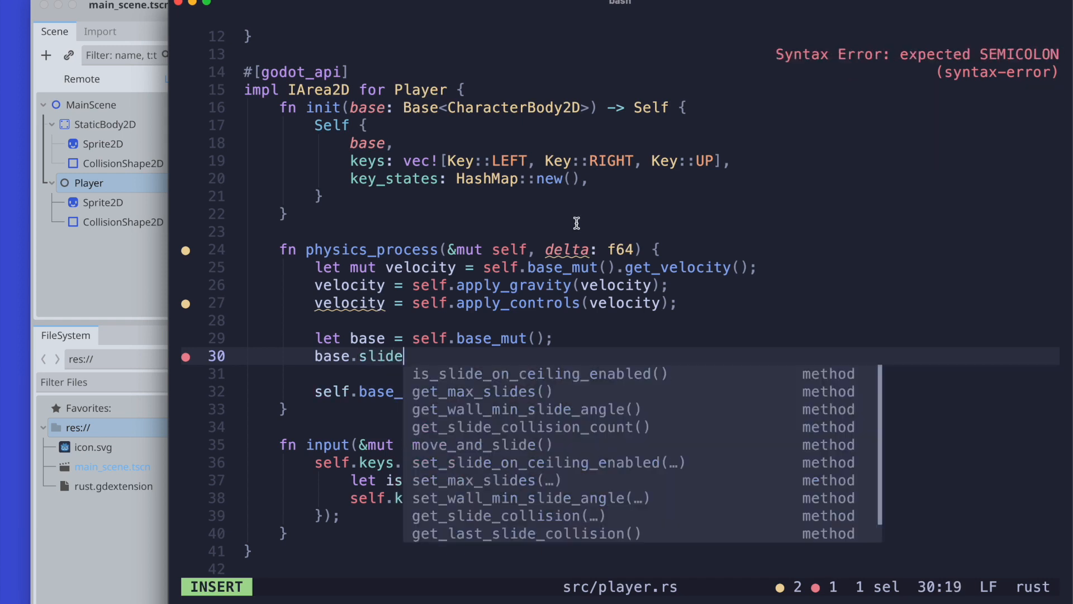
pyautogui.press('BackSpace')
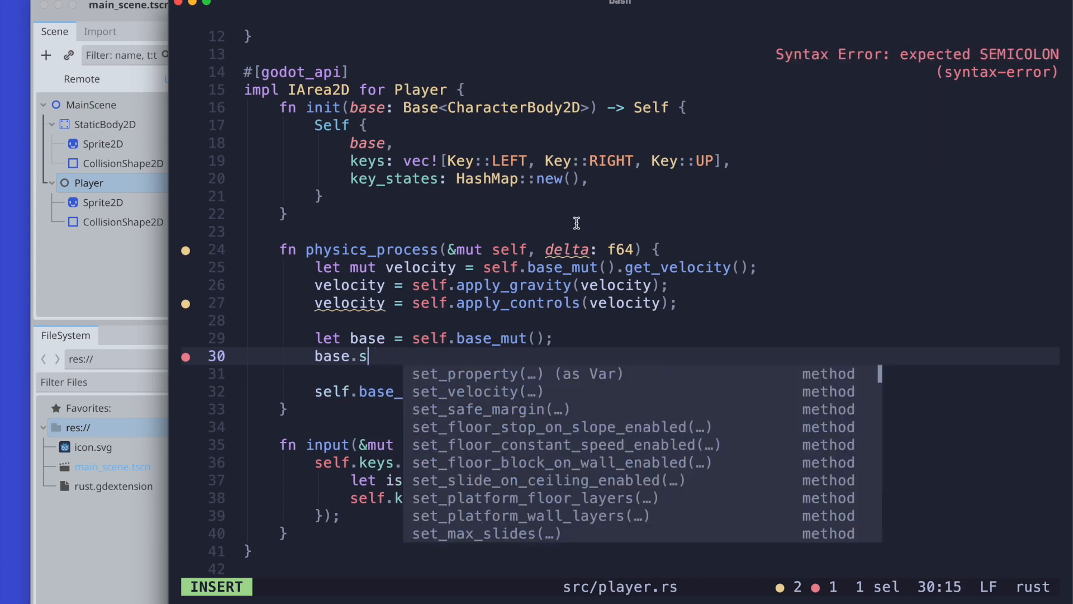
pyautogui.write('move_and_slide();')
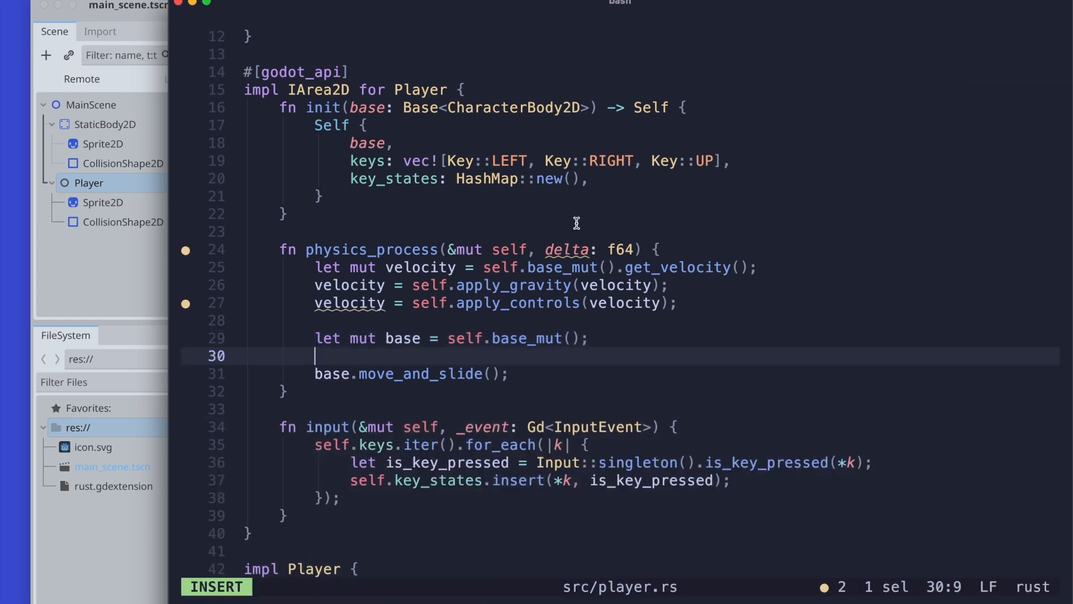
pyautogui.write('base.set_velocity(vel')
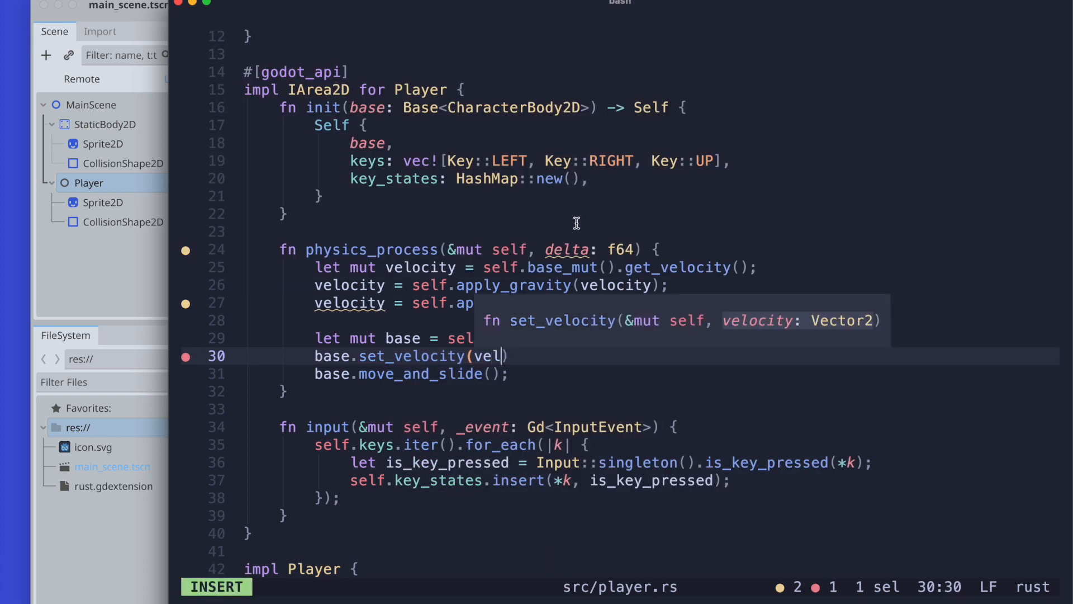
pyautogui.press('Escape')
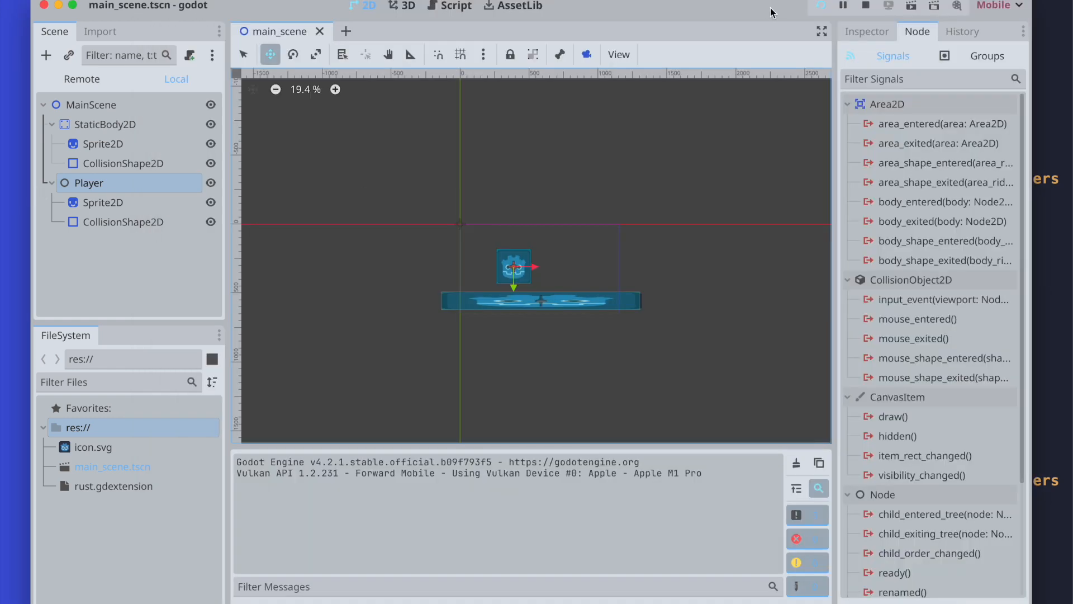
# Run the game, focus its window to move the player, then return to the script.
pyautogui.click(820, 6)
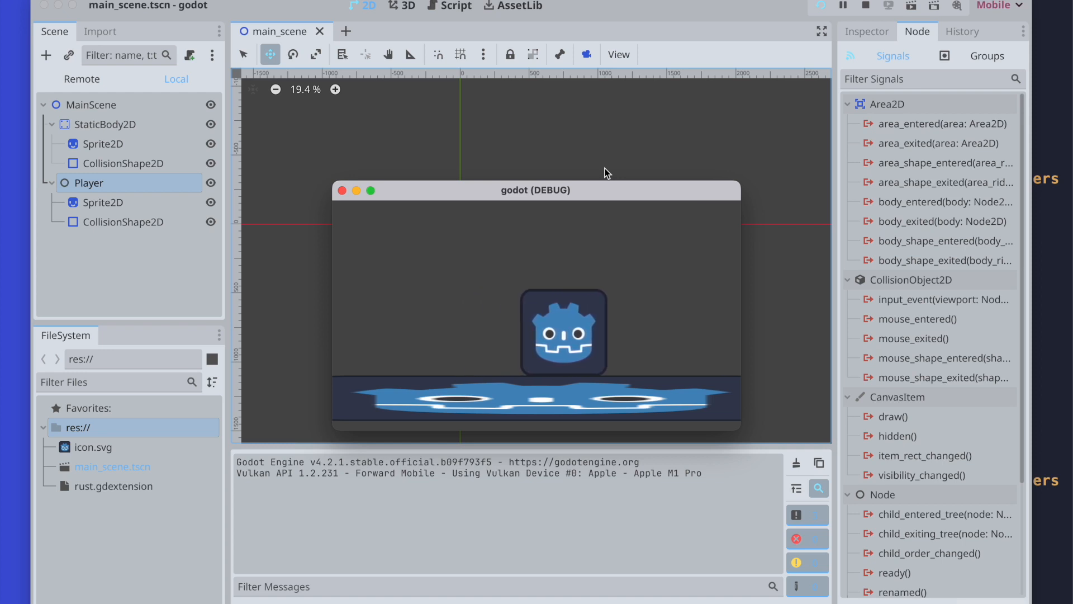
pyautogui.click(342, 190)
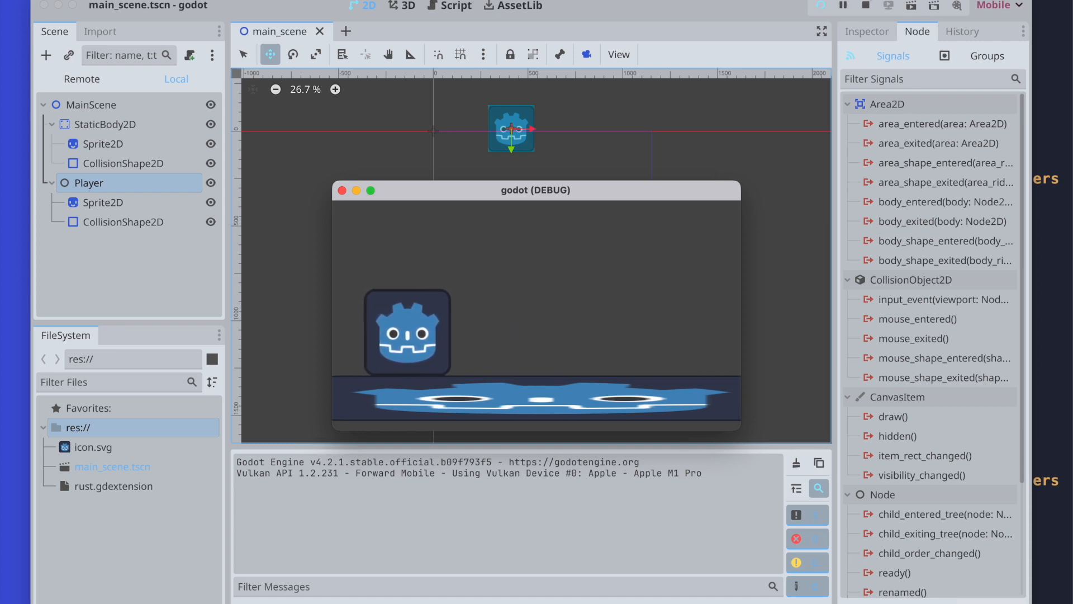
pyautogui.click(865, 5)
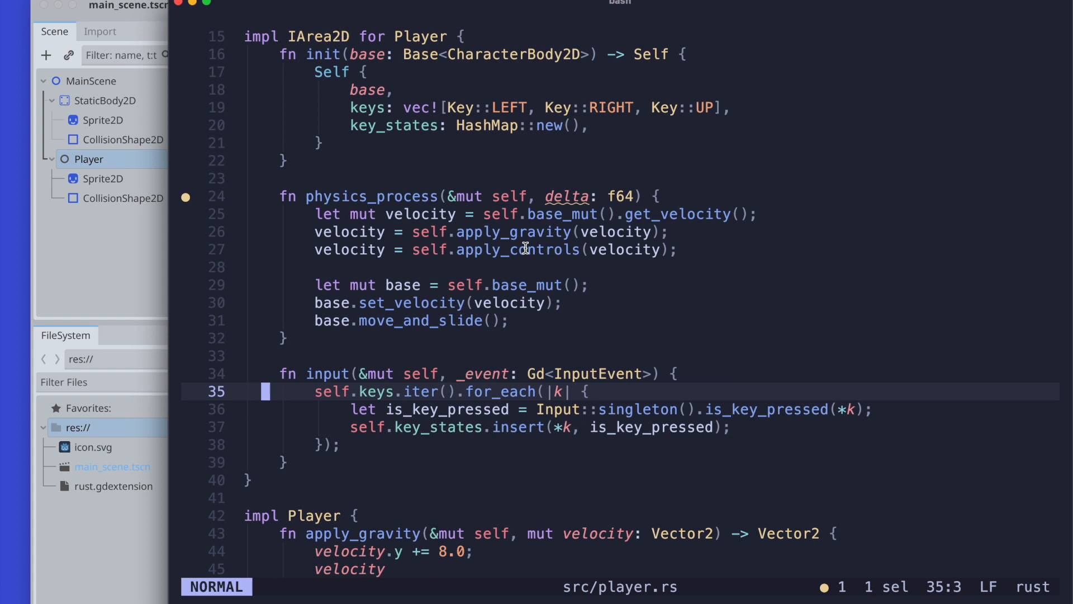
# Edit the += operator on the Key::UP jump_speed line in apply_controls.
pyautogui.scroll(-3)
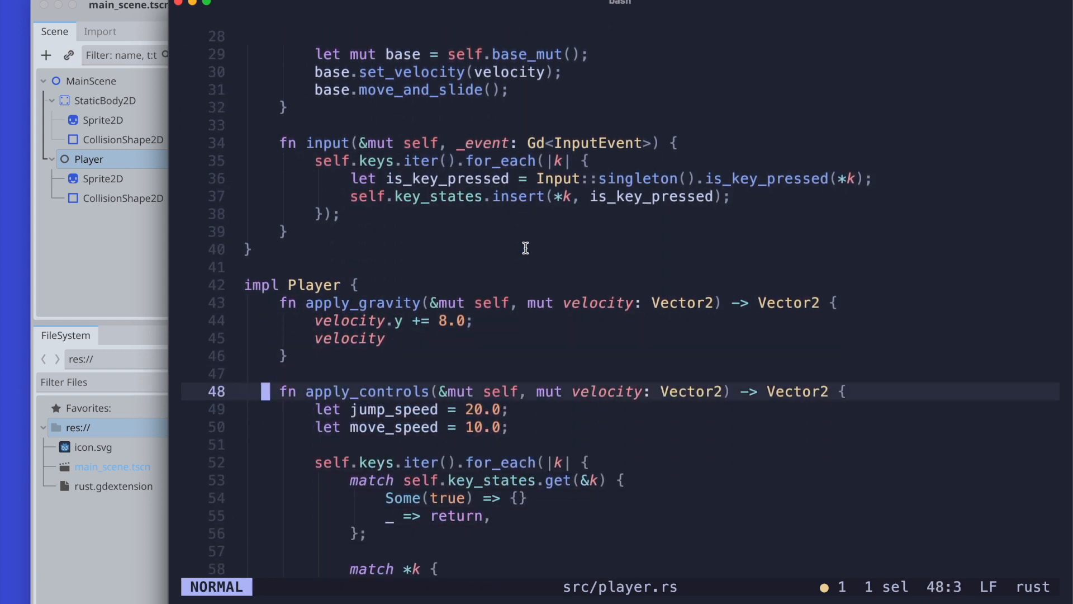
pyautogui.scroll(-3)
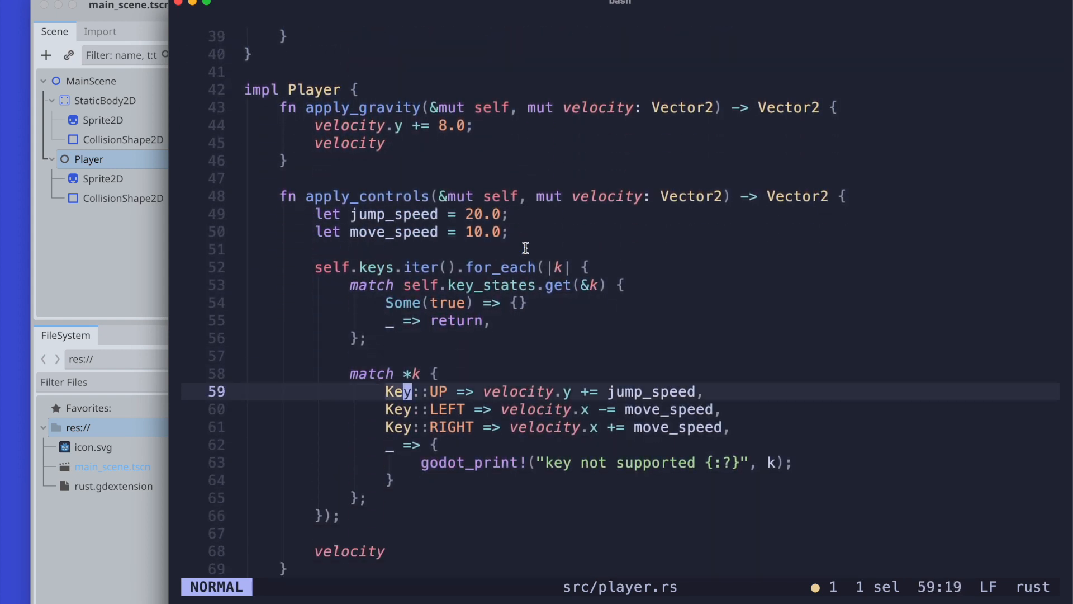
pyautogui.press('i')
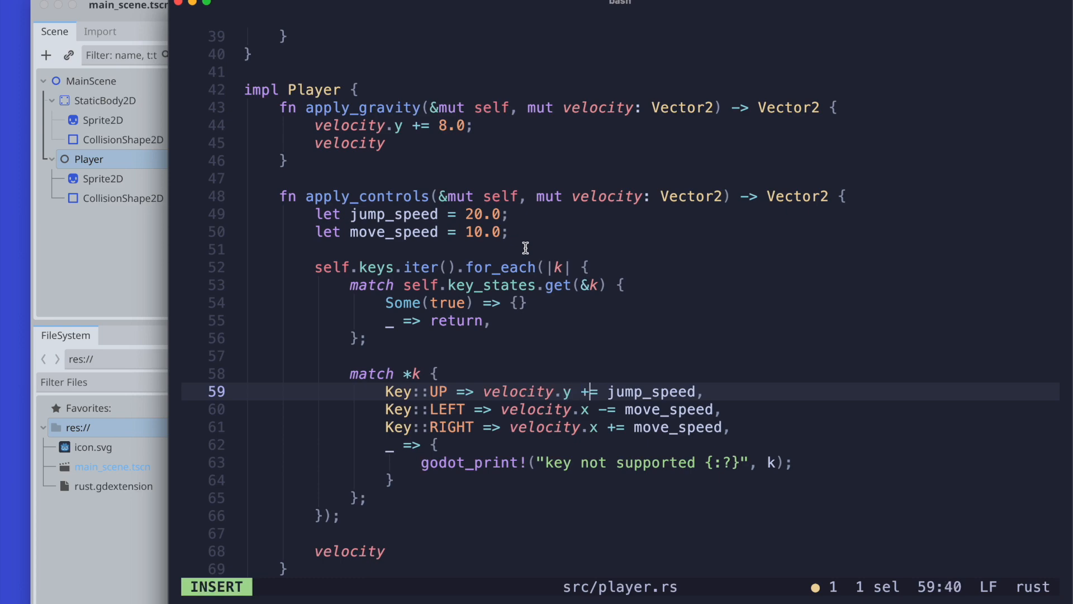
pyautogui.press('Escape')
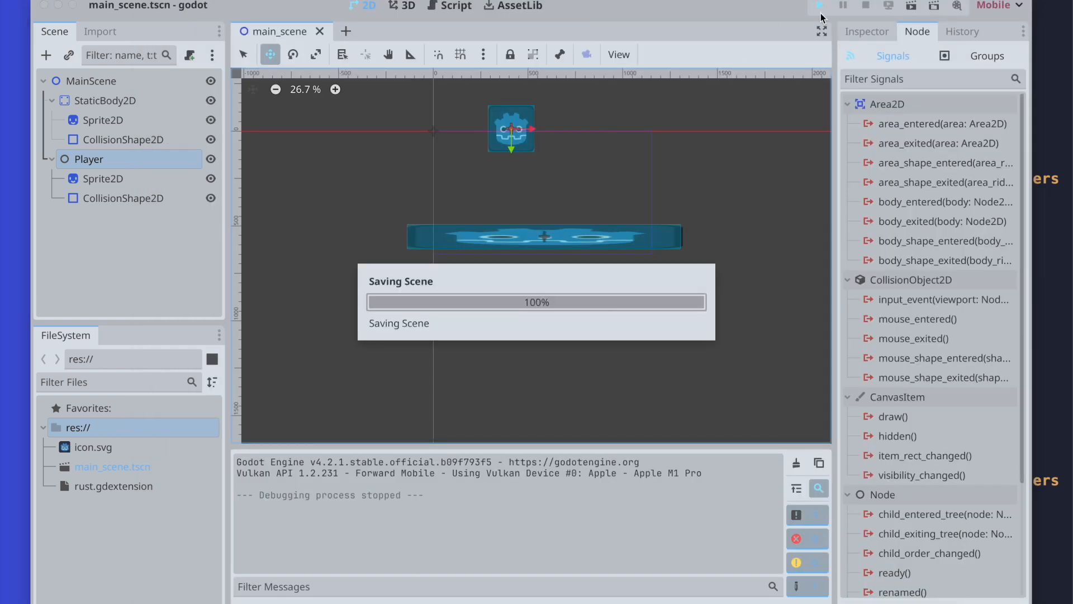
# Rerun the saved scene to check the player on the platform, then return to Helix.
pyautogui.click(819, 5)
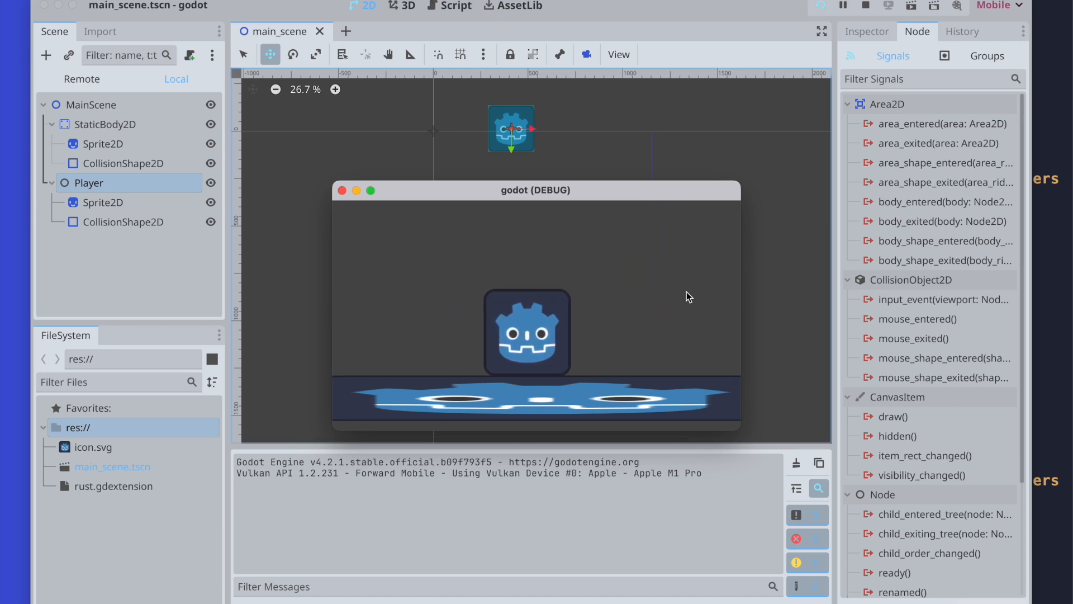
pyautogui.click(866, 5)
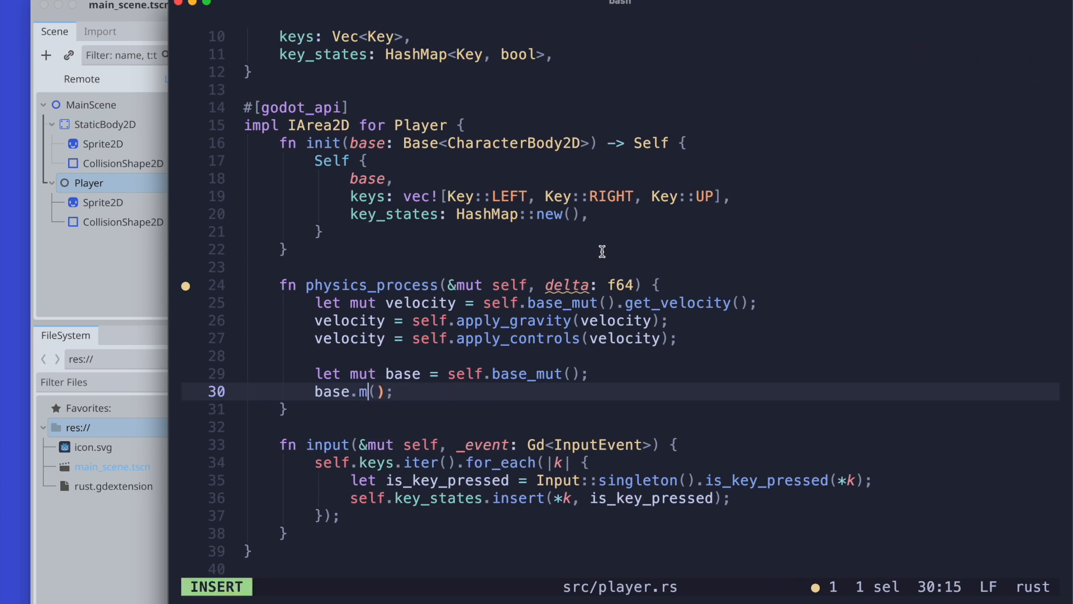
# Change the call to base.move_and_collide(velocity) via autocomplete.
pyautogui.write('ove')
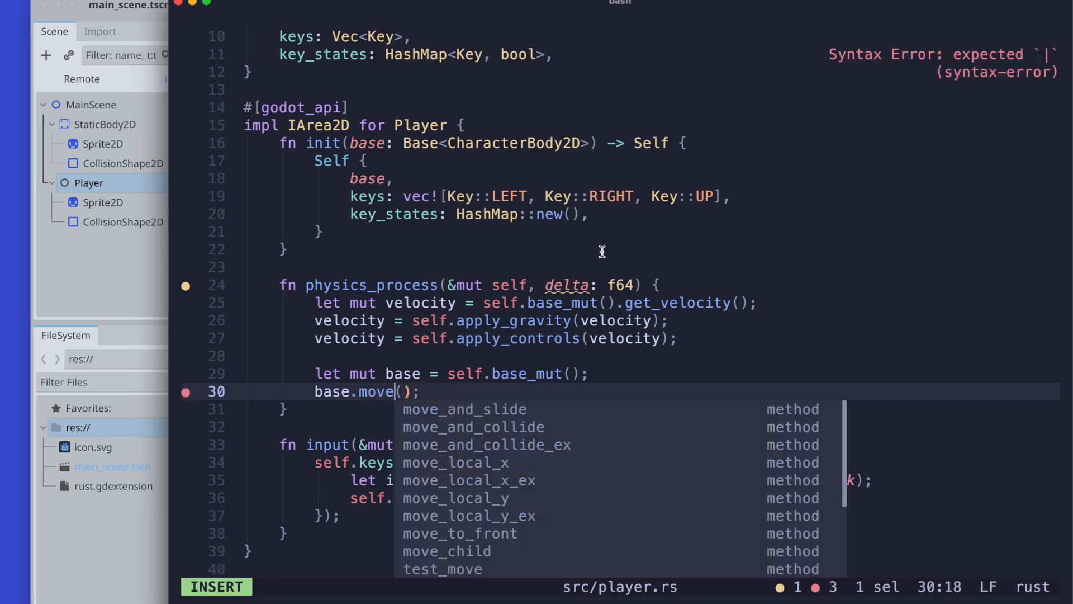
pyautogui.click(472, 427)
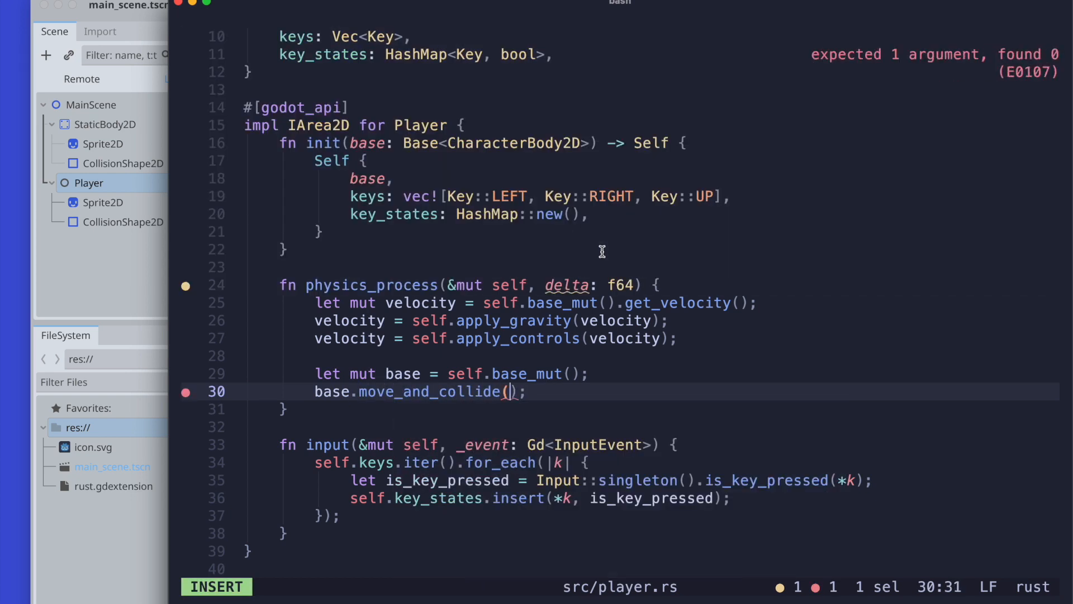
pyautogui.write('velocity')
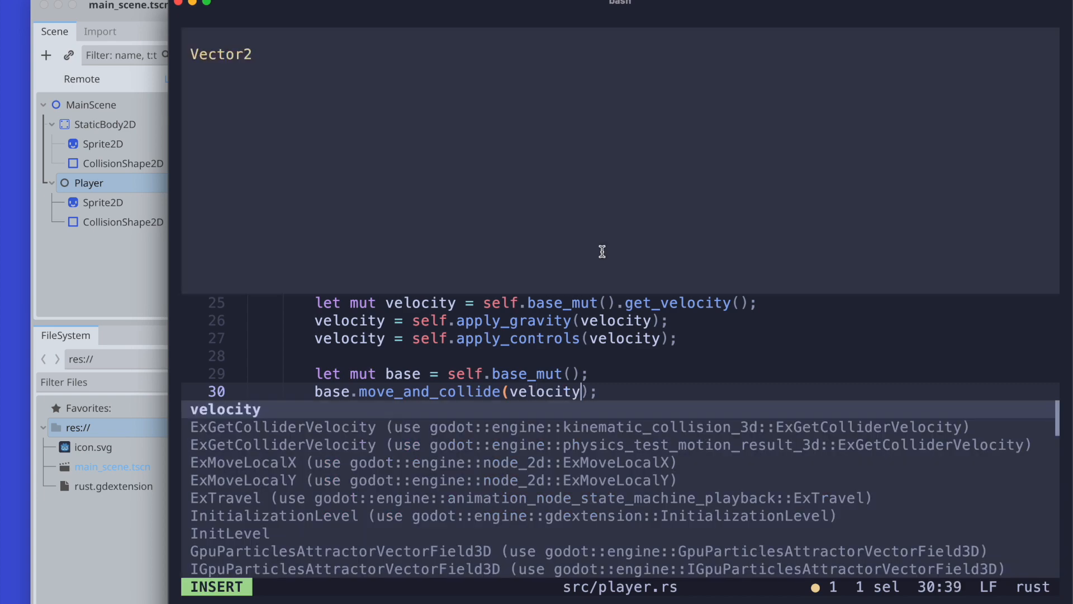
pyautogui.press('Escape')
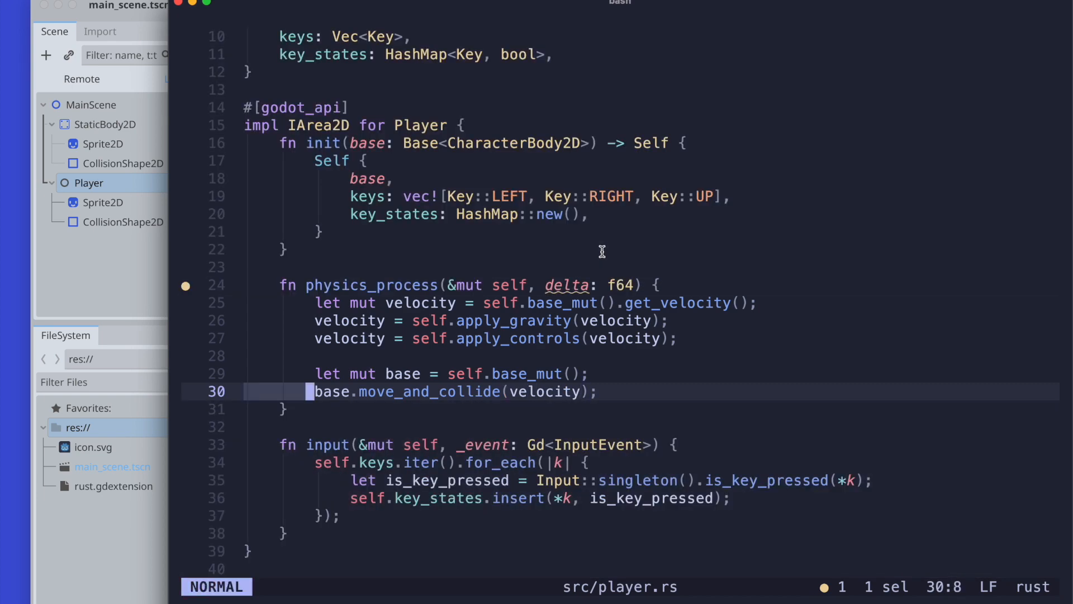
# Wrap it in an if Some(c) collision check and start a velocity line inside.
pyautogui.write('if Some(c) =')
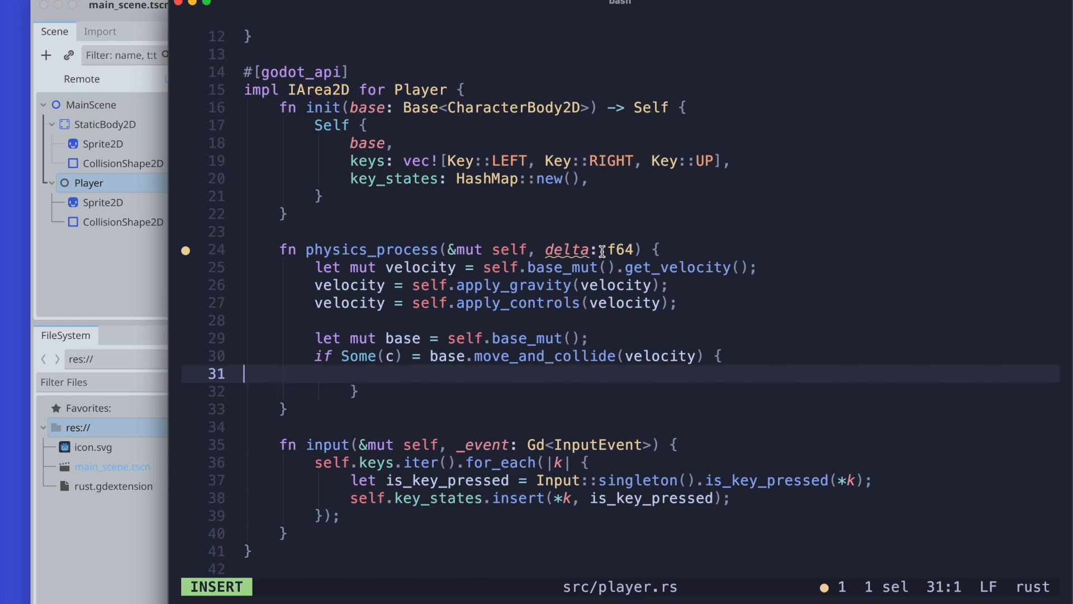
pyautogui.press('tab')
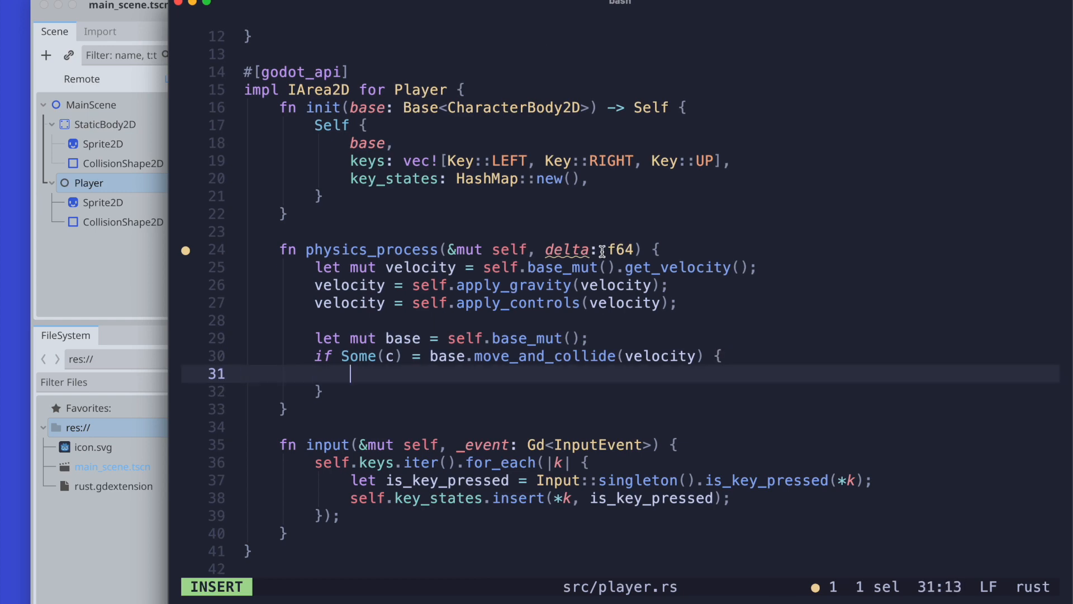
pyautogui.write('velocity')
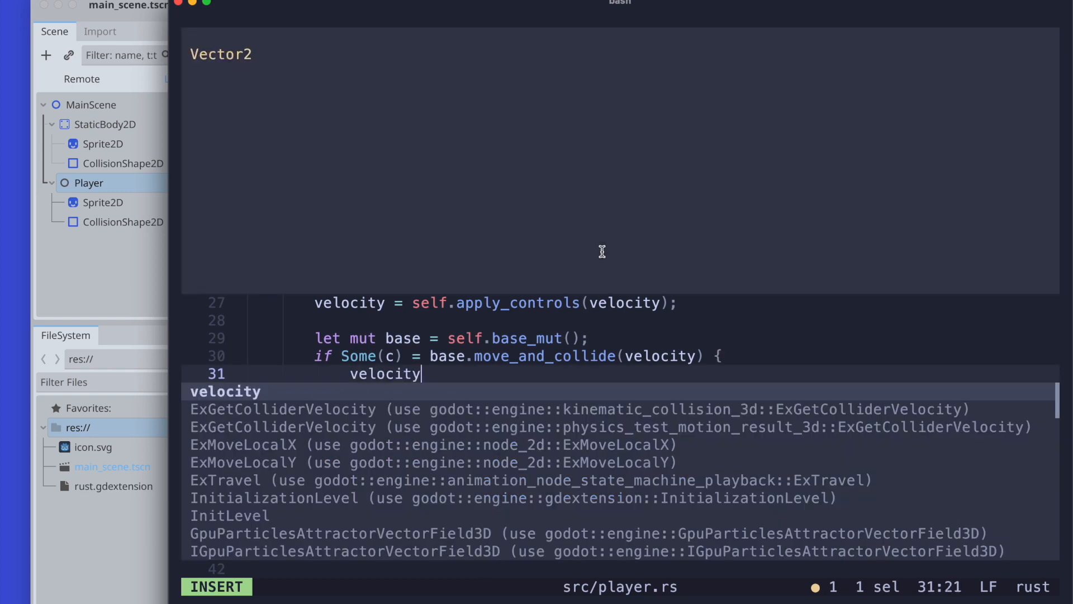
pyautogui.write('= c.')
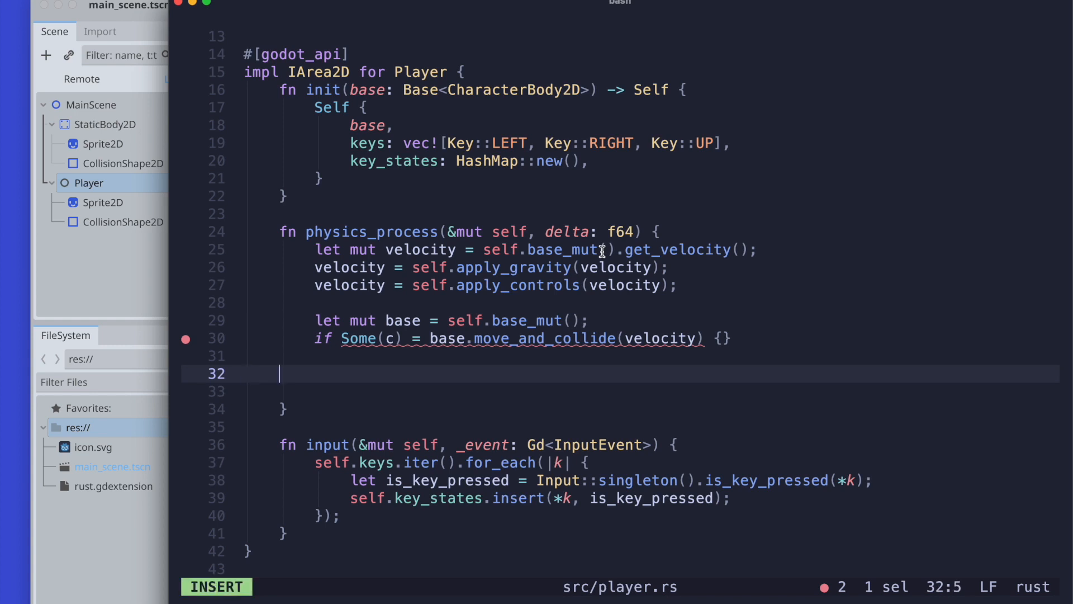
# Type a new base.move_and_collide(velocity); line after the empty if Some(c) block.
pyautogui.write('self')
pyautogui.write('base.move_and_collide)')
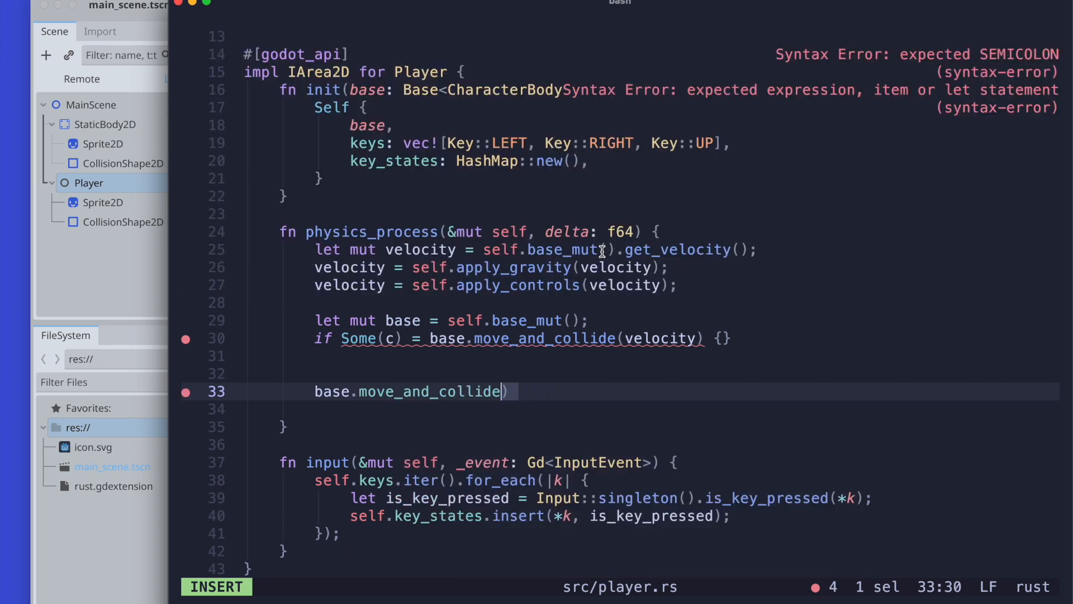
pyautogui.write('();')
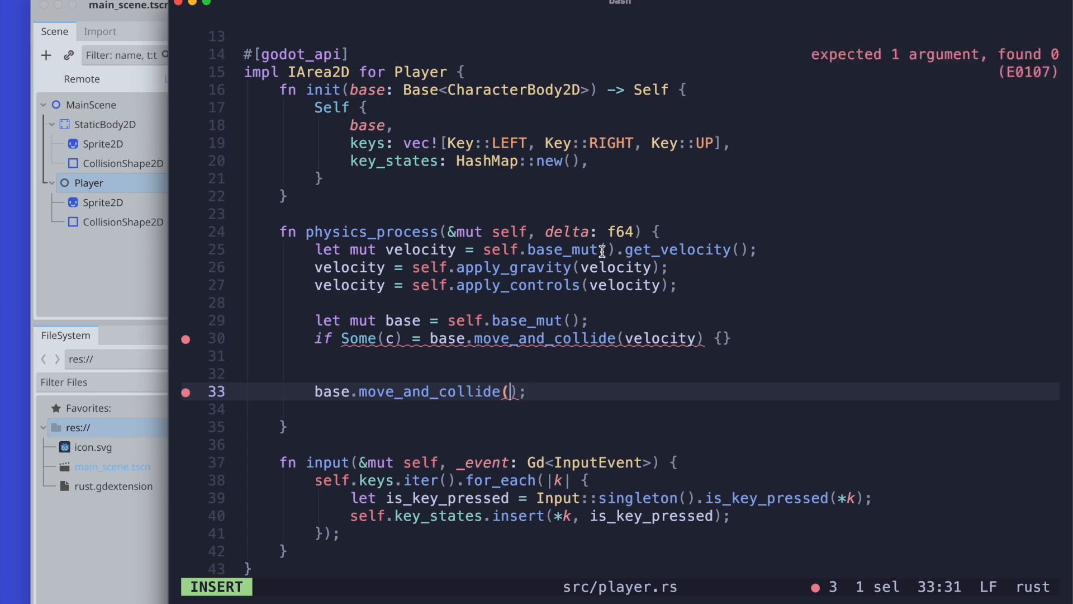
pyautogui.write('vel')
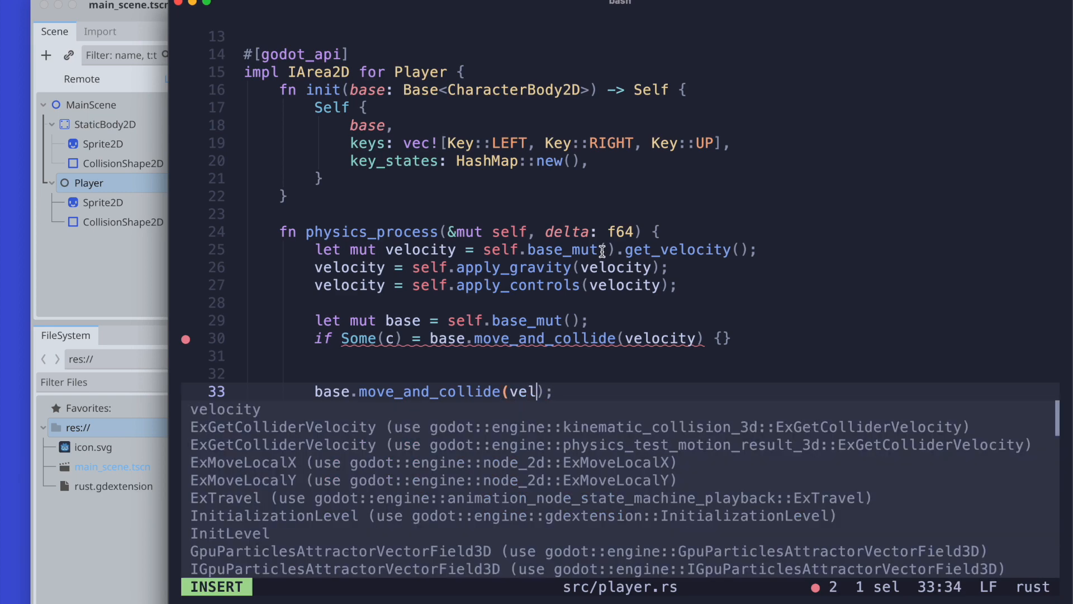
pyautogui.press('Escape')
pyautogui.write(', ')
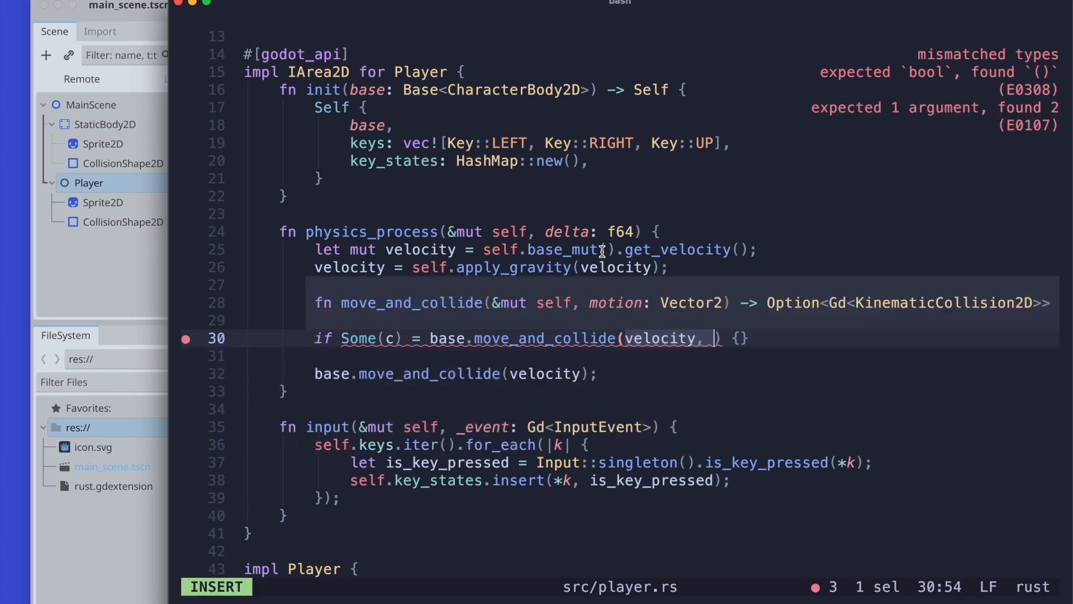
pyautogui.press('Escape')
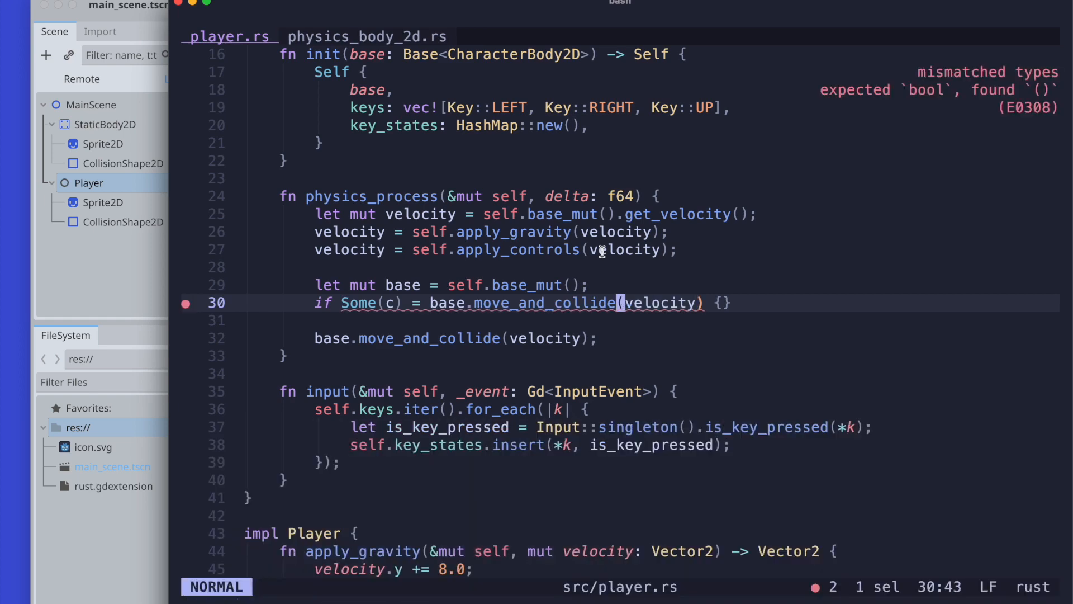
# Change the check to if let Some(c) and begin a velocity = c.norm line inside it.
pyautogui.press('i')
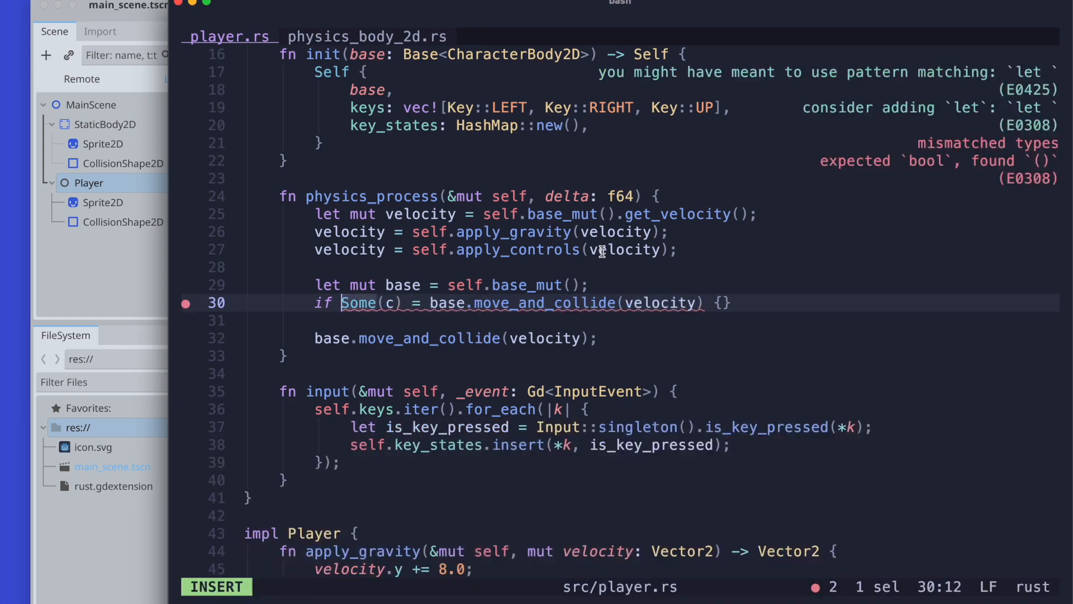
pyautogui.write('let')
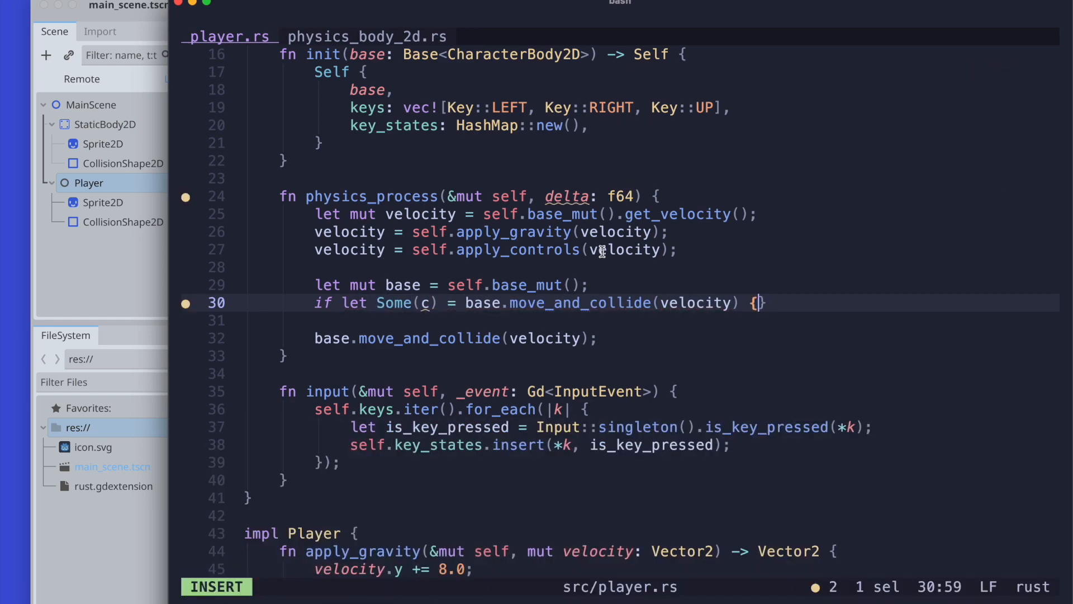
pyautogui.press('Return')
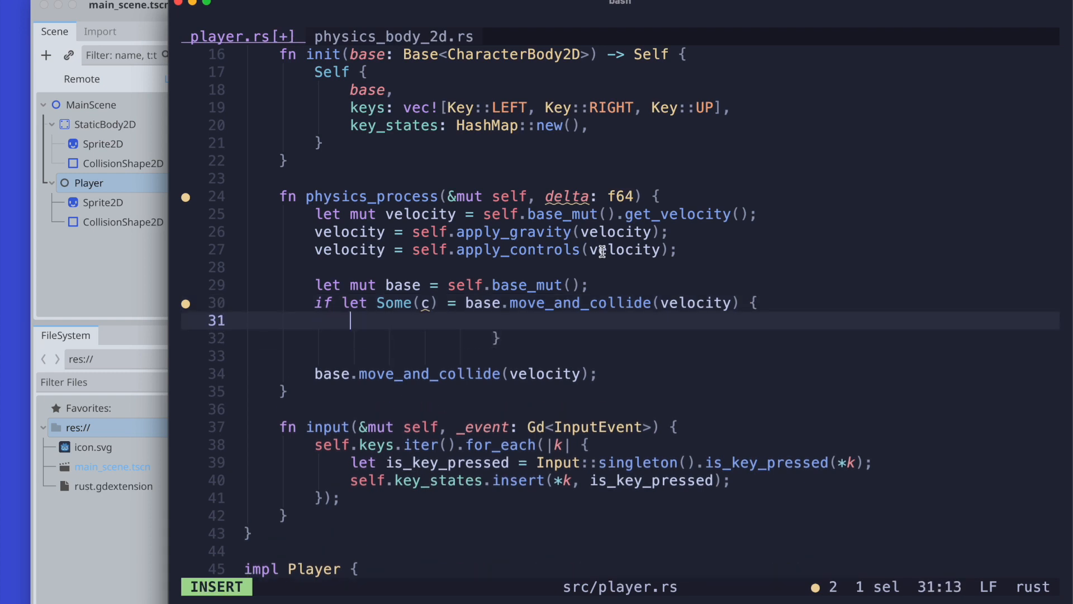
pyautogui.write('velocity =')
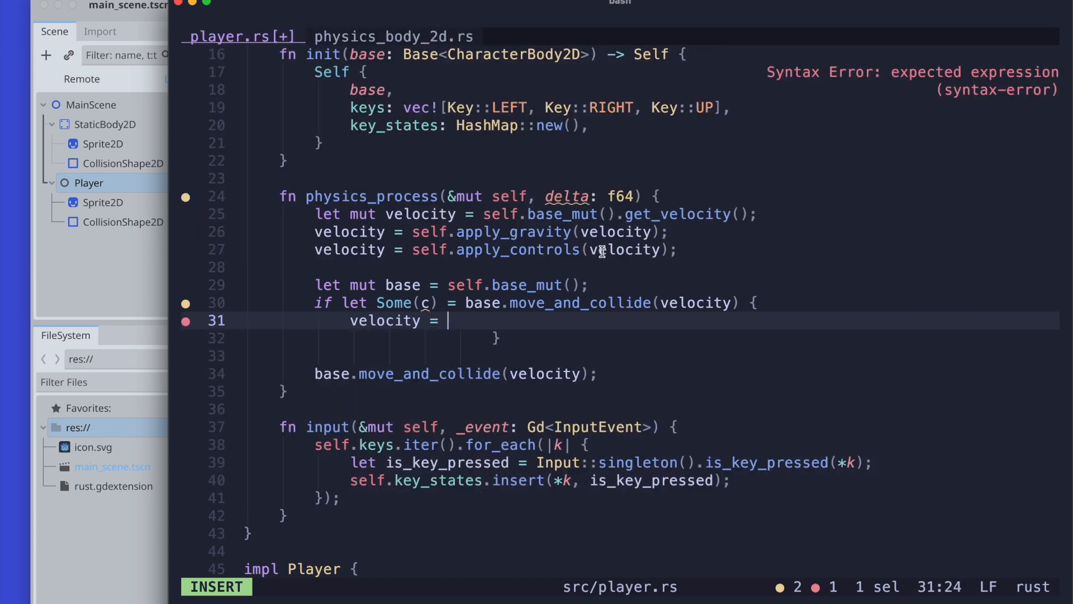
pyautogui.write('c.norm')
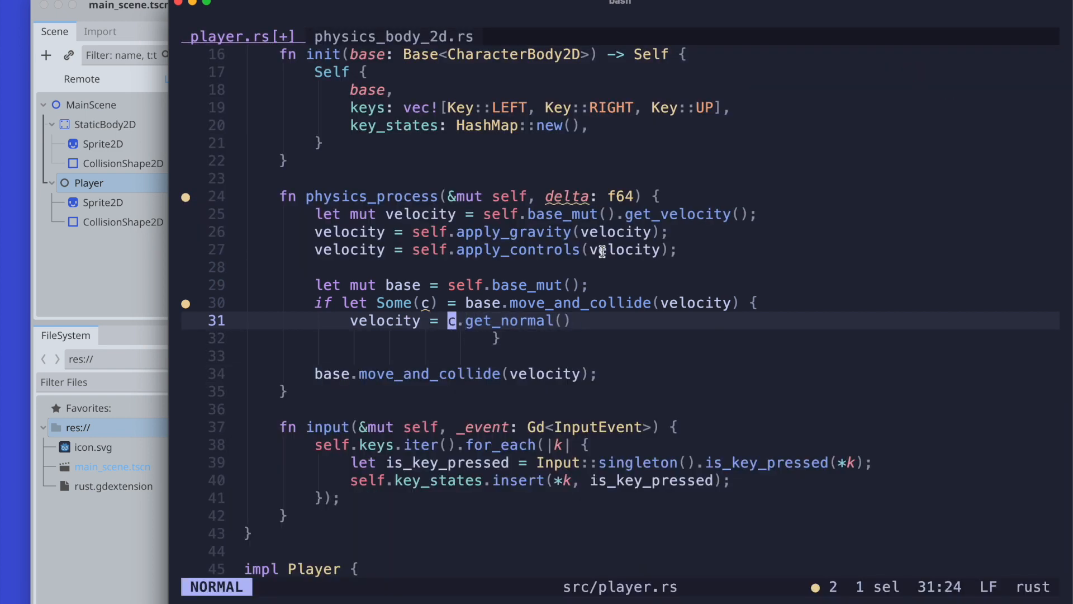
# Try prefixing velocity.no before the collision variable in the normal expression.
pyautogui.press('i')
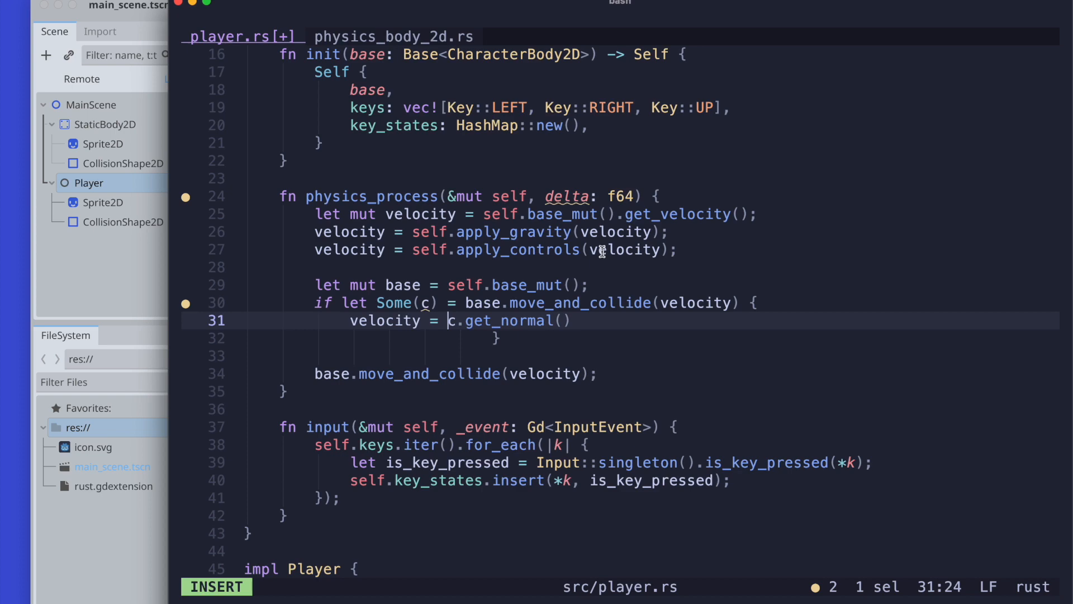
pyautogui.write('velocity')
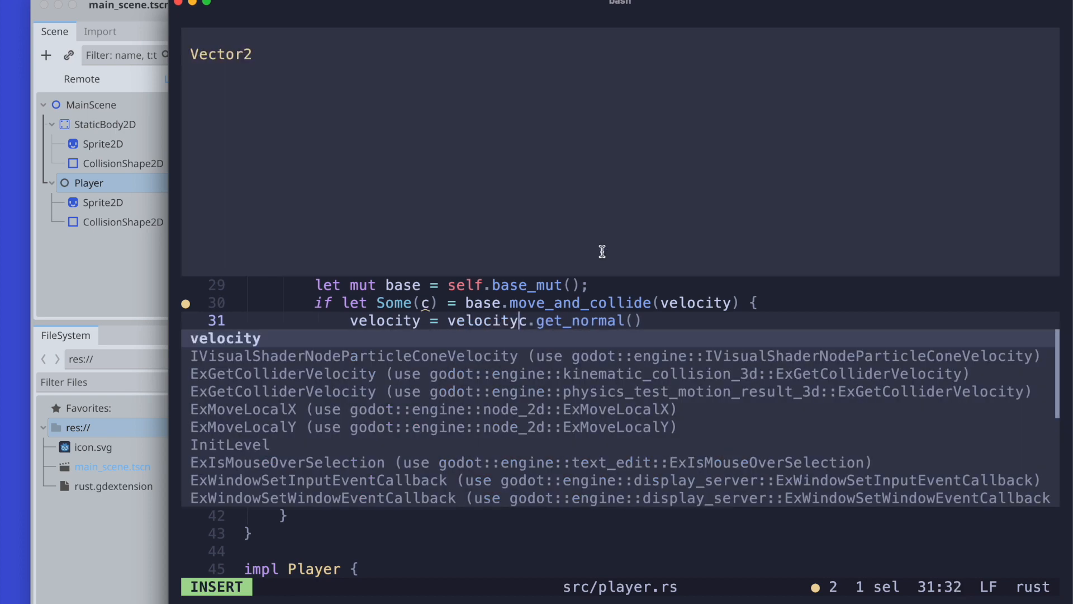
pyautogui.write('.')
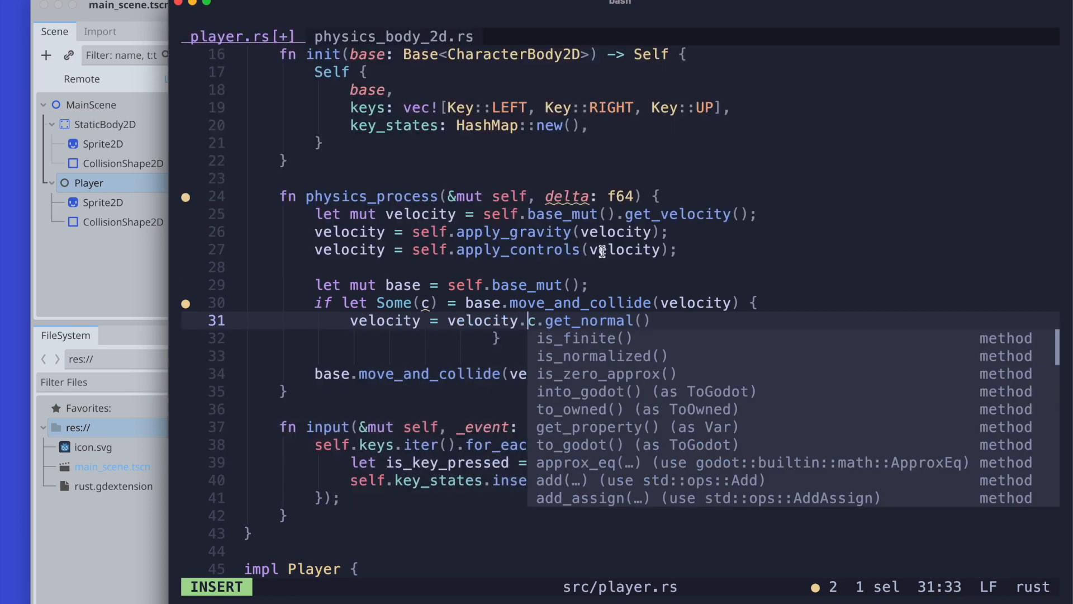
pyautogui.write('no')
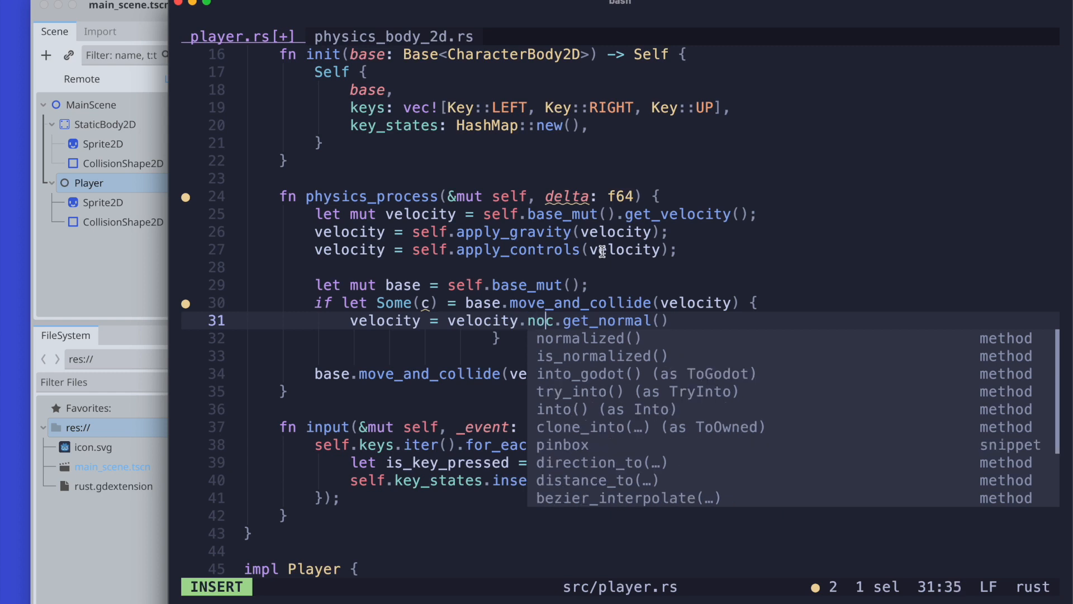
pyautogui.click(585, 338)
pyautogui.write('rm')
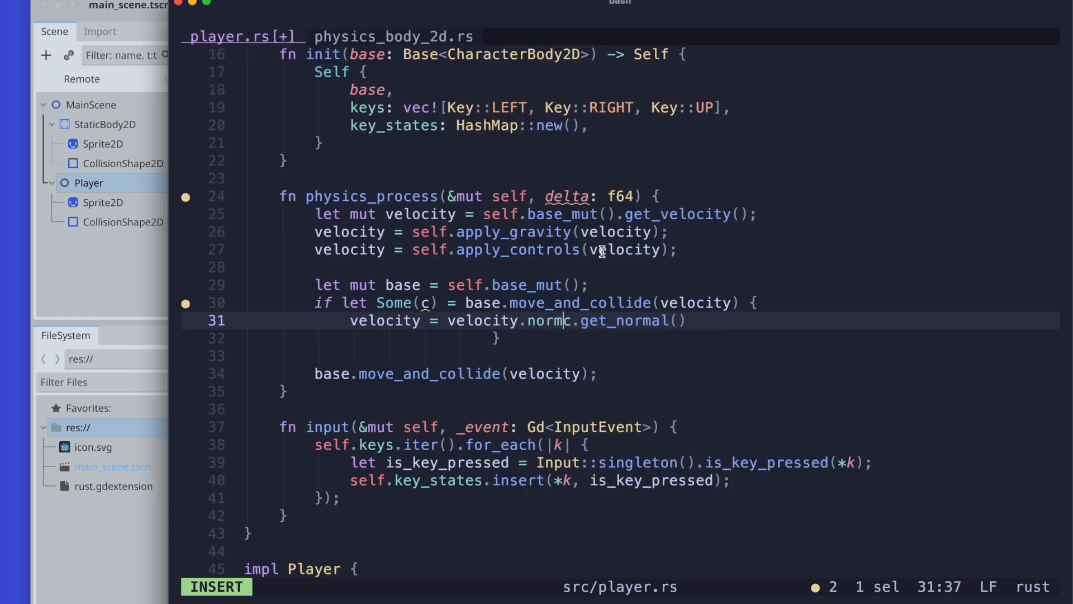
# Undo the prefix, complete c.get_normal(), and start wrapping velocity in a slide( call.
pyautogui.press('Escape')
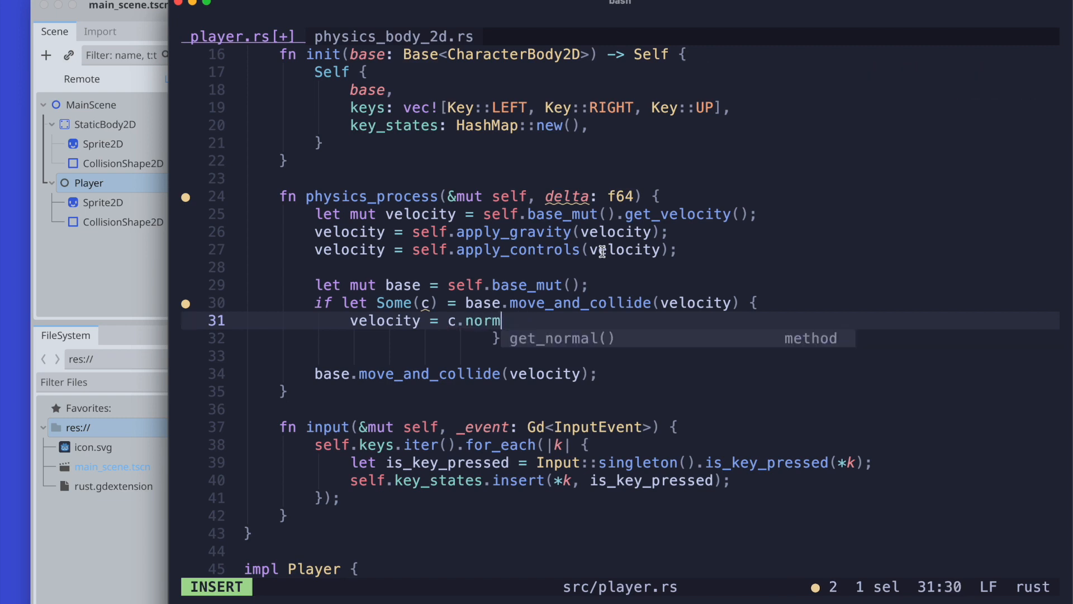
pyautogui.press('backspace')
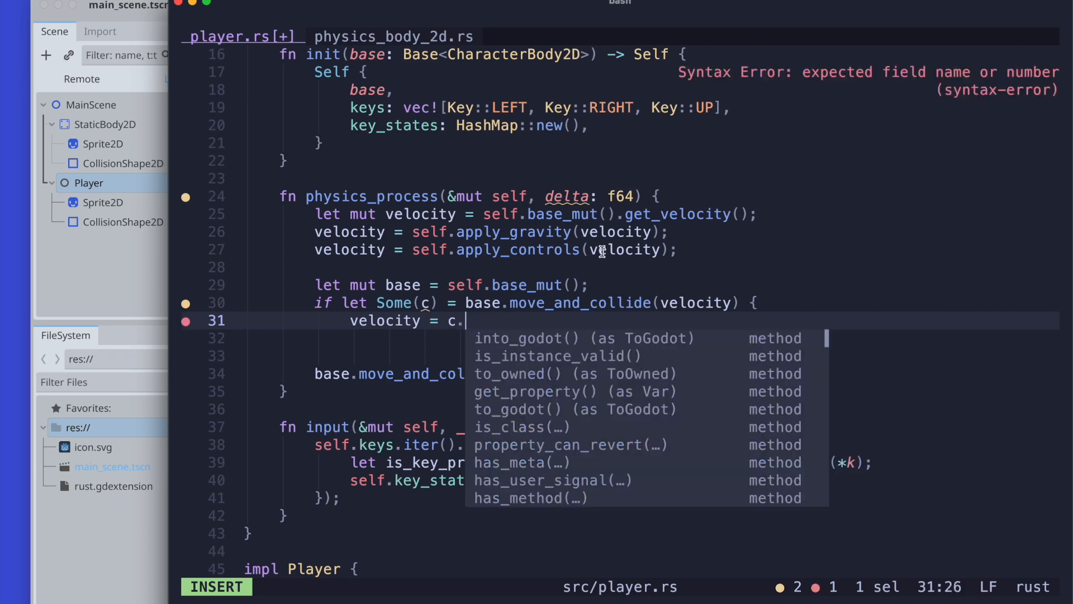
pyautogui.write('get_normal()')
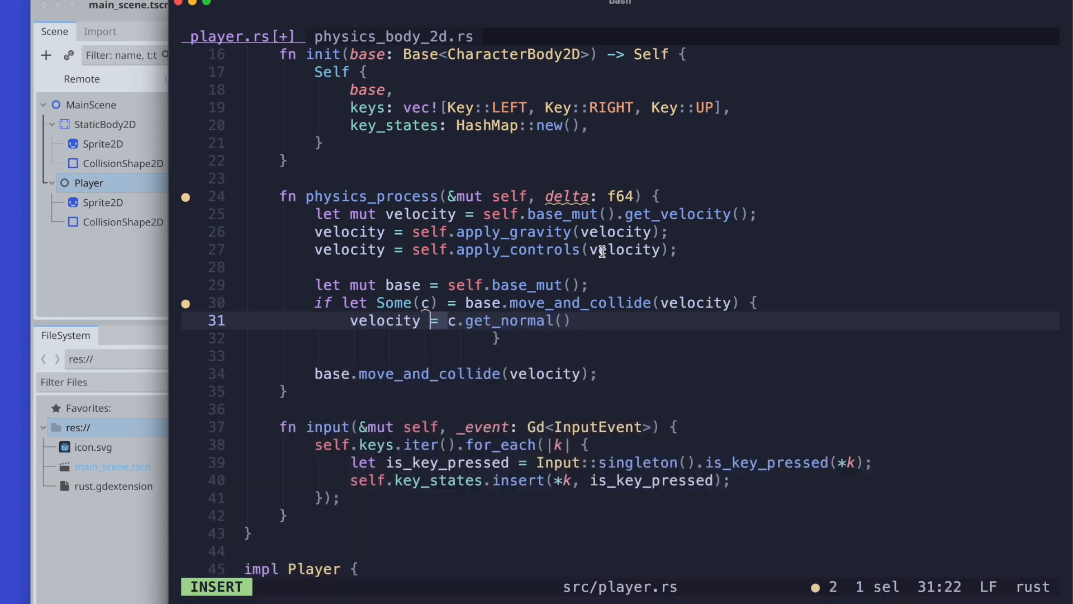
pyautogui.write('vec')
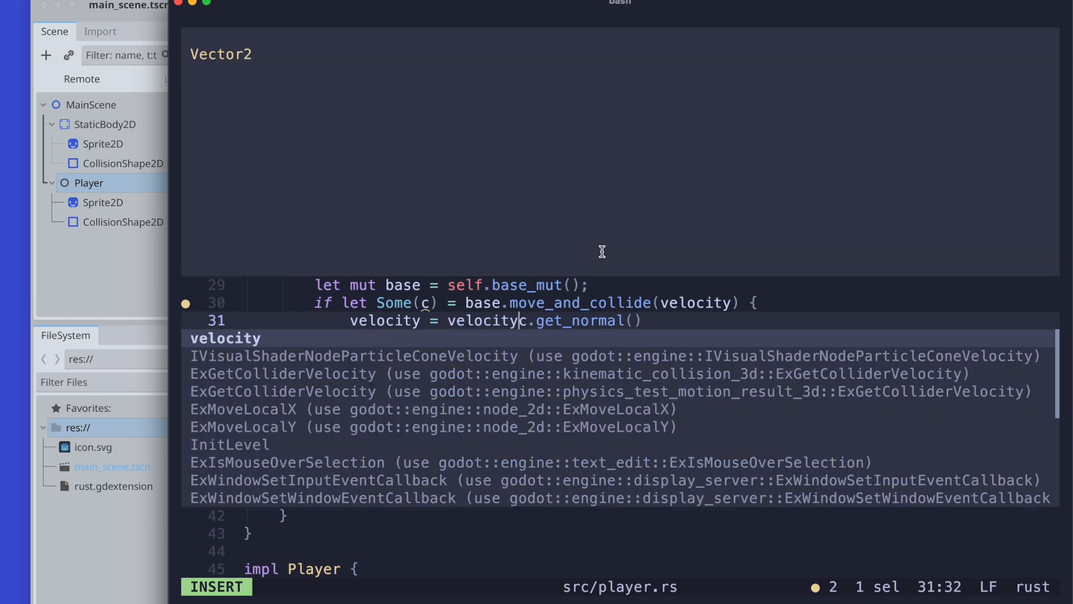
pyautogui.write('.')
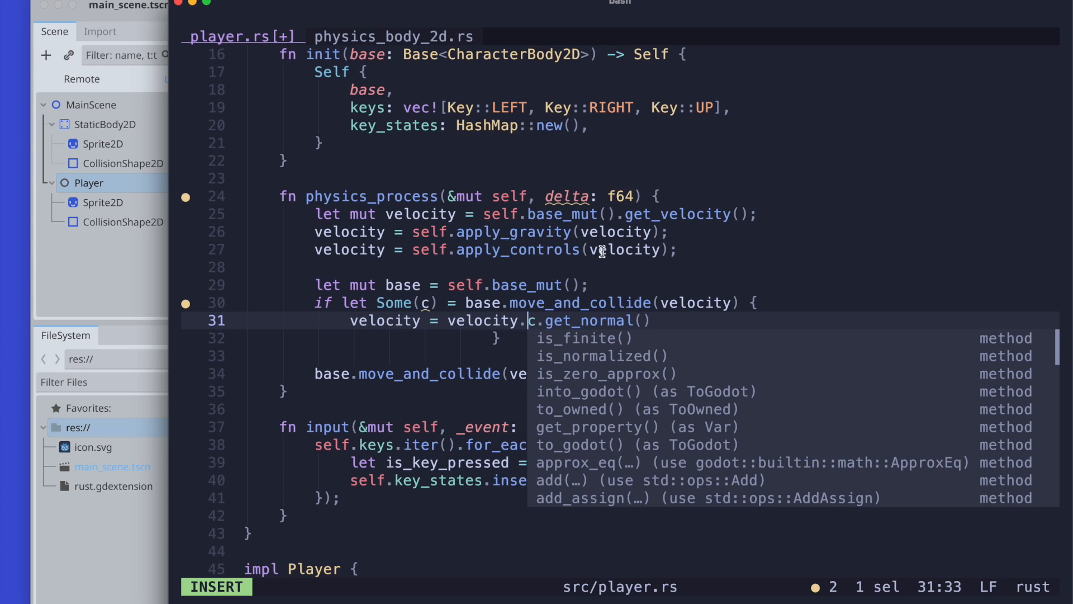
pyautogui.write('slide(')
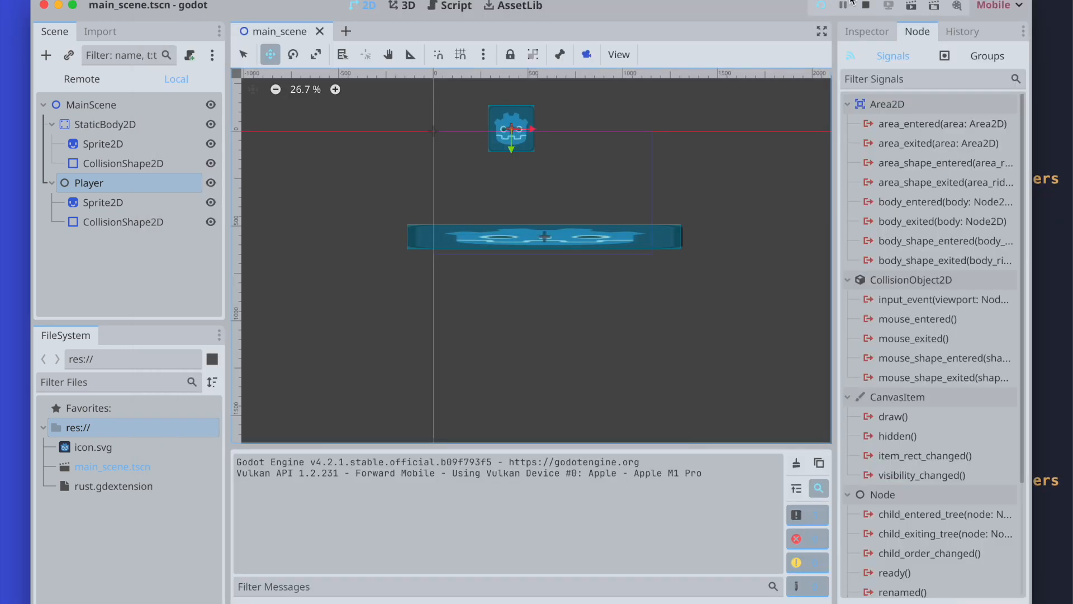
# Launch a debug run of the main scene to test the player's movement.
pyautogui.click(844, 6)
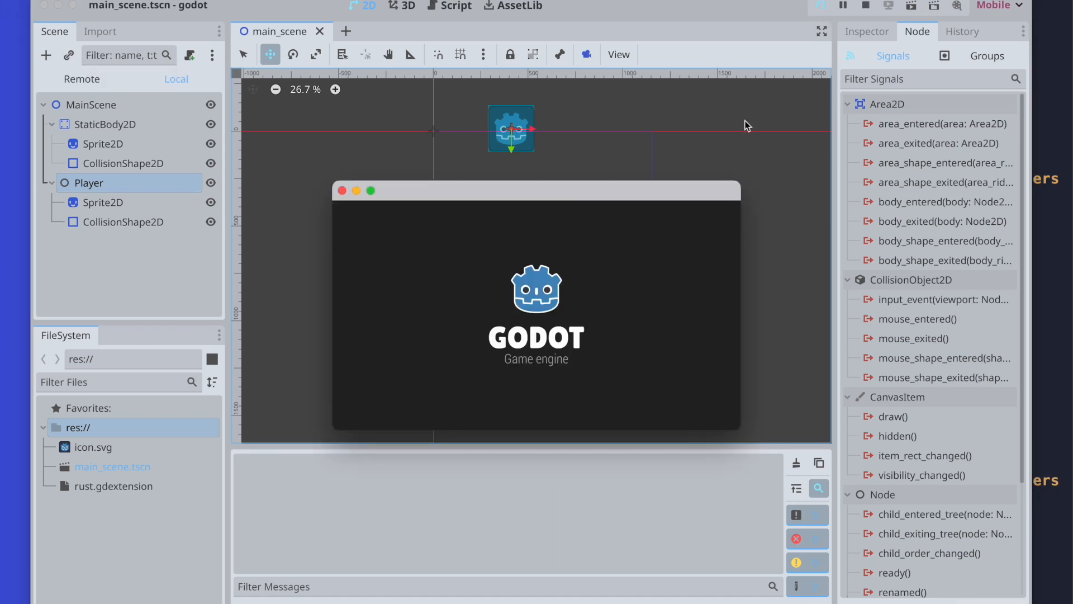
pyautogui.click(844, 5)
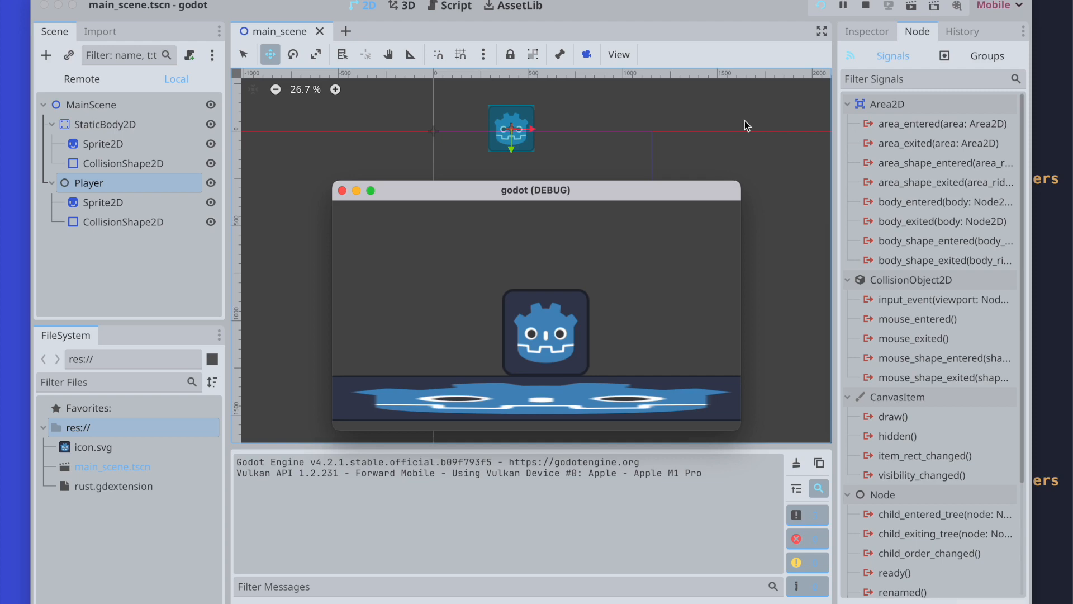
pyautogui.moveTo(866, 15)
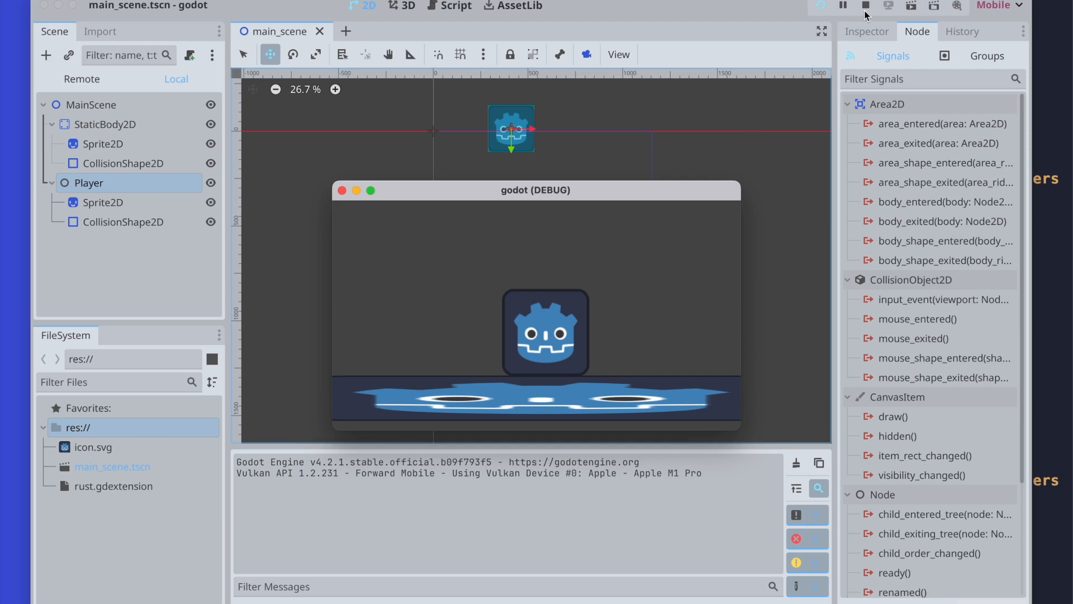